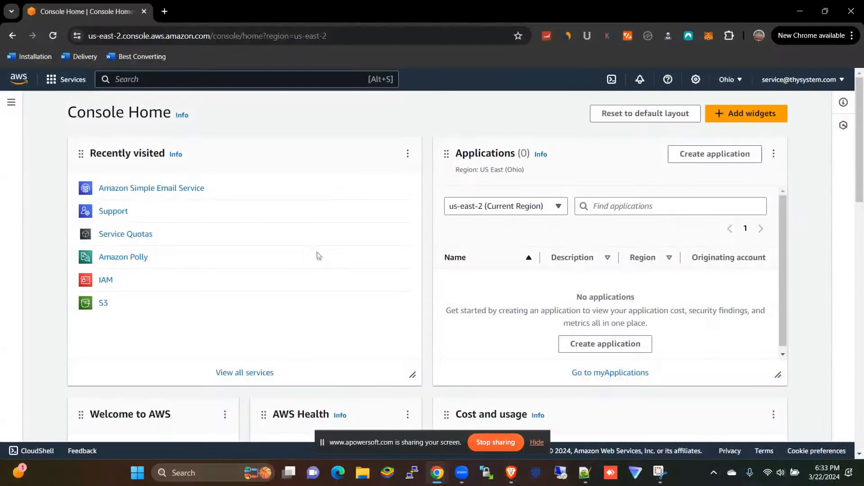
pyautogui.moveTo(291, 234)
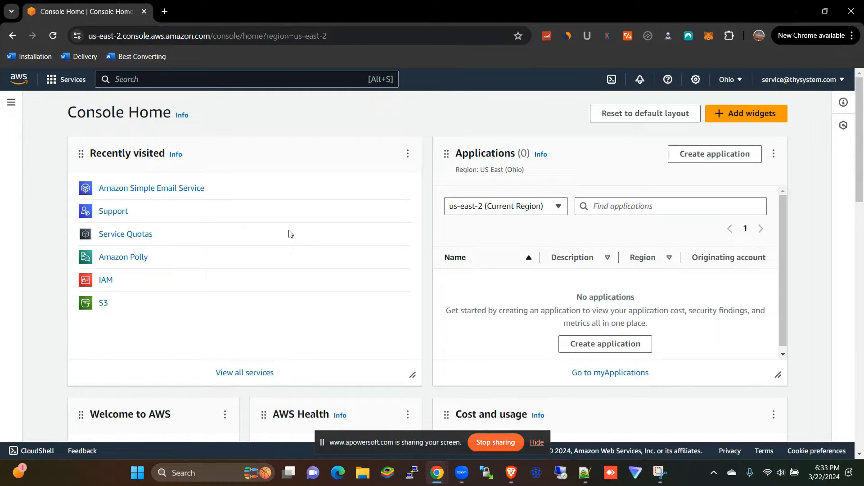
pyautogui.moveTo(303, 224)
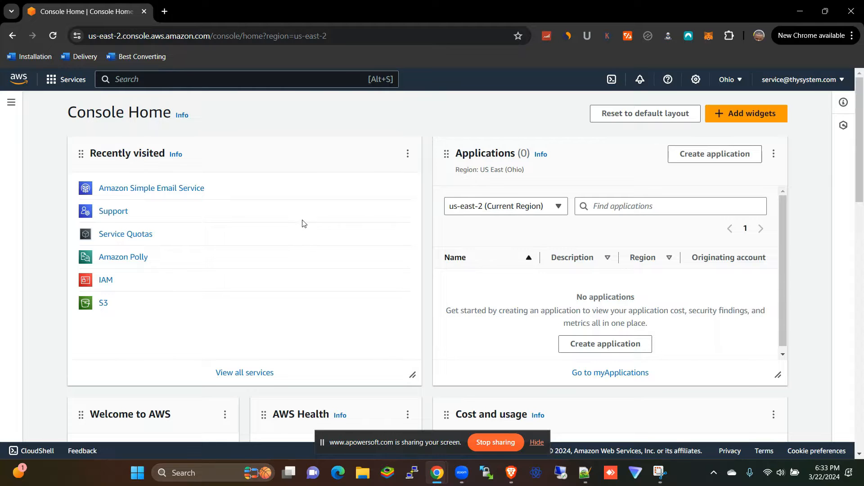
pyautogui.moveTo(252, 227)
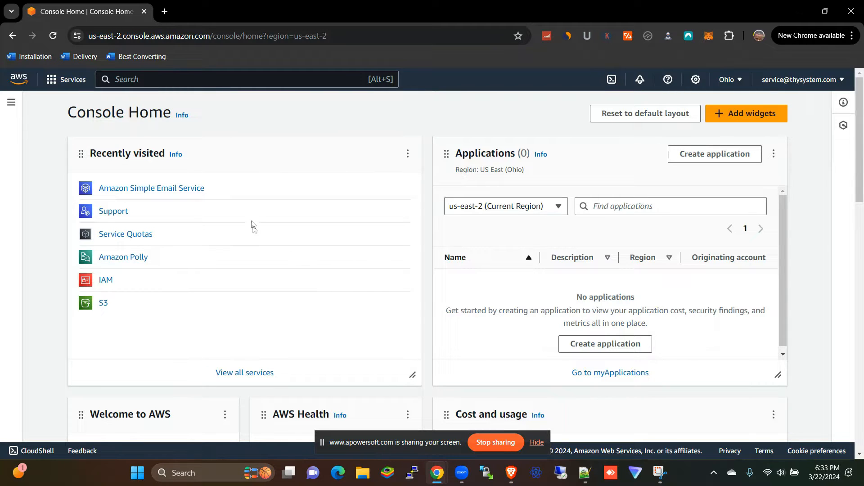
pyautogui.moveTo(226, 197)
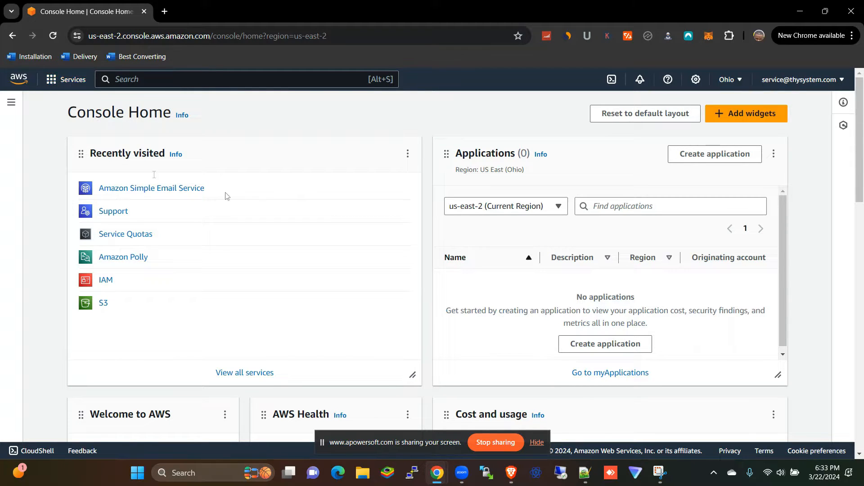
pyautogui.moveTo(293, 204)
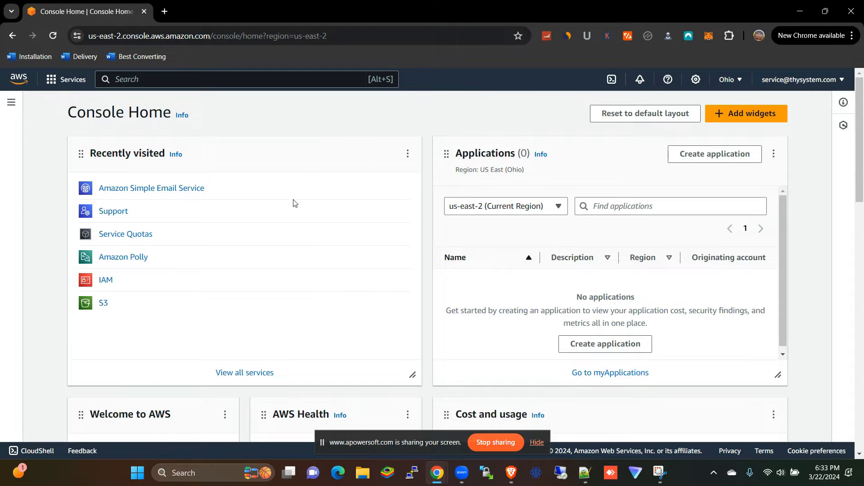
# - Find Amazon Simple Email Service via the console search for 'SES'
pyautogui.click(190, 79)
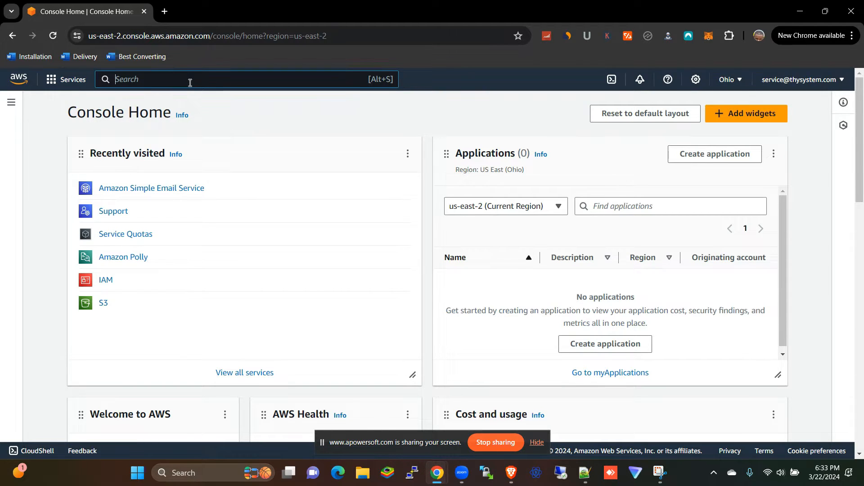
pyautogui.moveTo(217, 137)
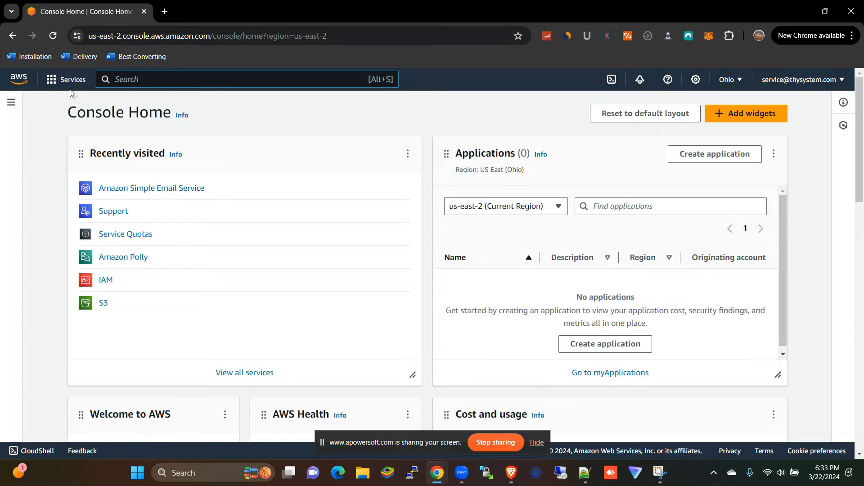
pyautogui.click(72, 80)
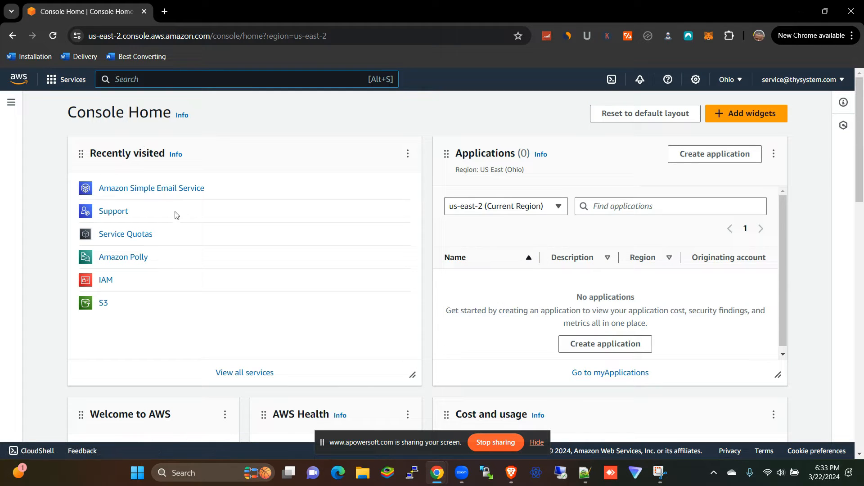
pyautogui.moveTo(173, 198)
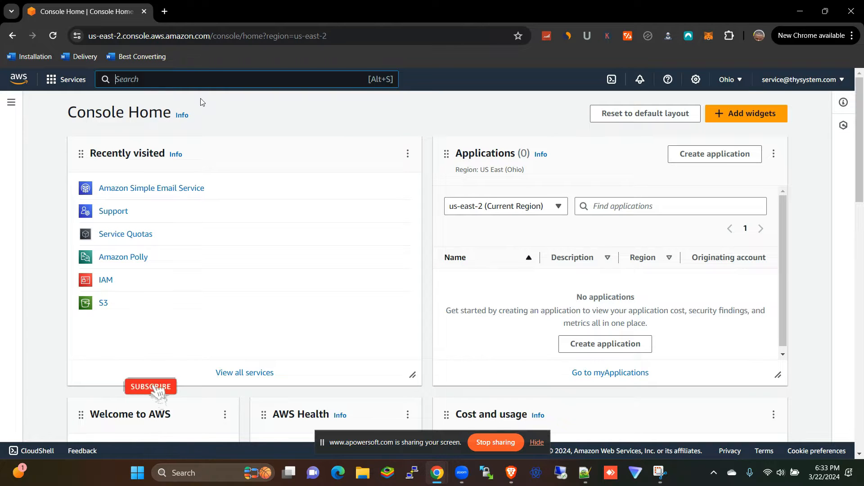
pyautogui.write('SES')
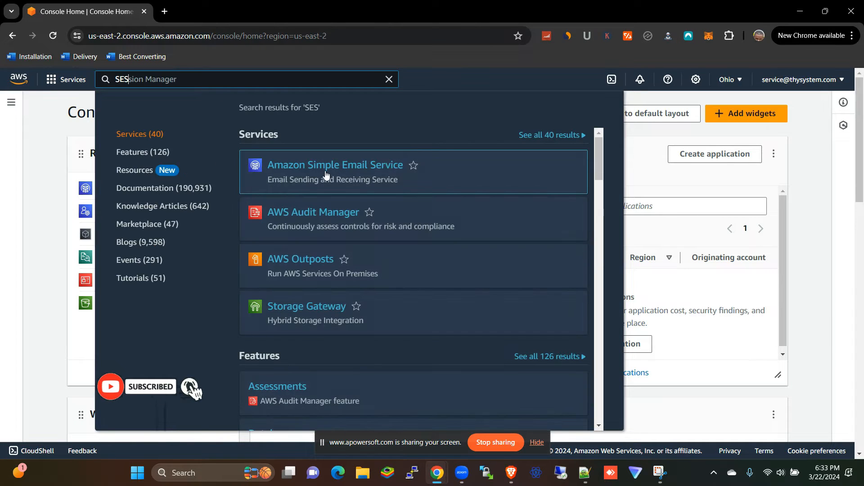
pyautogui.click(335, 165)
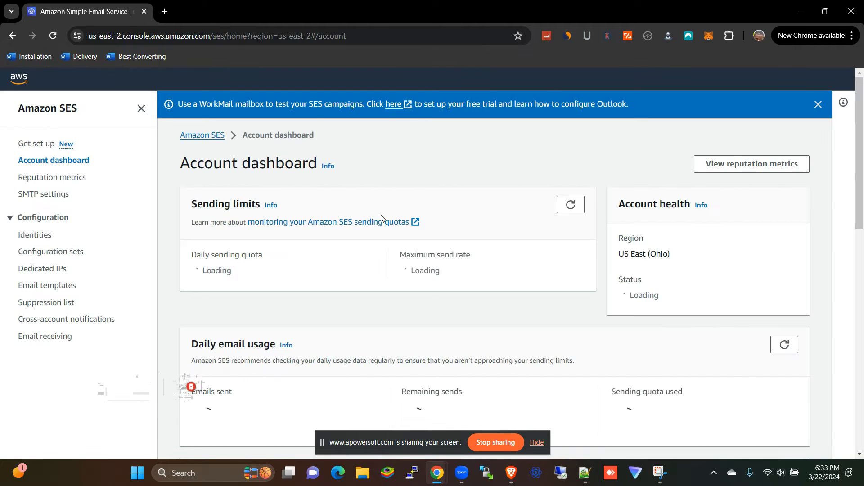
# - Review the dashboard's 50,000 daily quota, 14-per-second rate and 49,999 remaining sends
pyautogui.scroll(-3)
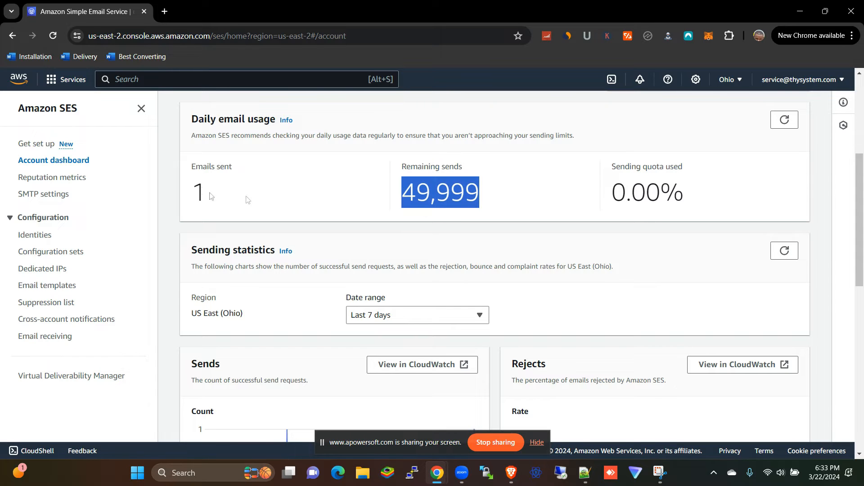
pyautogui.click(198, 193)
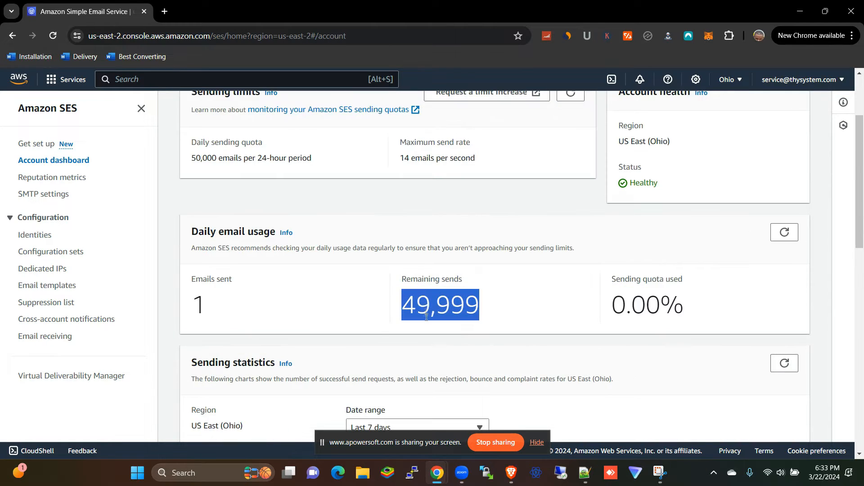
pyautogui.scroll(3)
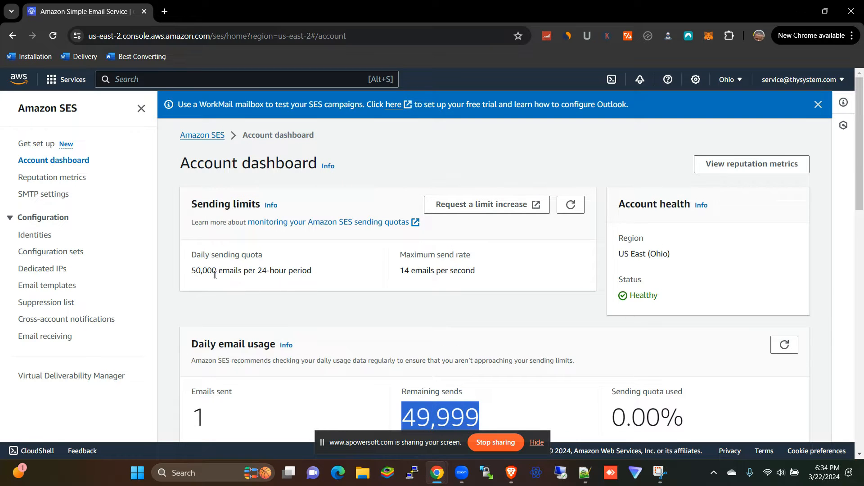
pyautogui.tripleClick(252, 270)
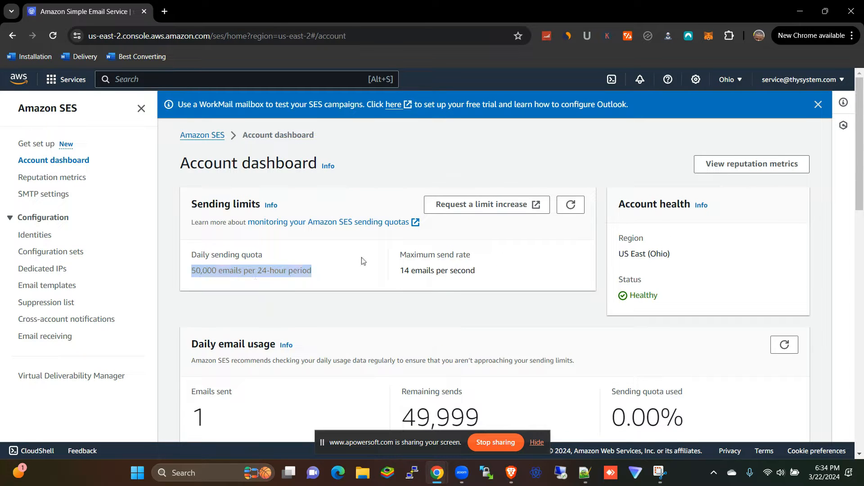
pyautogui.doubleClick(437, 271)
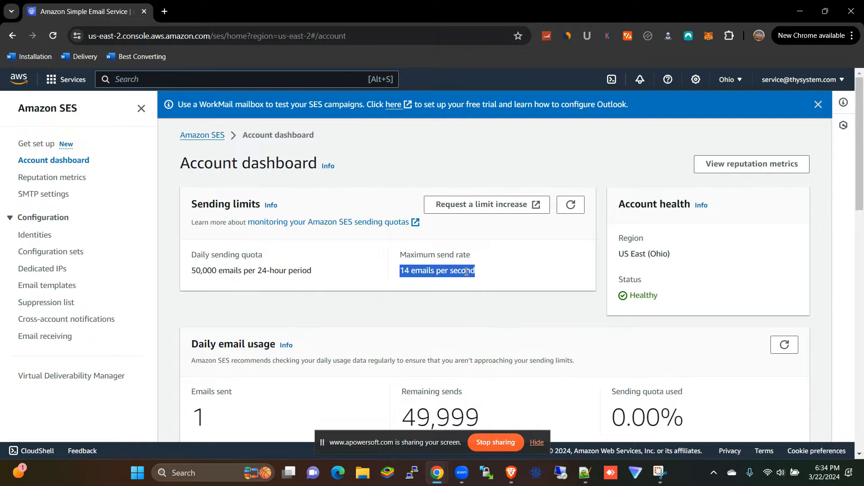
pyautogui.scroll(-3)
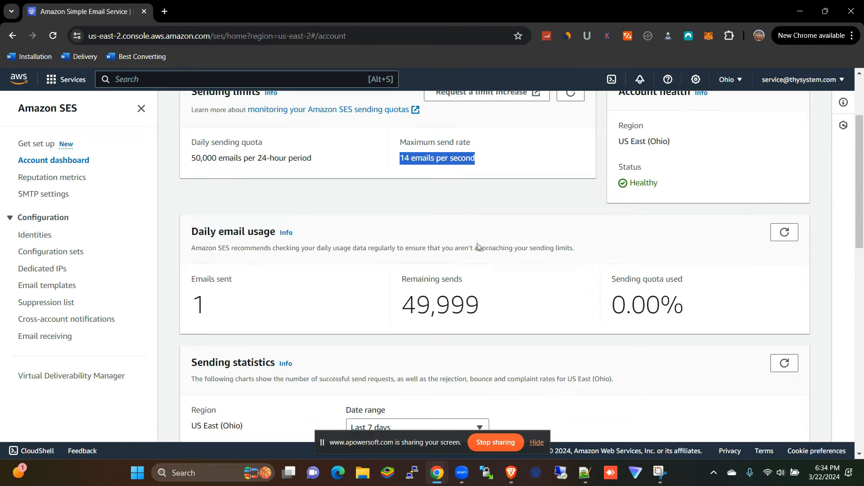
pyautogui.moveTo(482, 237)
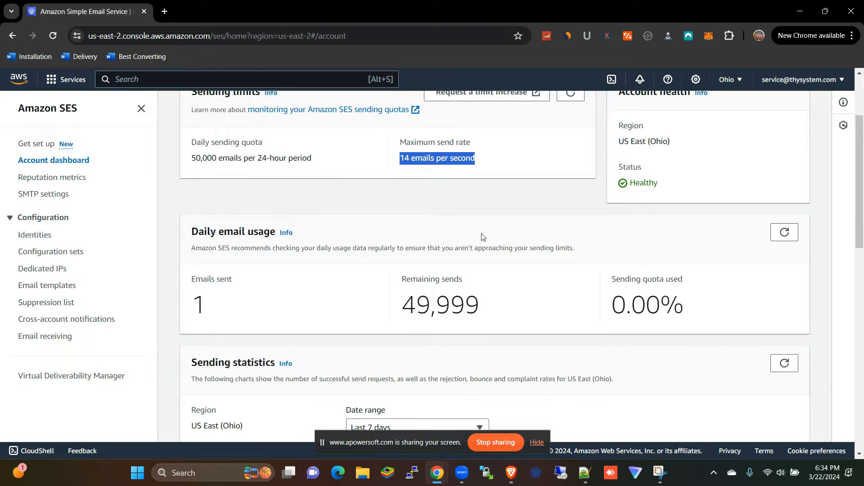
pyautogui.moveTo(476, 238)
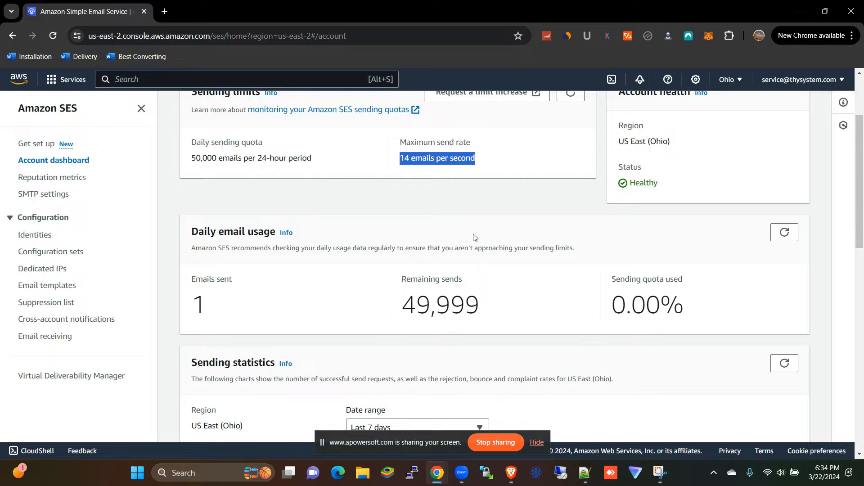
pyautogui.doubleClick(439, 306)
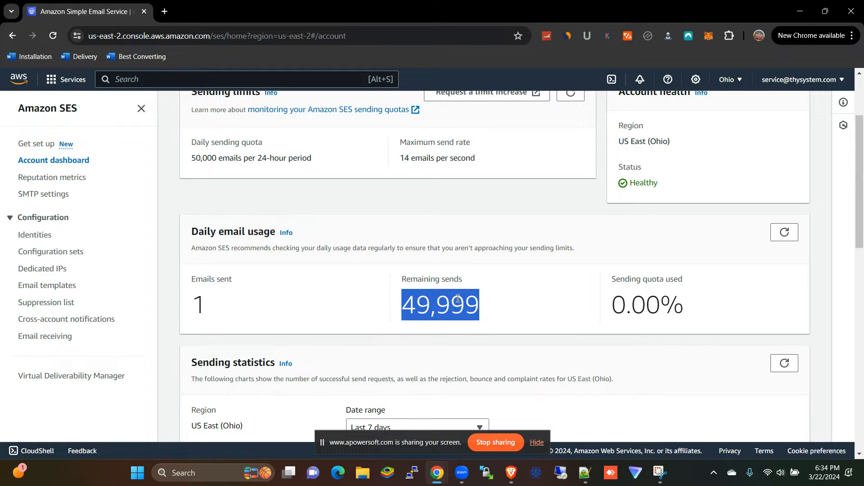
pyautogui.scroll(-3)
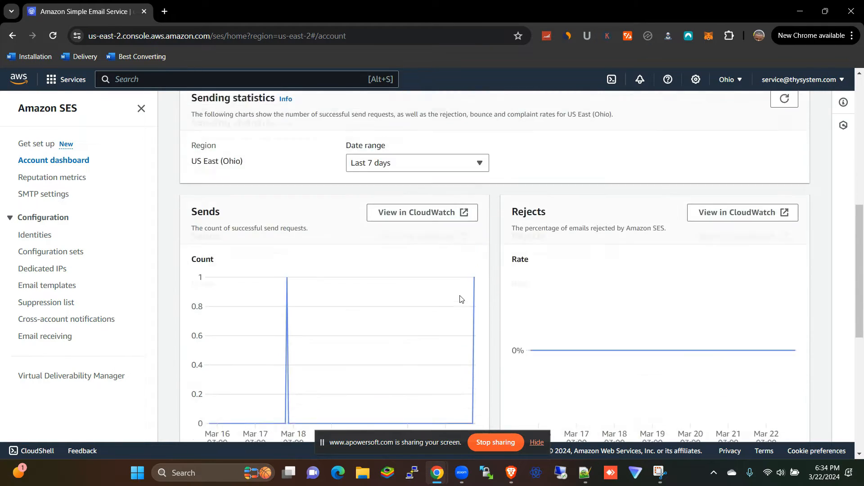
pyautogui.scroll(-3)
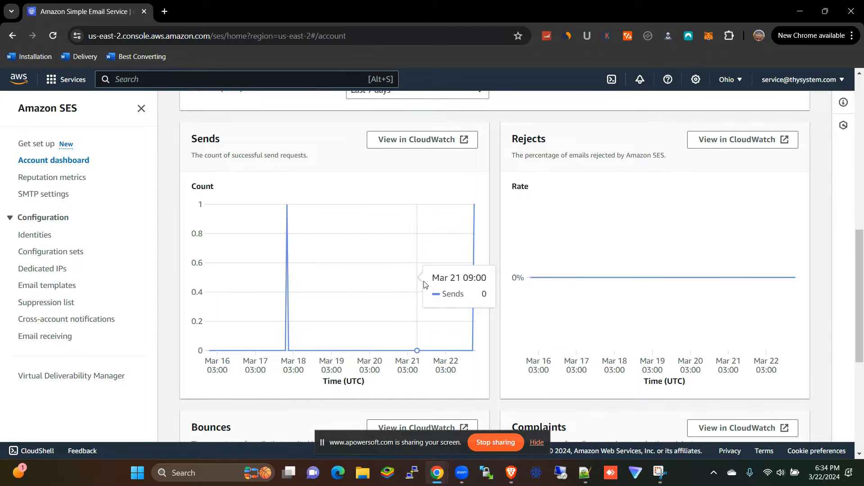
pyautogui.moveTo(28, 228)
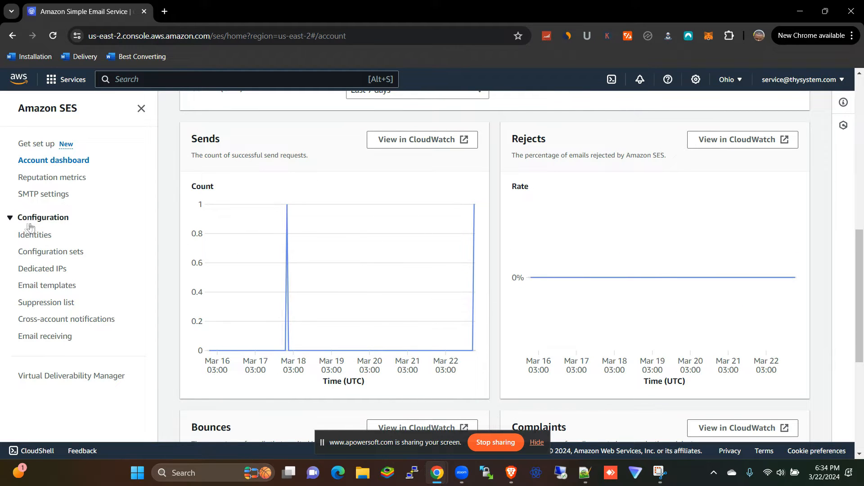
# - Show the SES Identities list, which is still empty
pyautogui.click(35, 234)
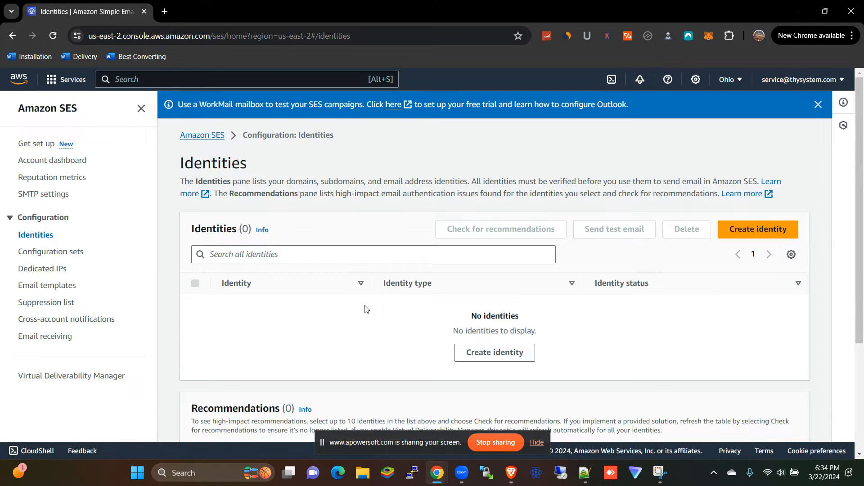
pyautogui.moveTo(372, 291)
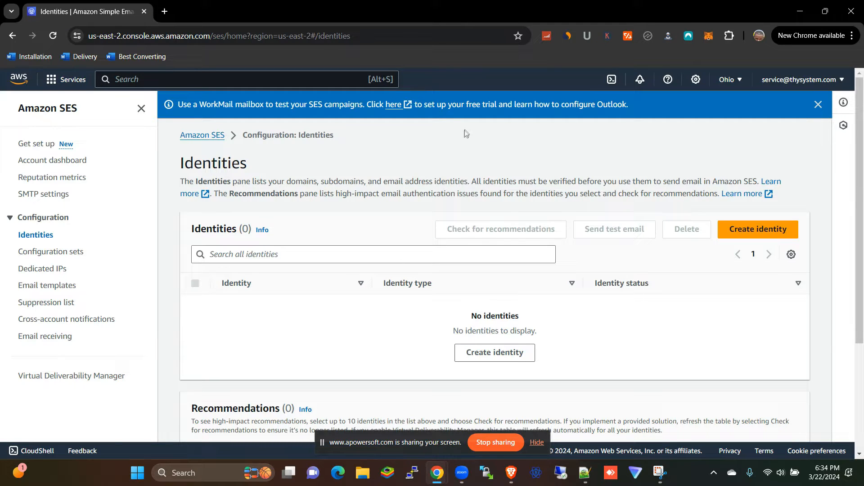
pyautogui.moveTo(514, 473)
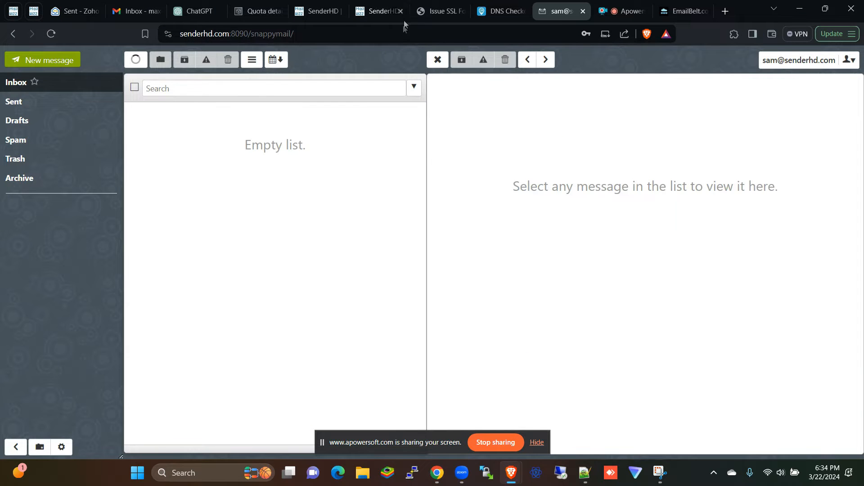
# - List all SenderHD delivery servers, mostly Brevo SMTP with one inactive
pyautogui.click(318, 11)
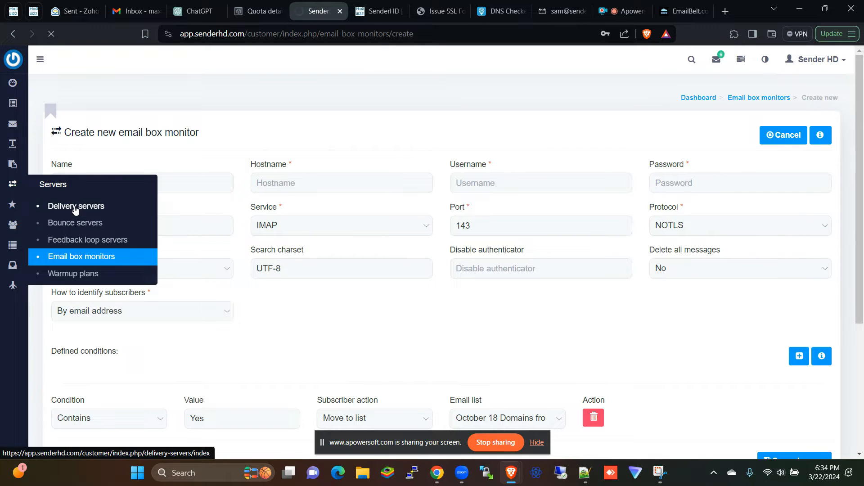
pyautogui.click(75, 205)
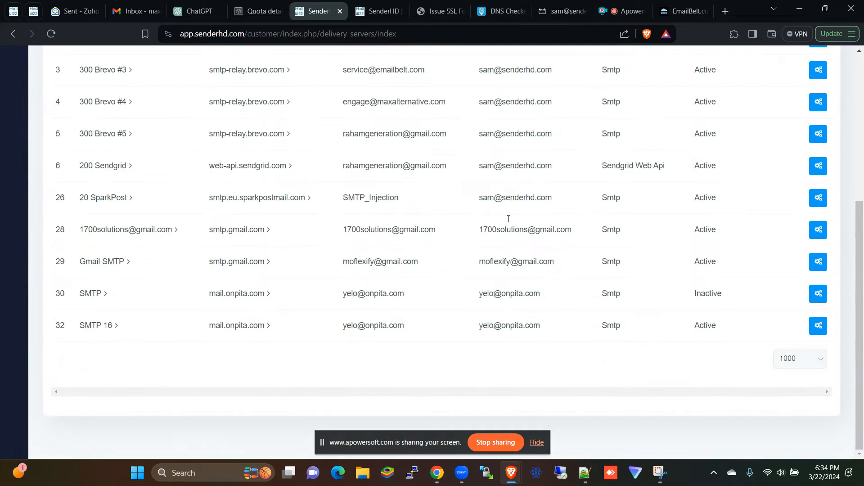
pyautogui.scroll(3)
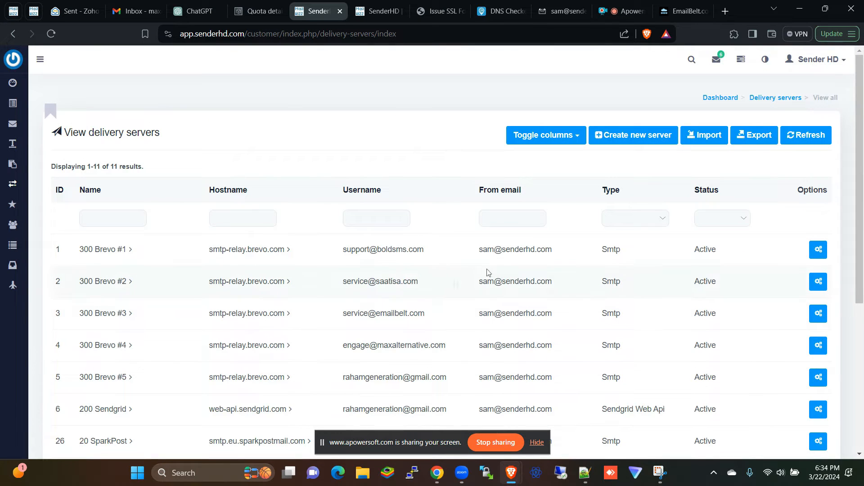
pyautogui.moveTo(495, 233)
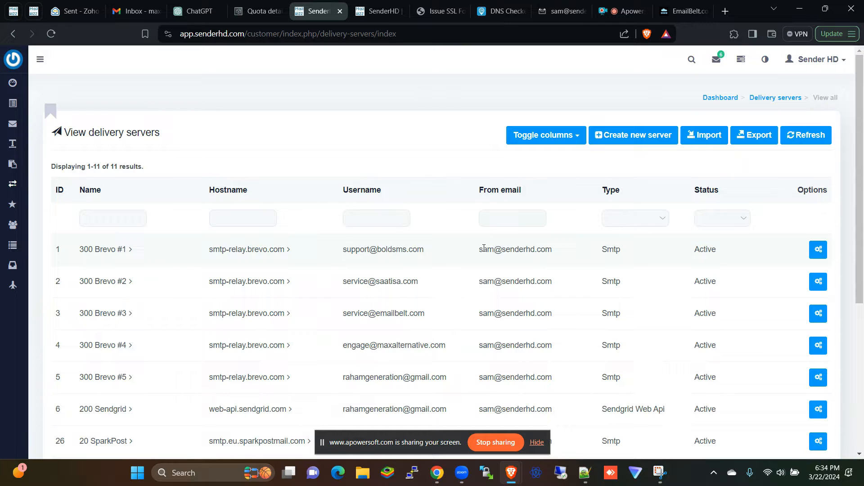
pyautogui.moveTo(472, 160)
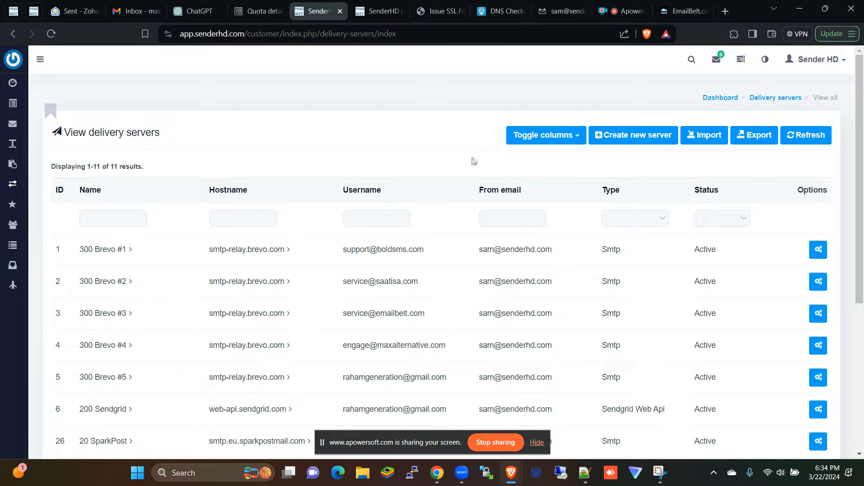
pyautogui.click(683, 11)
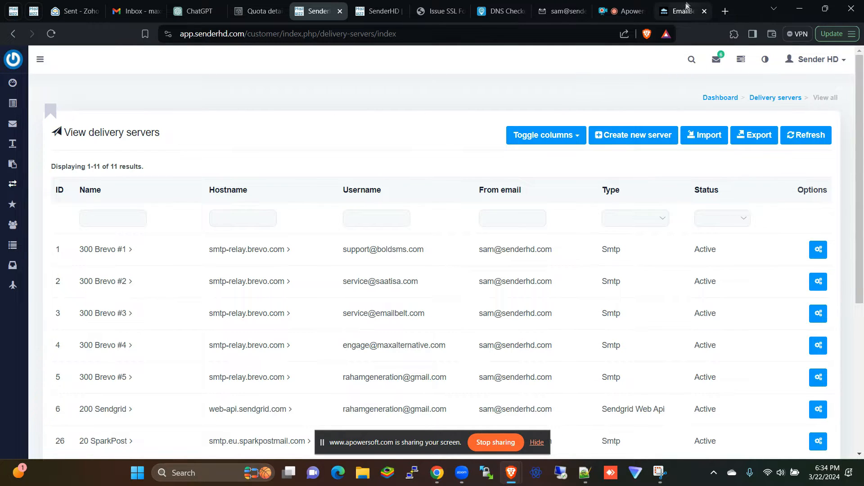
# - Review the Free and $199 Classic plans and show the EmailBelt store categories
pyautogui.click(682, 11)
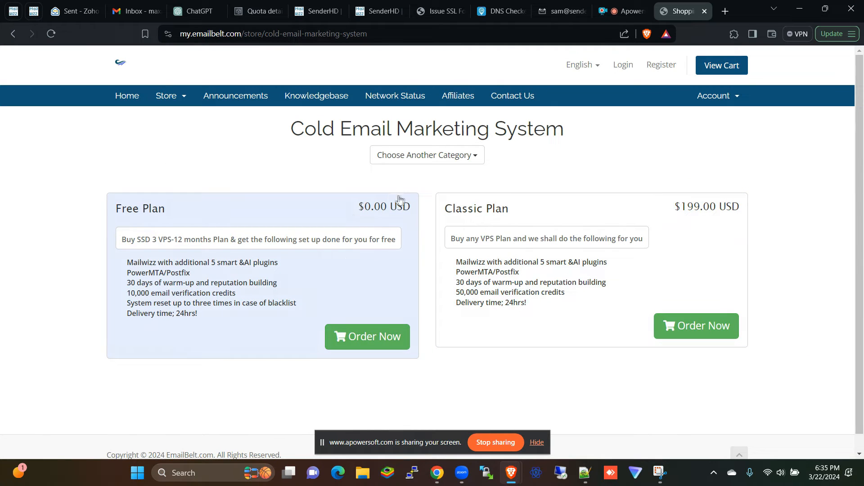
pyautogui.moveTo(208, 297)
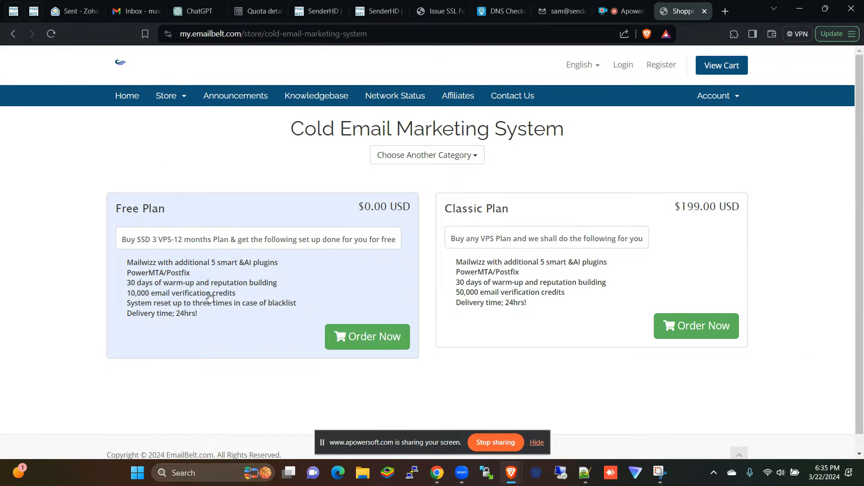
pyautogui.moveTo(197, 245)
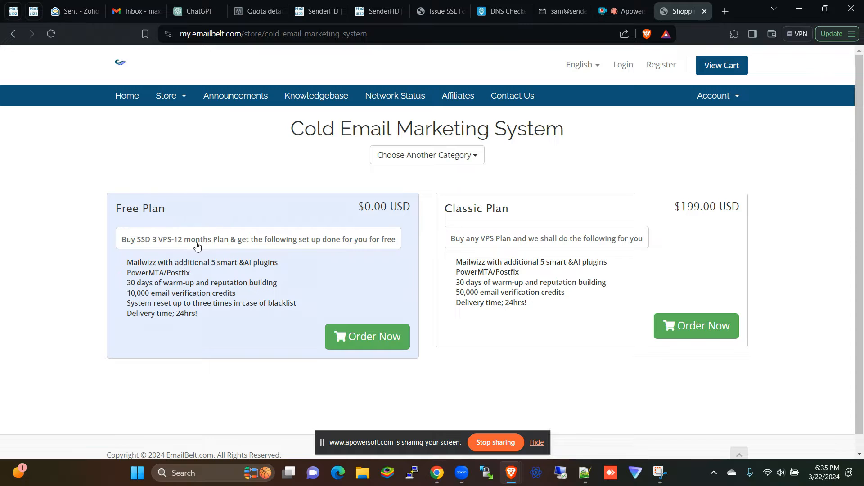
pyautogui.moveTo(255, 249)
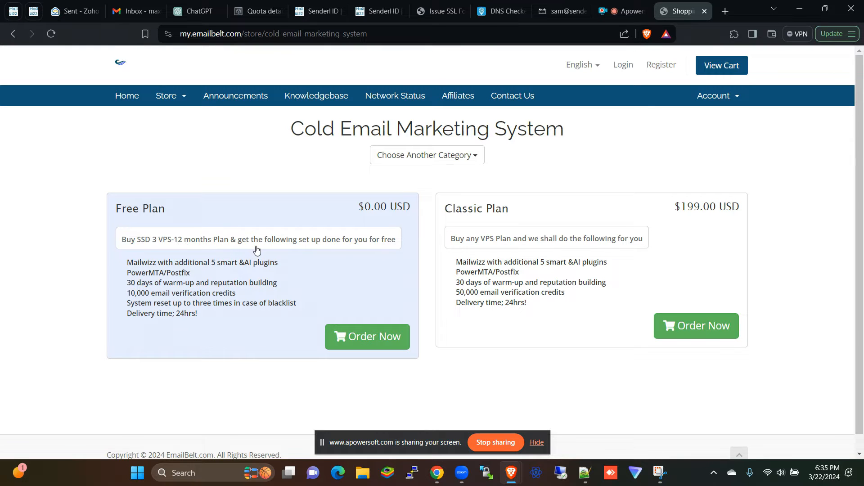
pyautogui.moveTo(251, 220)
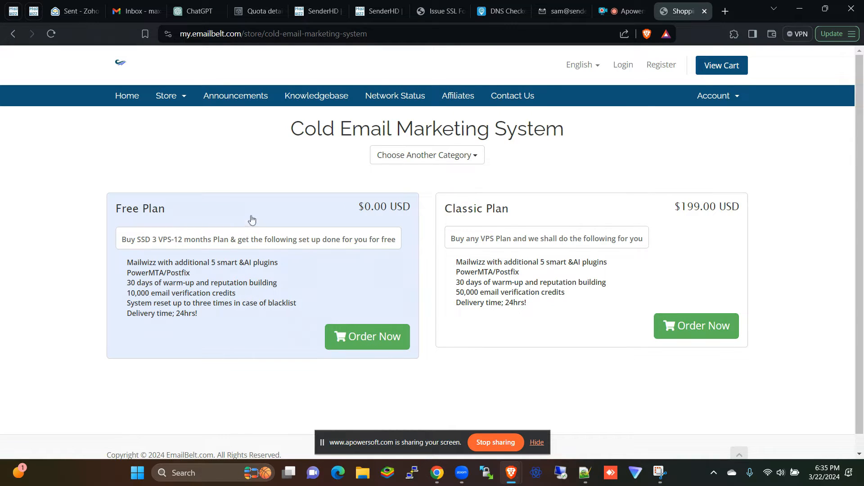
pyautogui.moveTo(691, 240)
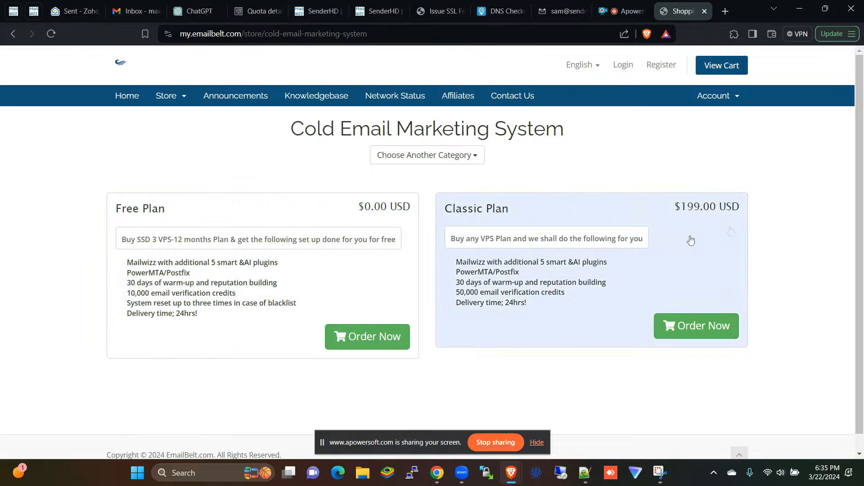
pyautogui.moveTo(704, 240)
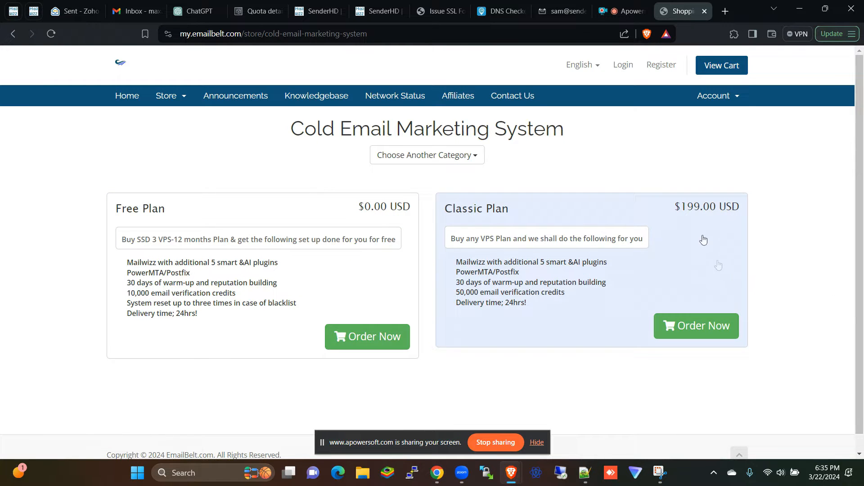
pyautogui.moveTo(683, 281)
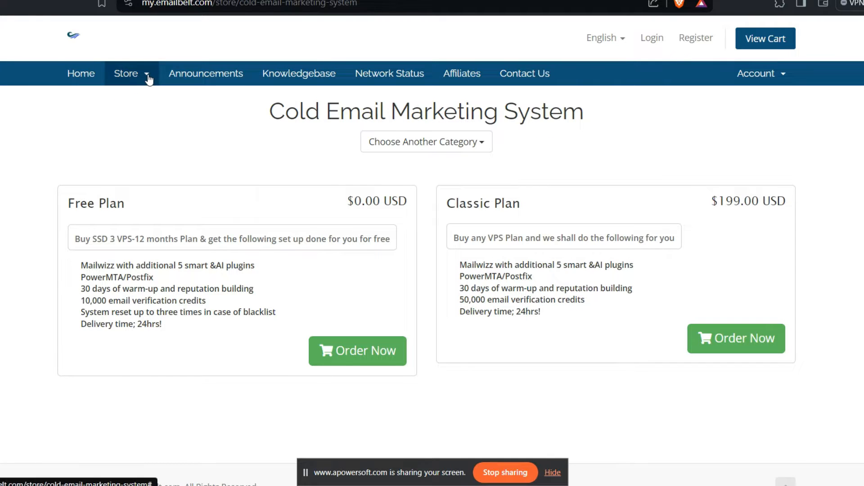
pyautogui.click(127, 73)
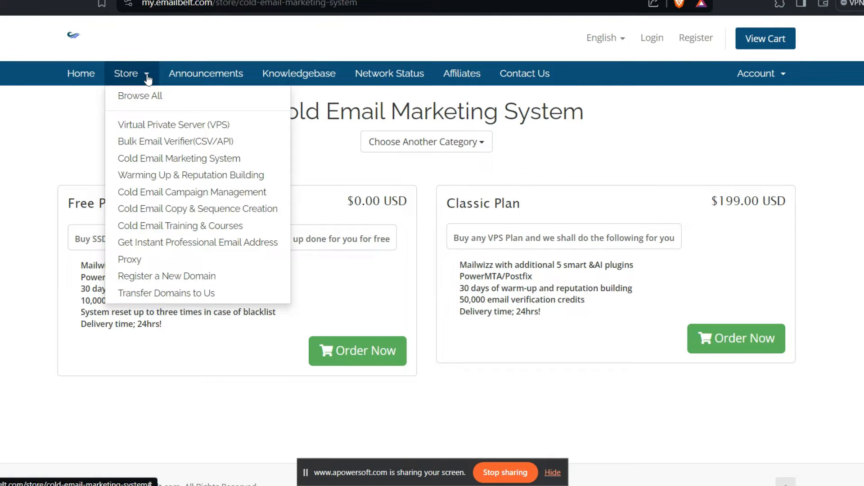
pyautogui.moveTo(168, 159)
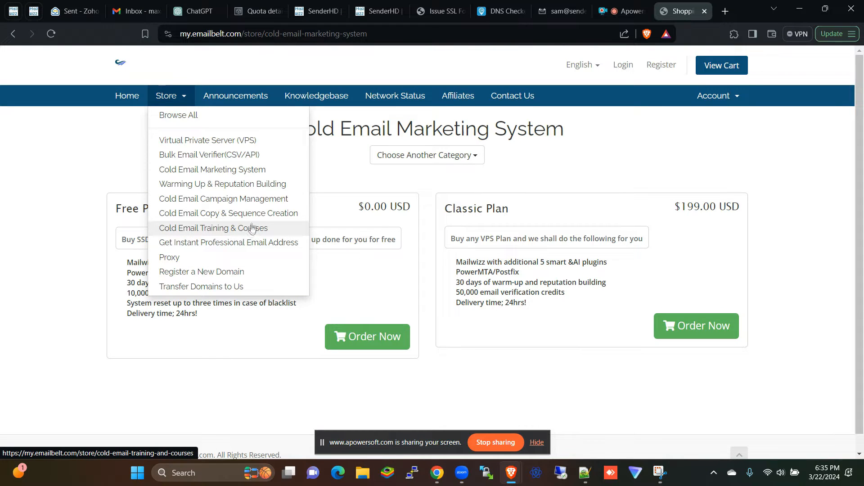
pyautogui.moveTo(304, 195)
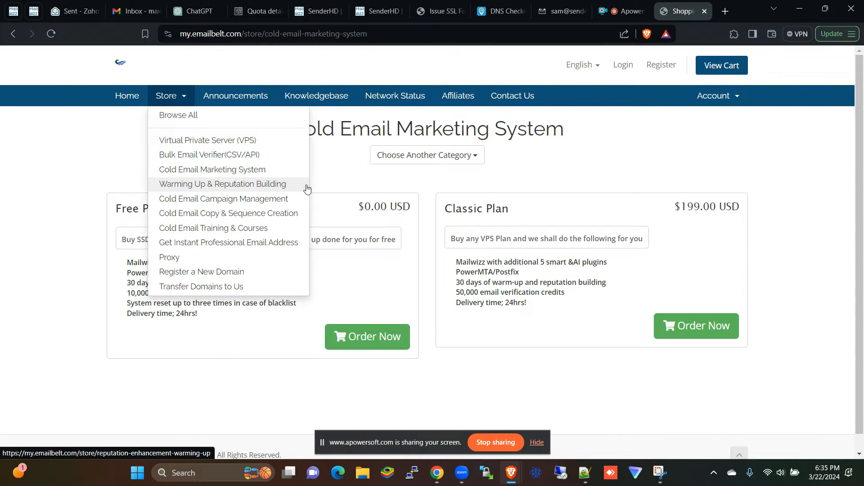
# - Start a new SES identity offering domain or email address types
pyautogui.click(83, 11)
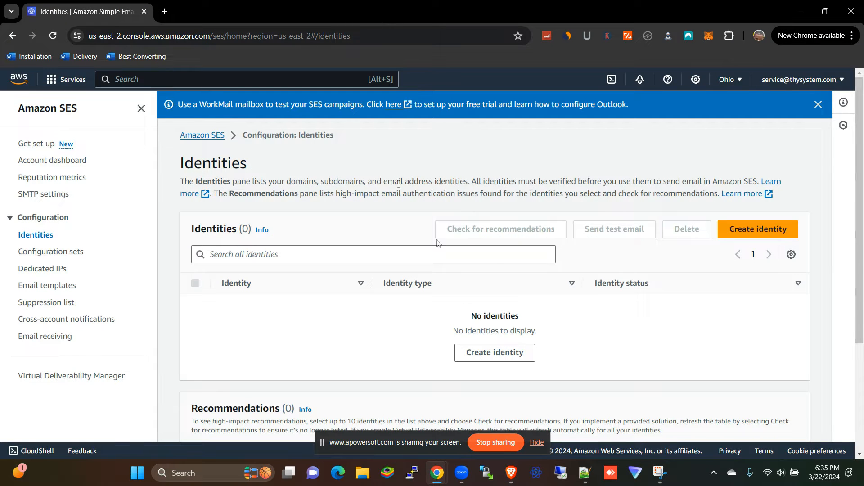
pyautogui.moveTo(758, 230)
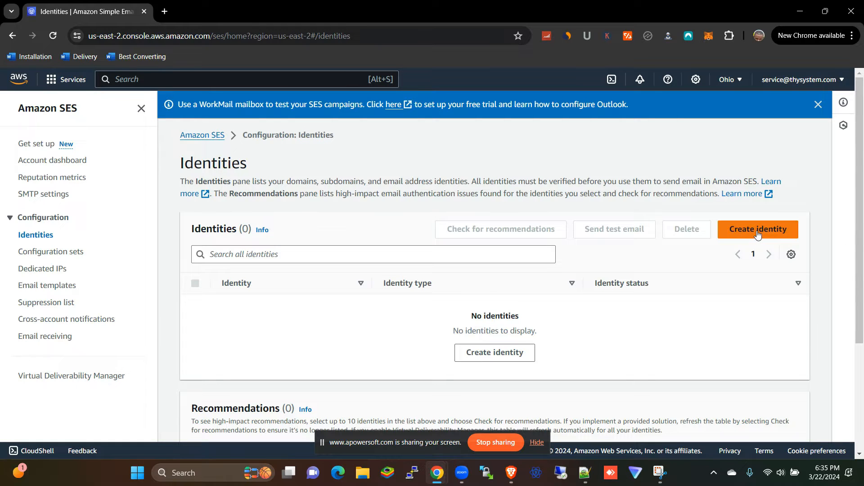
pyautogui.click(757, 228)
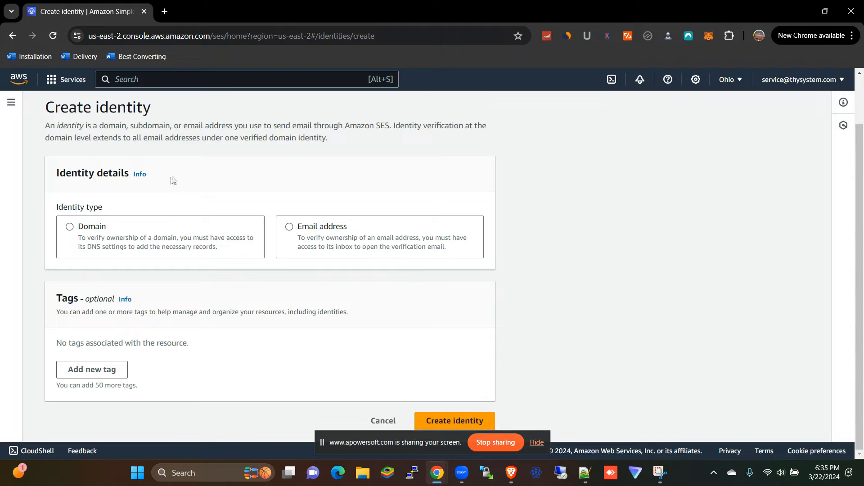
pyautogui.moveTo(75, 239)
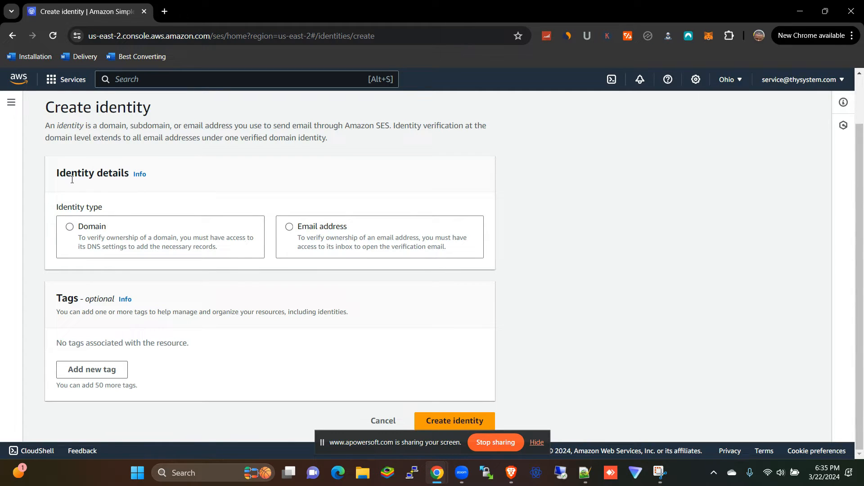
pyautogui.moveTo(282, 231)
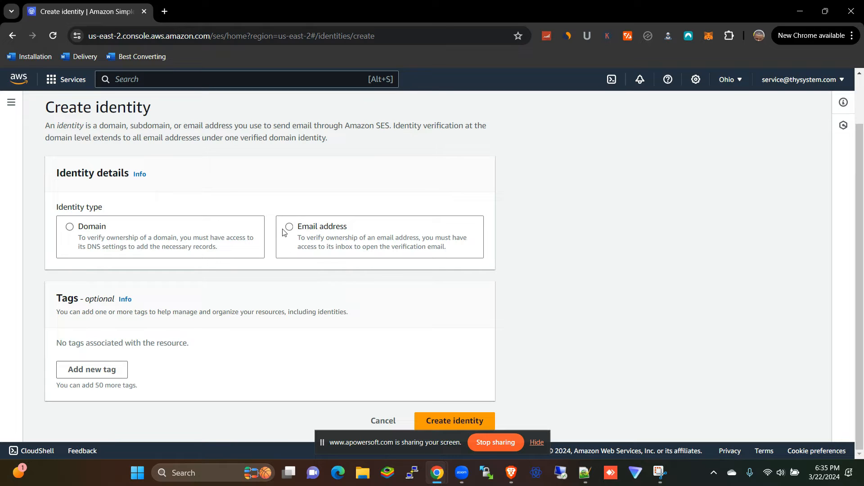
pyautogui.moveTo(62, 236)
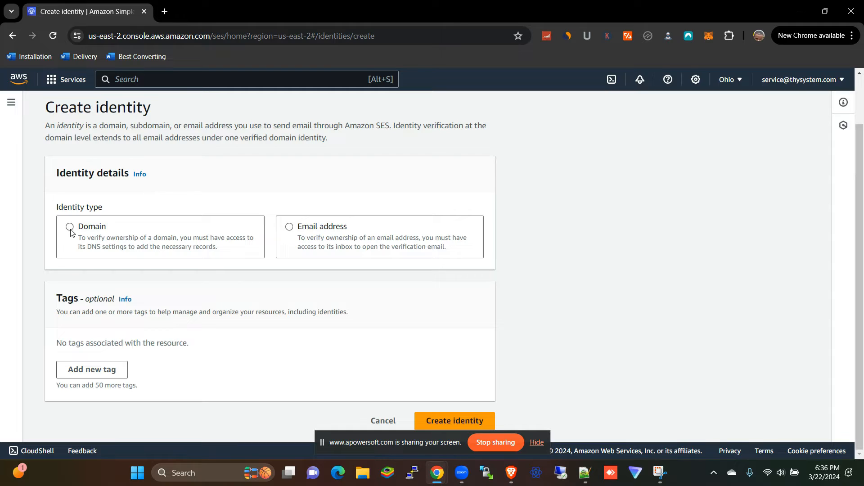
pyautogui.moveTo(249, 261)
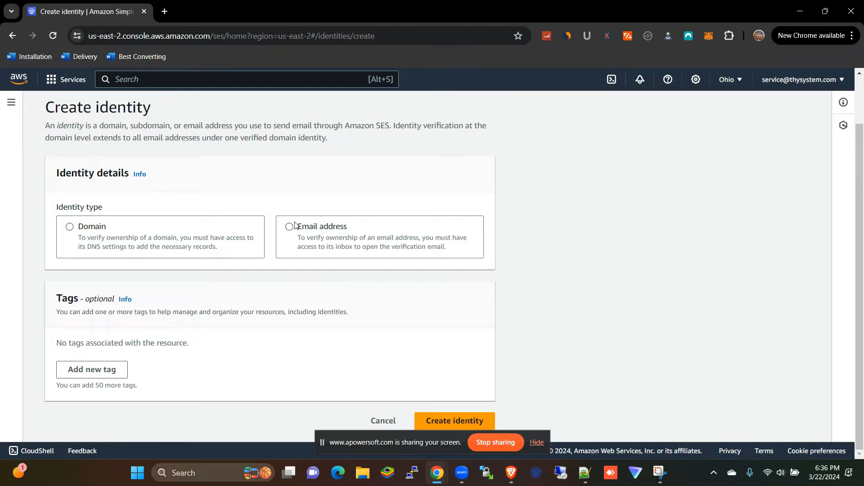
pyautogui.moveTo(268, 211)
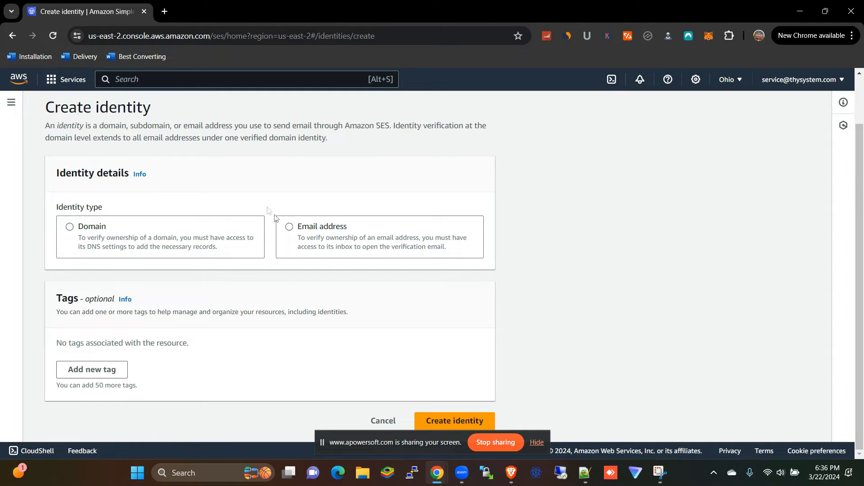
pyautogui.click(289, 227)
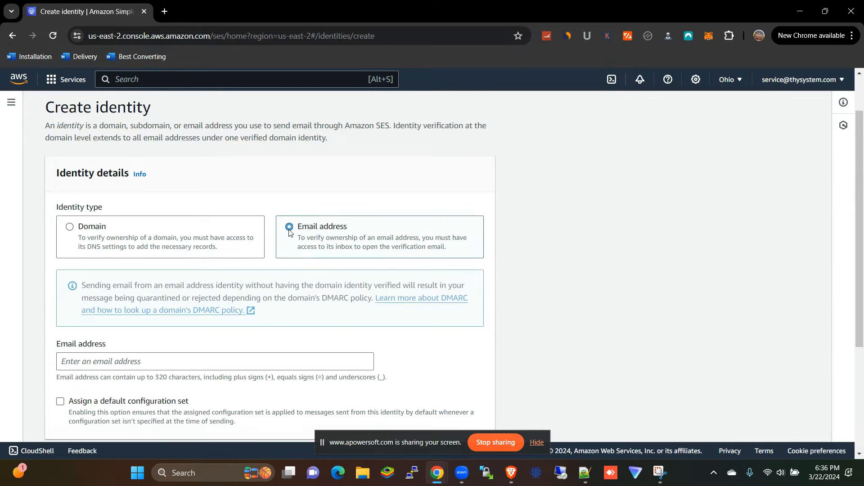
pyautogui.scroll(-3)
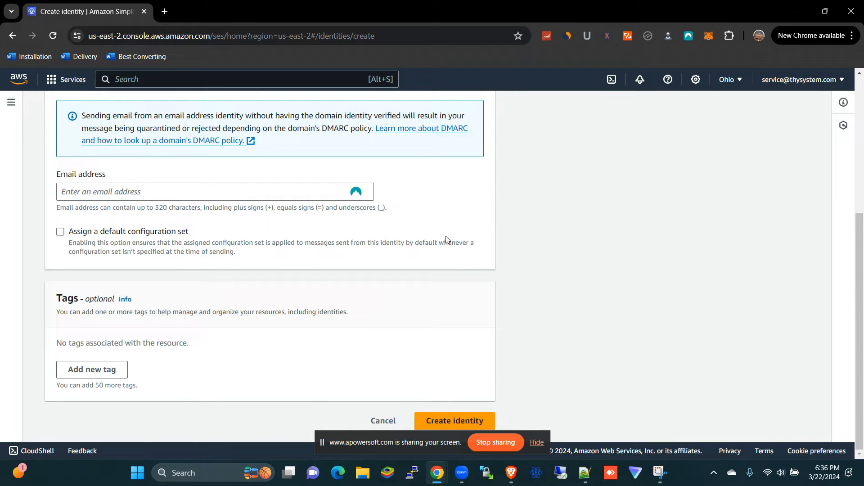
pyautogui.moveTo(392, 248)
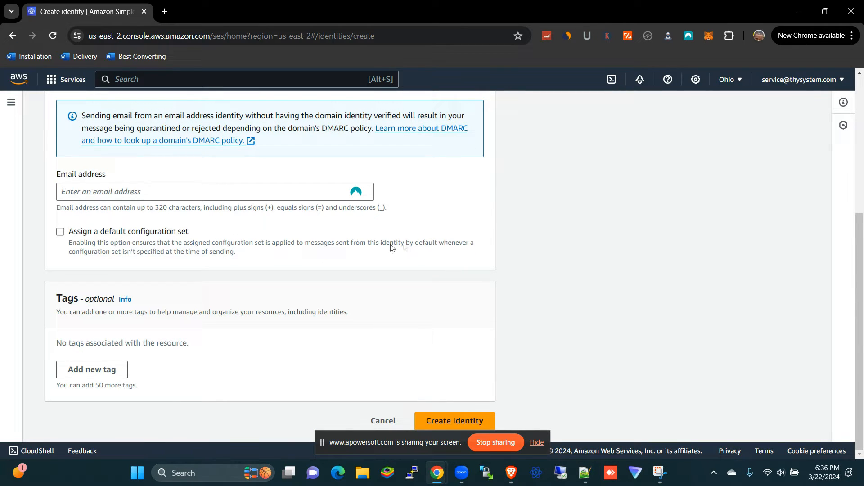
pyautogui.moveTo(324, 223)
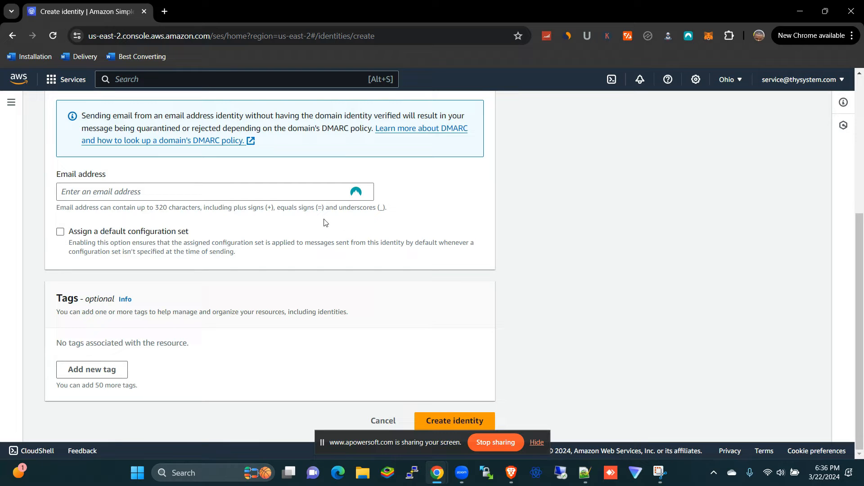
pyautogui.click(214, 191)
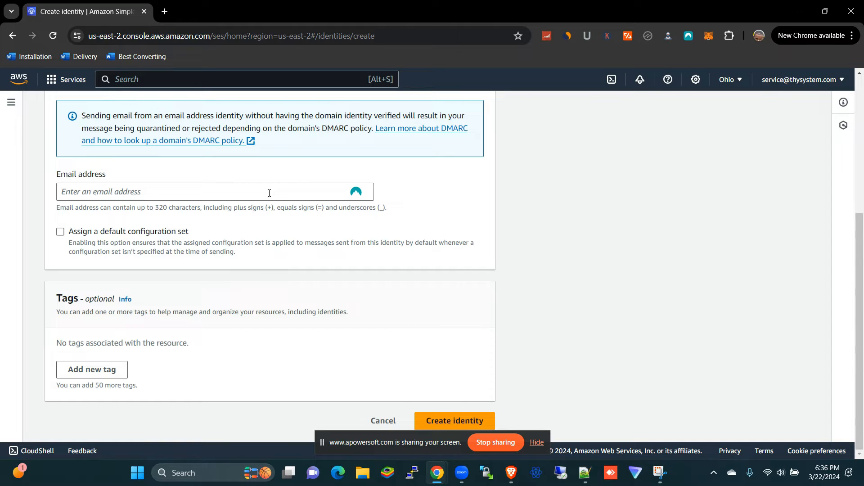
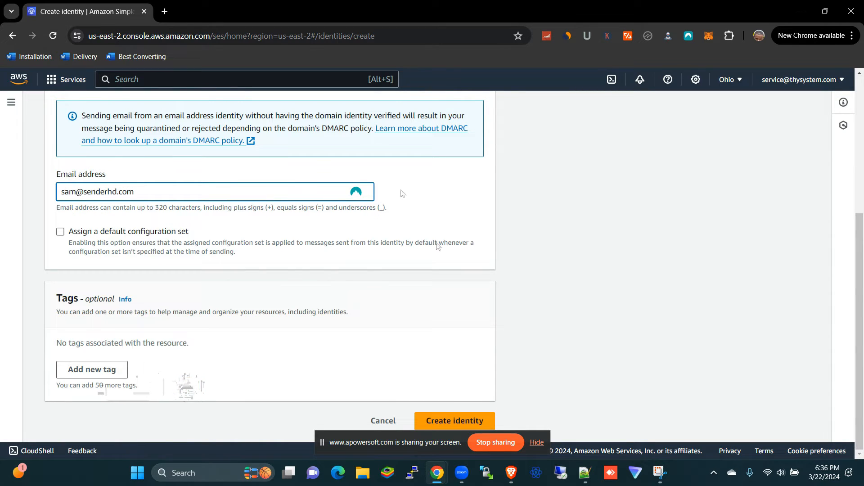
pyautogui.click(453, 420)
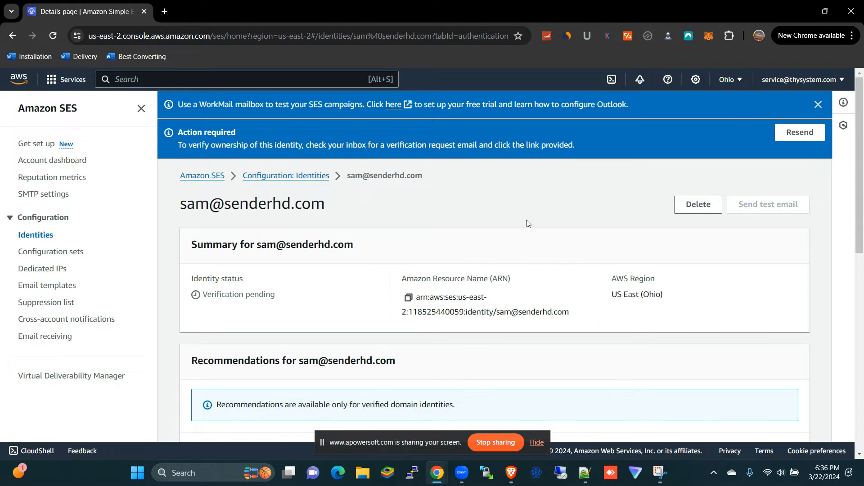
pyautogui.click(285, 175)
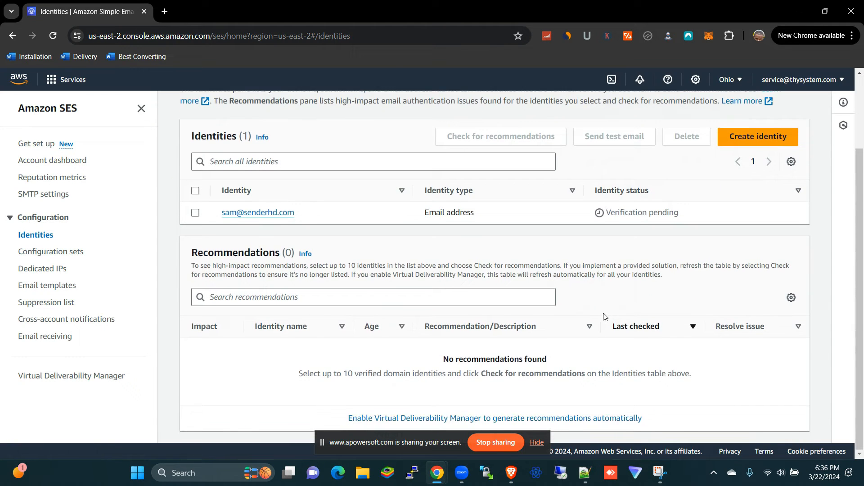
pyautogui.click(248, 80)
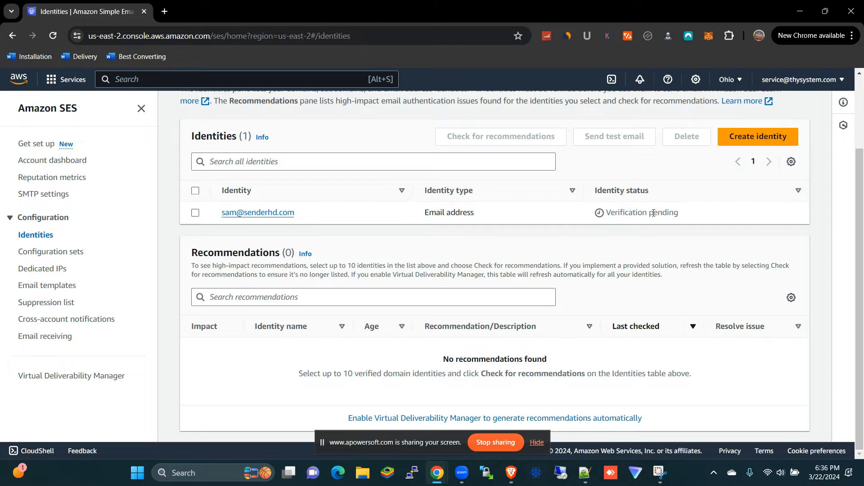
pyautogui.doubleClick(642, 212)
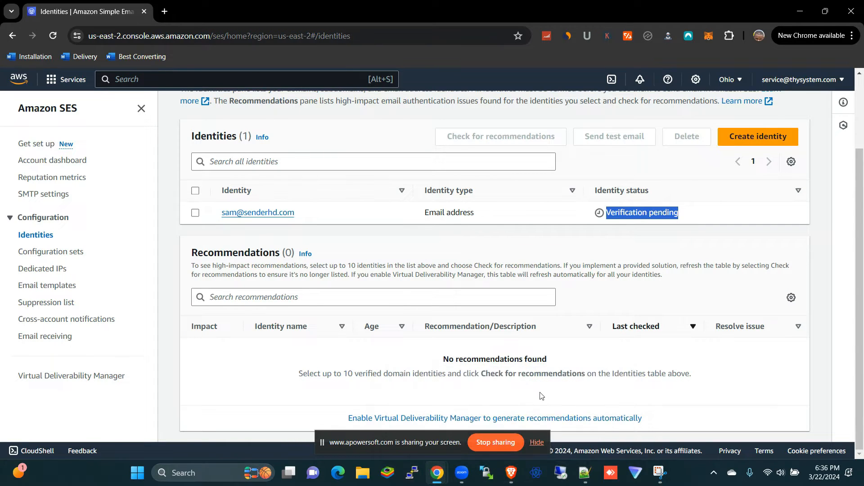
pyautogui.moveTo(512, 473)
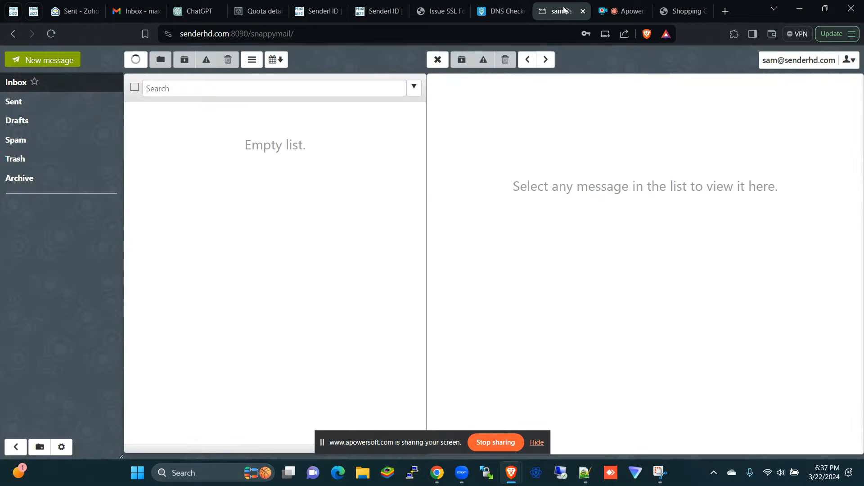
pyautogui.click(135, 59)
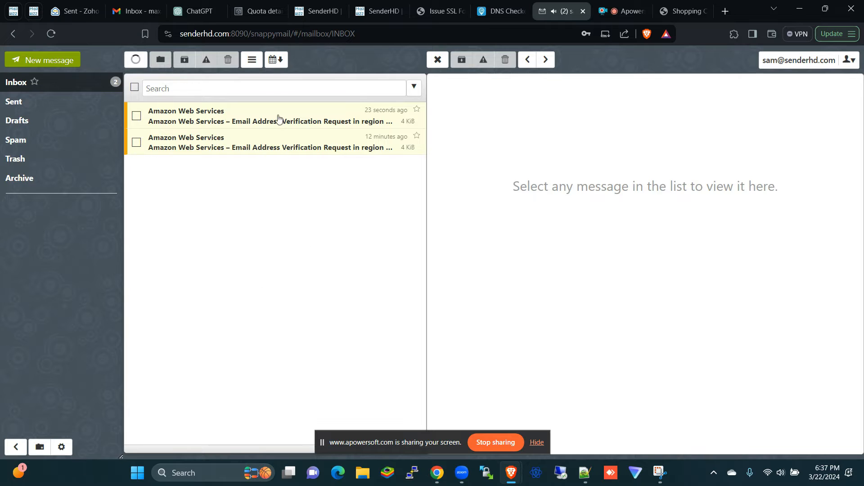
pyautogui.moveTo(284, 127)
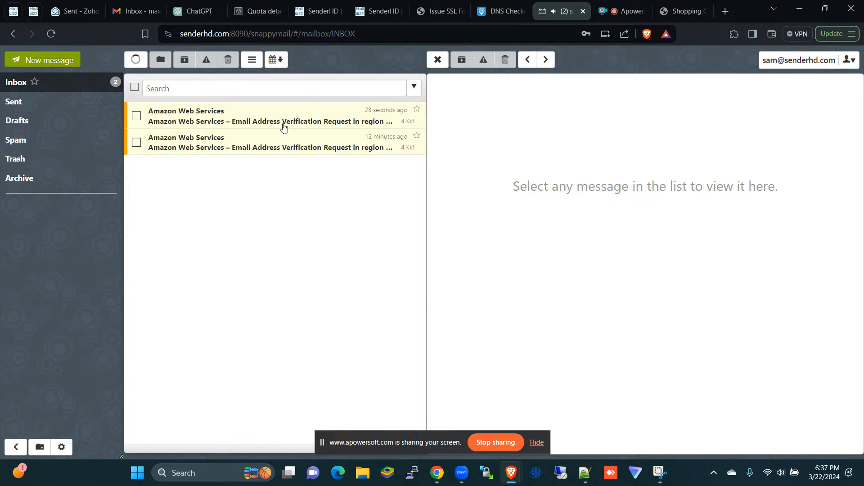
pyautogui.click(270, 116)
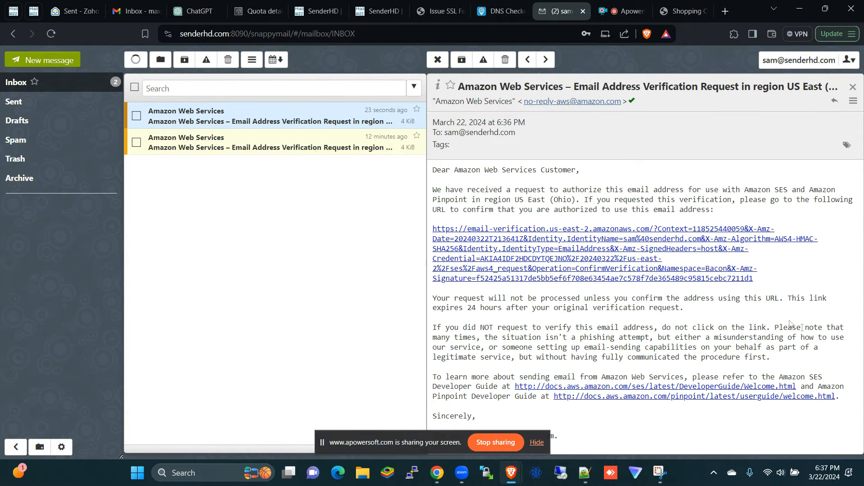
pyautogui.moveTo(545, 248)
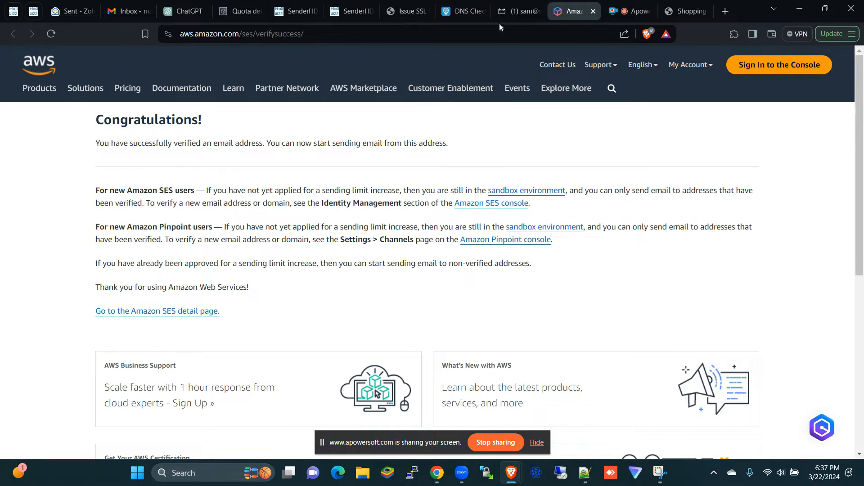
pyautogui.click(515, 11)
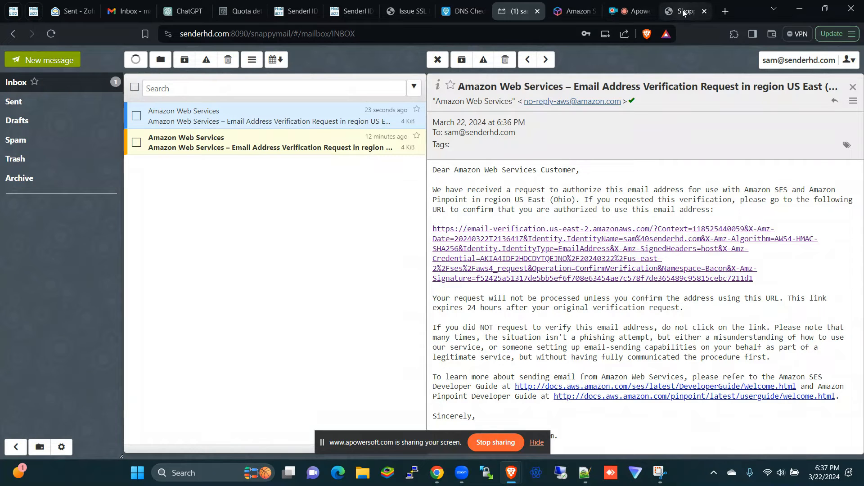
# - Return to the EmailBelt store's Cold Email Marketing System page
pyautogui.click(683, 10)
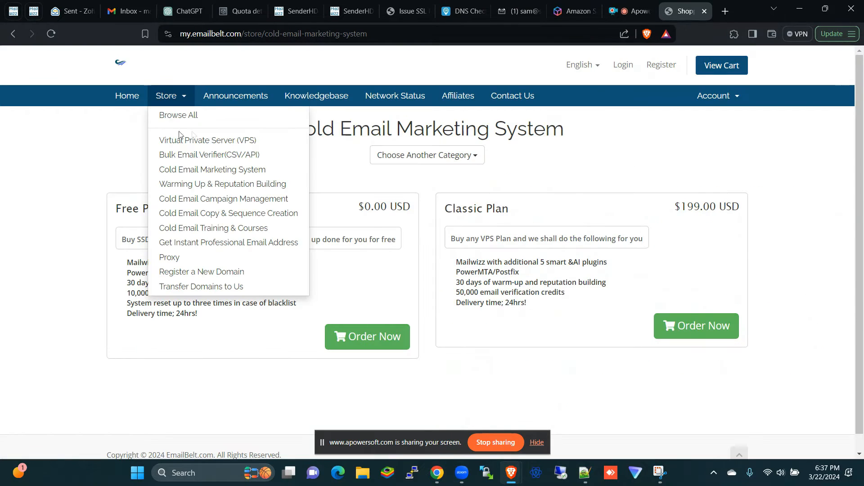
pyautogui.moveTo(227, 214)
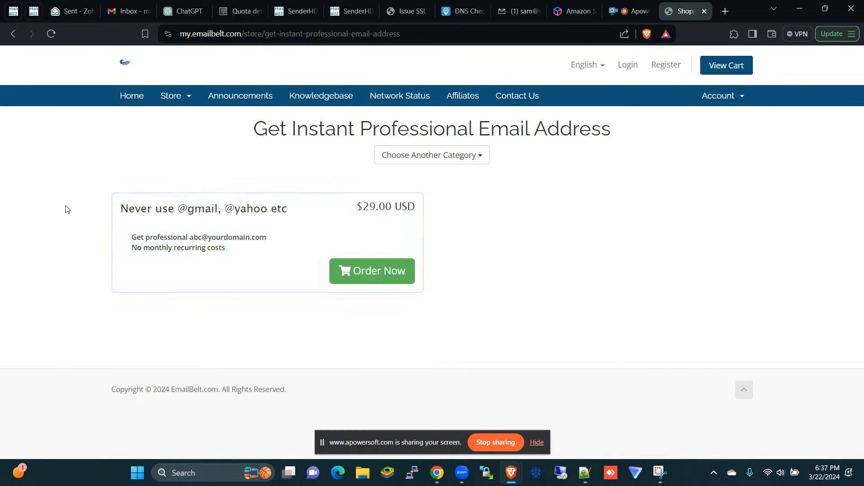
pyautogui.moveTo(298, 214)
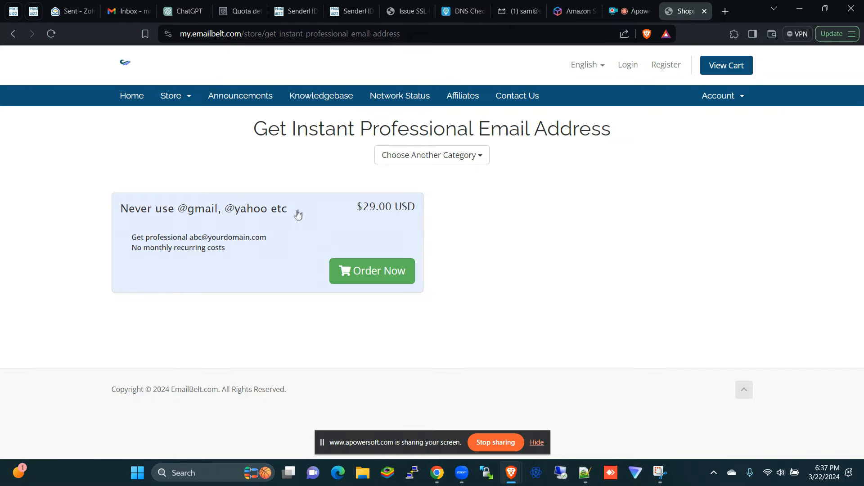
pyautogui.moveTo(302, 210)
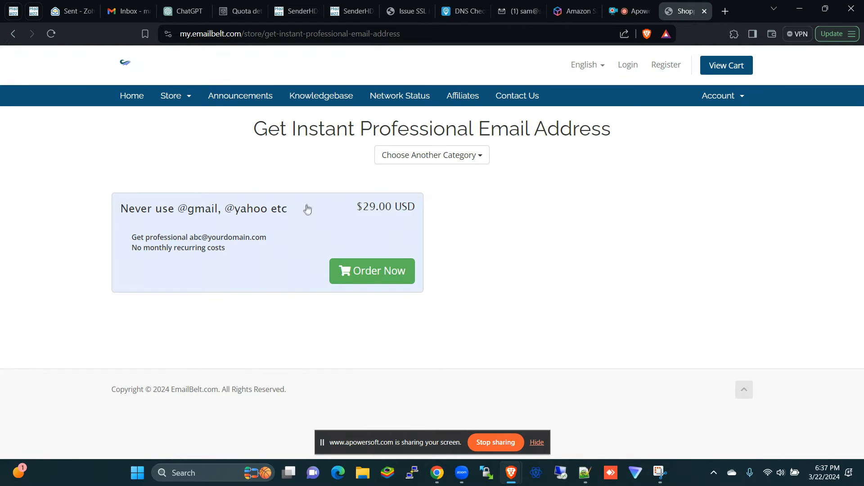
pyautogui.moveTo(508, 252)
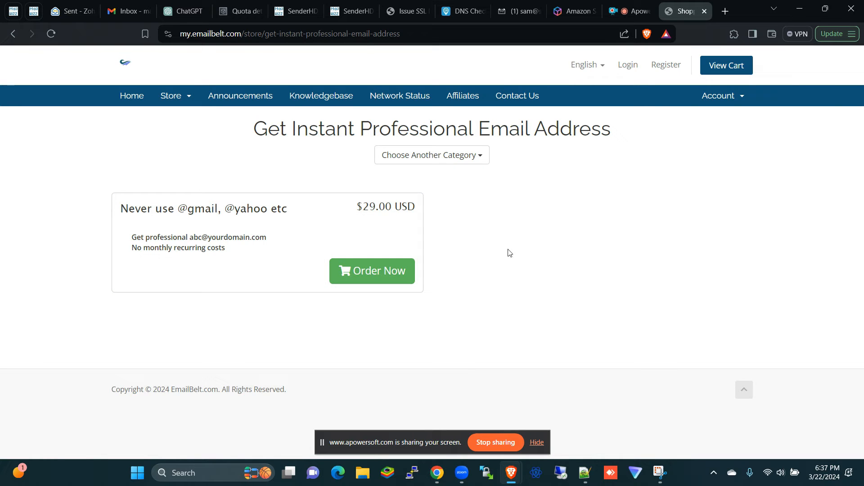
pyautogui.moveTo(493, 50)
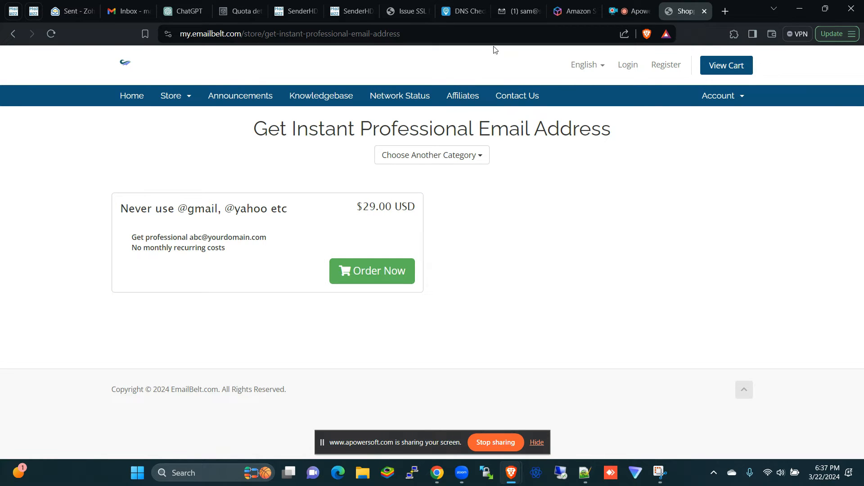
pyautogui.moveTo(437, 473)
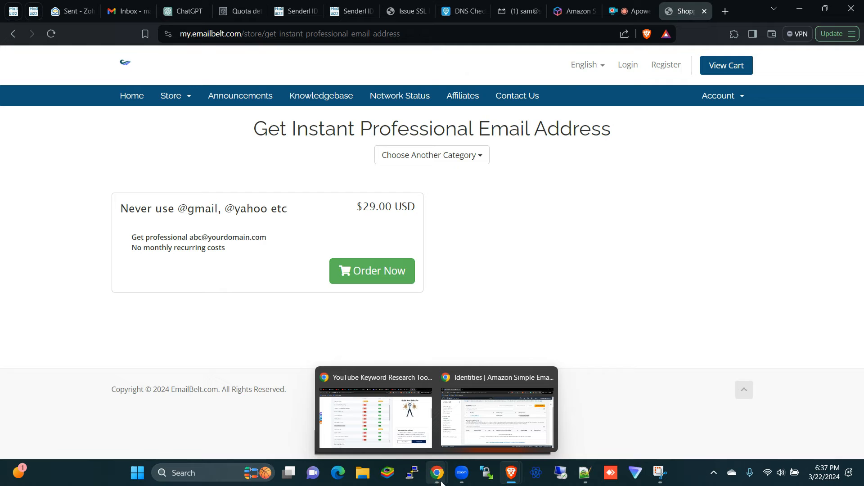
pyautogui.click(496, 419)
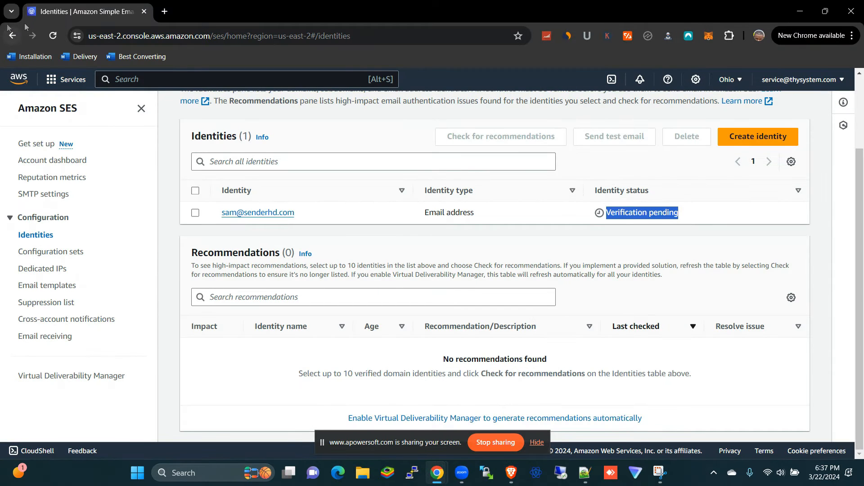
pyautogui.click(53, 35)
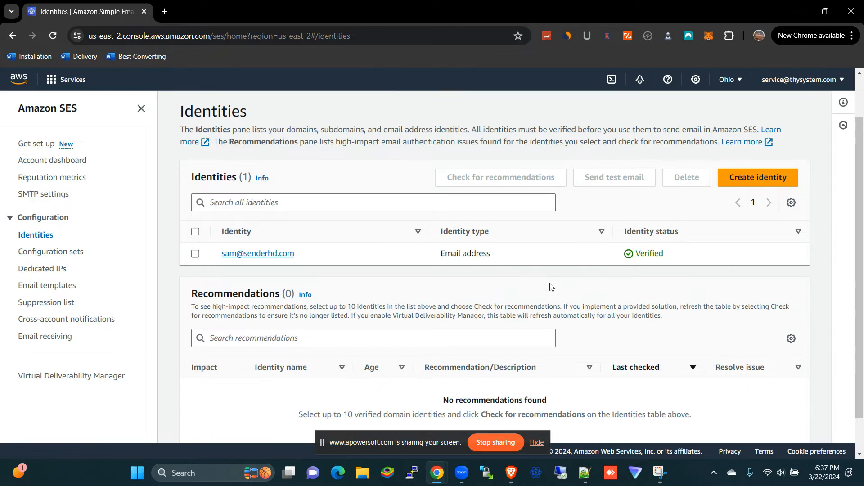
pyautogui.doubleClick(648, 253)
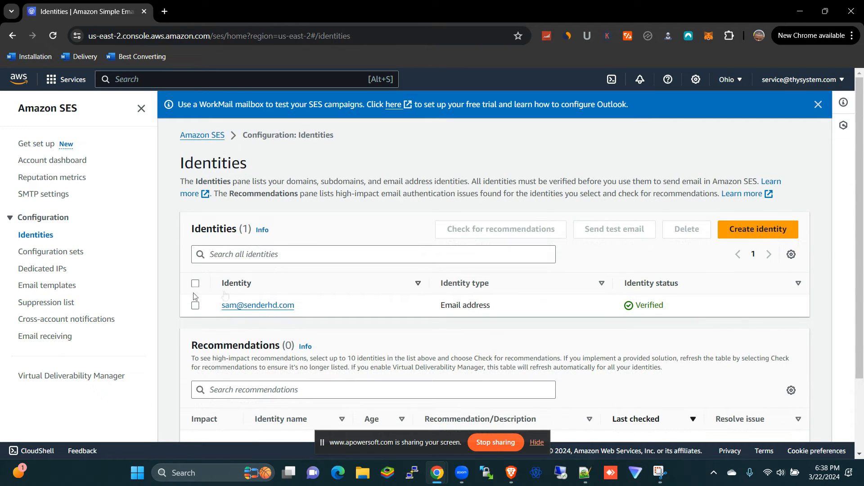
pyautogui.moveTo(43, 194)
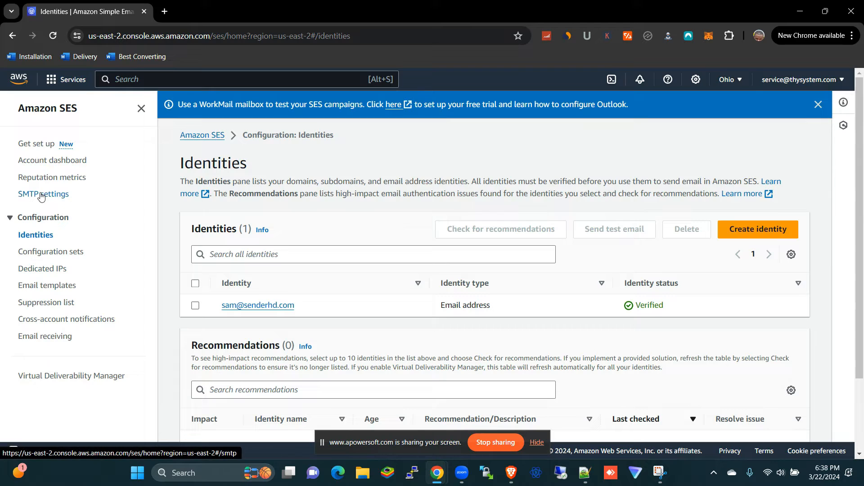
# - Start creating new SMTP credentials from the SES SMTP settings page
pyautogui.click(43, 195)
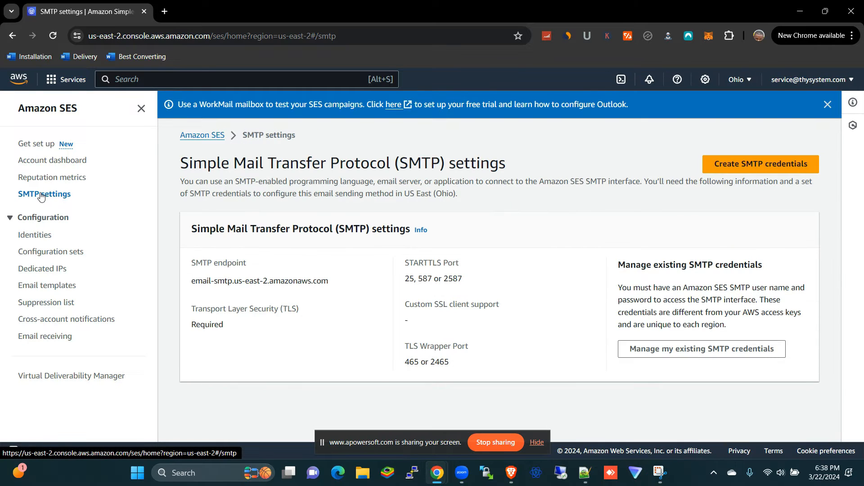
pyautogui.moveTo(593, 248)
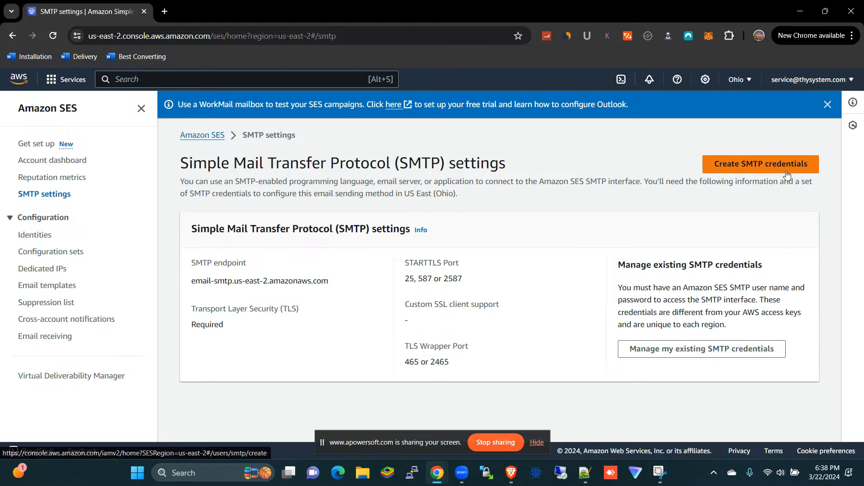
pyautogui.moveTo(760, 164)
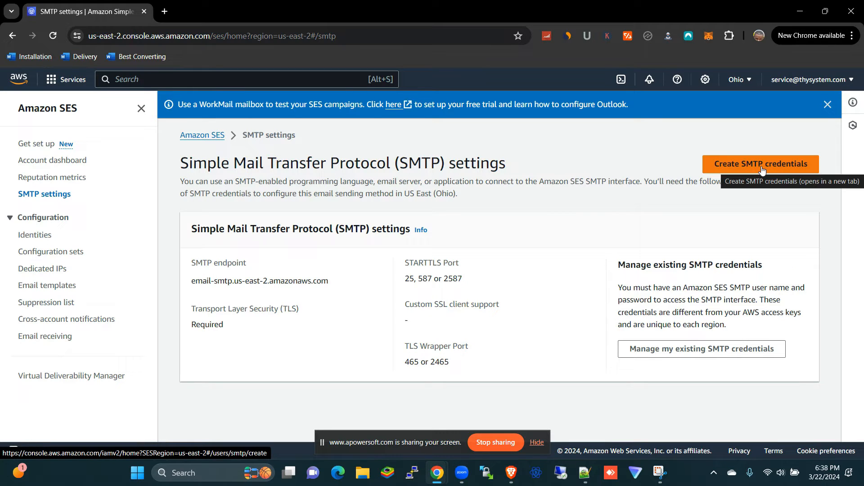
pyautogui.click(760, 164)
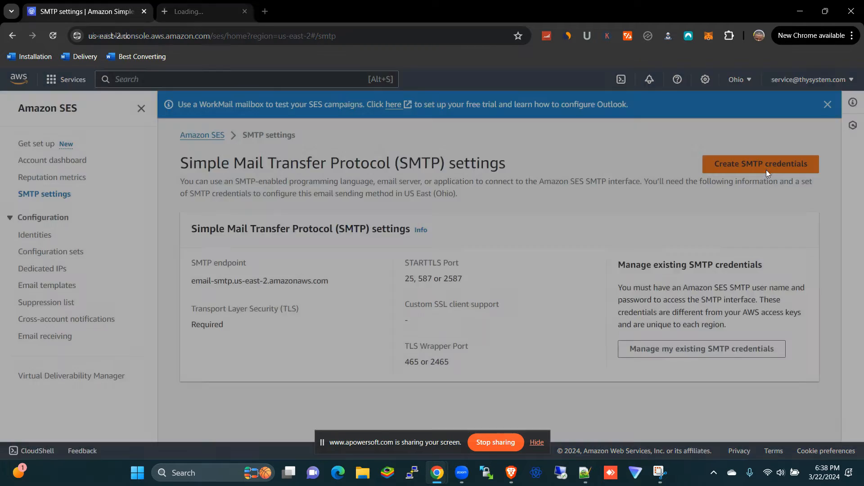
pyautogui.click(760, 164)
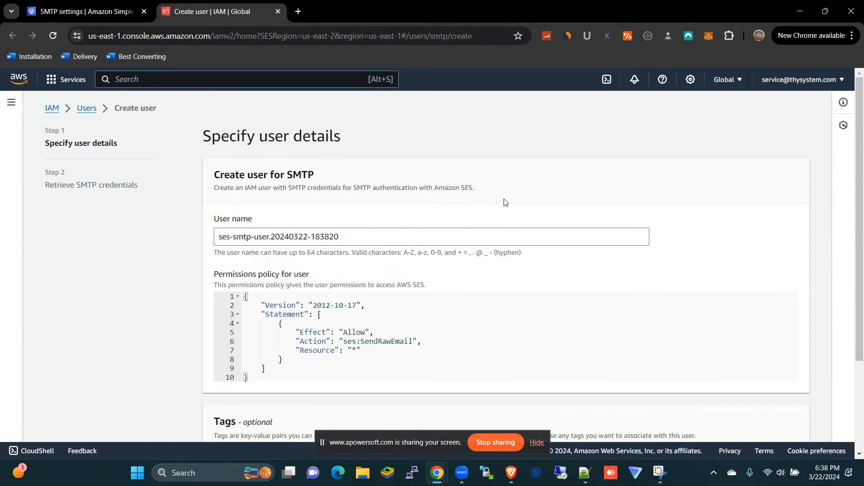
# - Replace the default SMTP user name with Test65
pyautogui.click(353, 237)
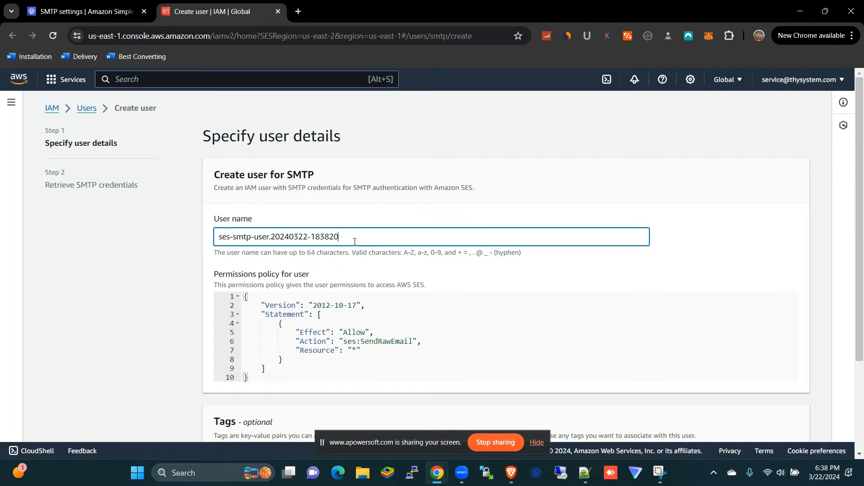
pyautogui.write('T')
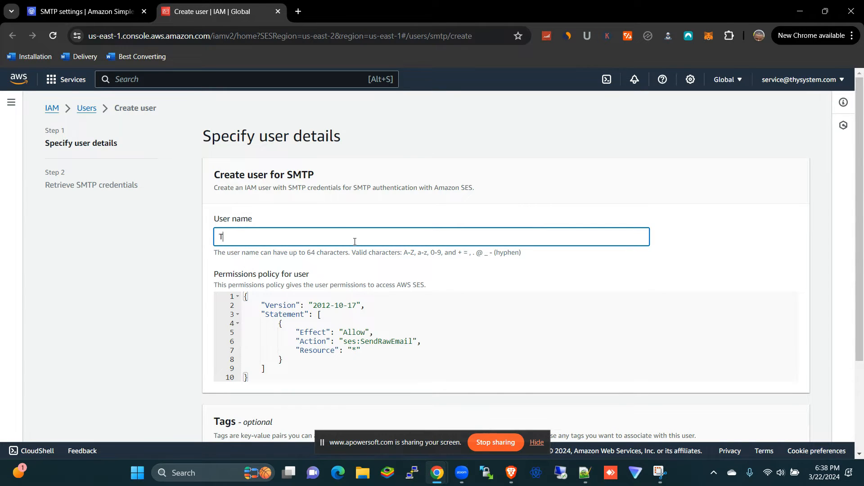
pyautogui.write('est65')
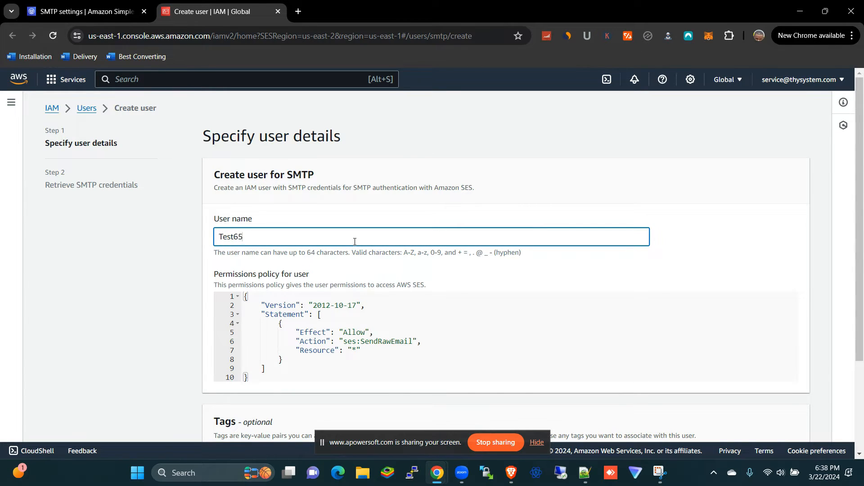
# - Create the IAM user Test65 and select its SMTP user name for copying
pyautogui.scroll(-3)
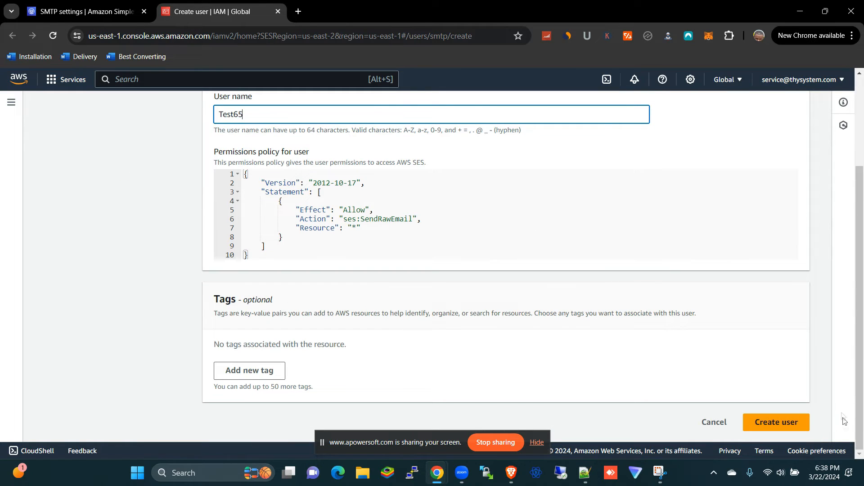
pyautogui.click(775, 422)
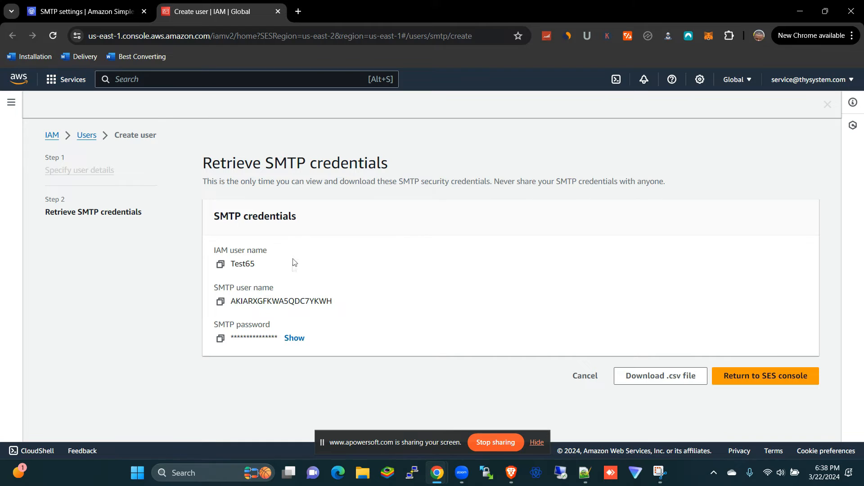
pyautogui.doubleClick(243, 287)
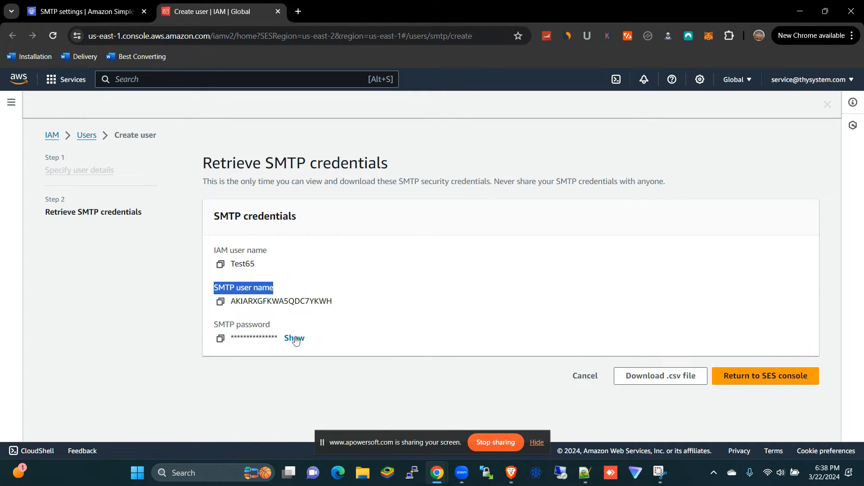
pyautogui.moveTo(254, 320)
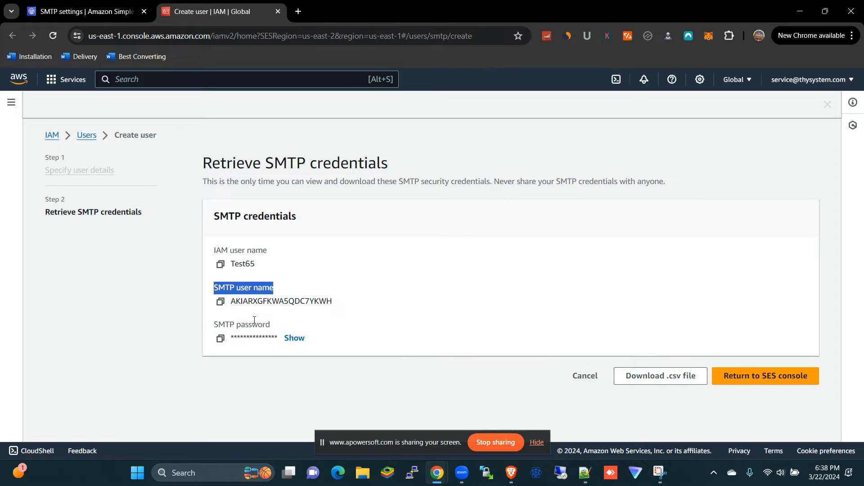
pyautogui.moveTo(415, 308)
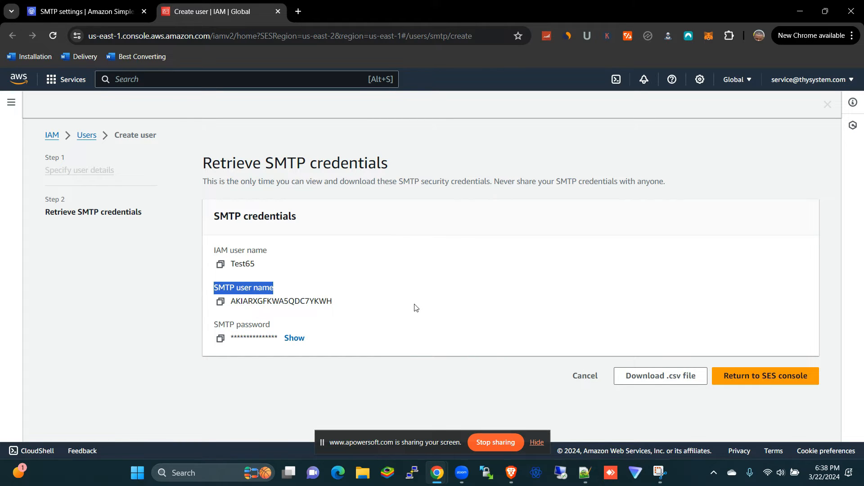
pyautogui.moveTo(220, 204)
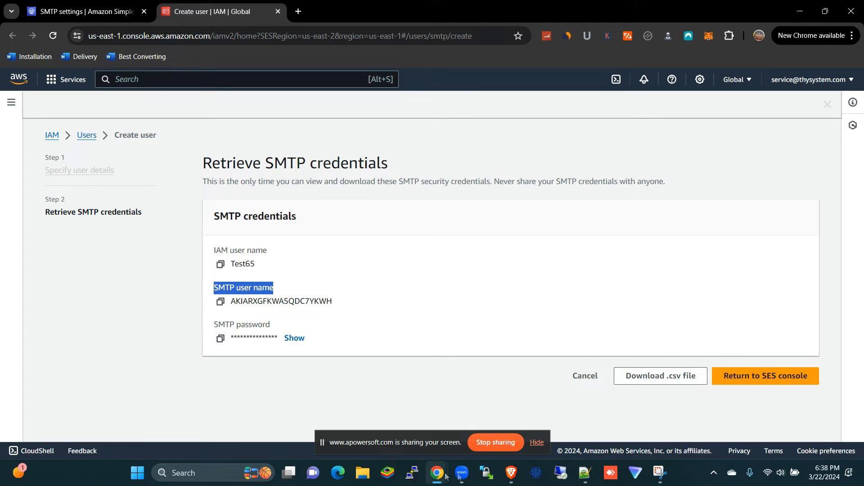
pyautogui.moveTo(437, 473)
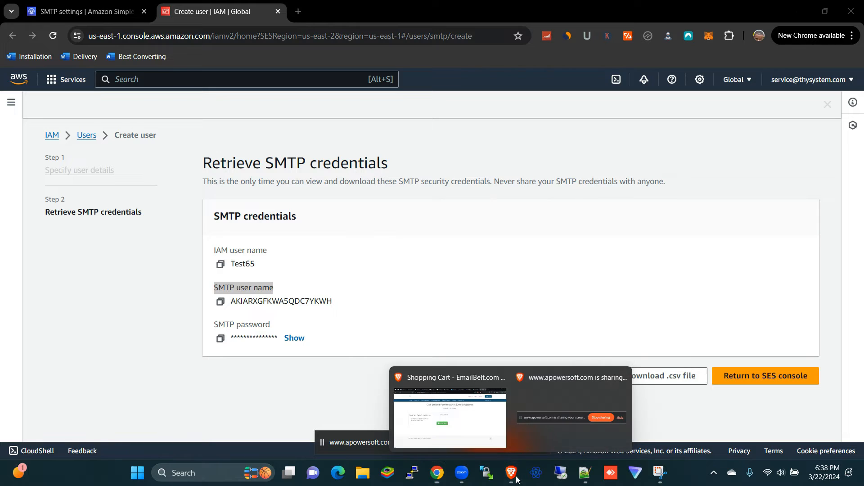
# - Begin an Amazon SES Web API delivery server in MailWizz
pyautogui.click(448, 413)
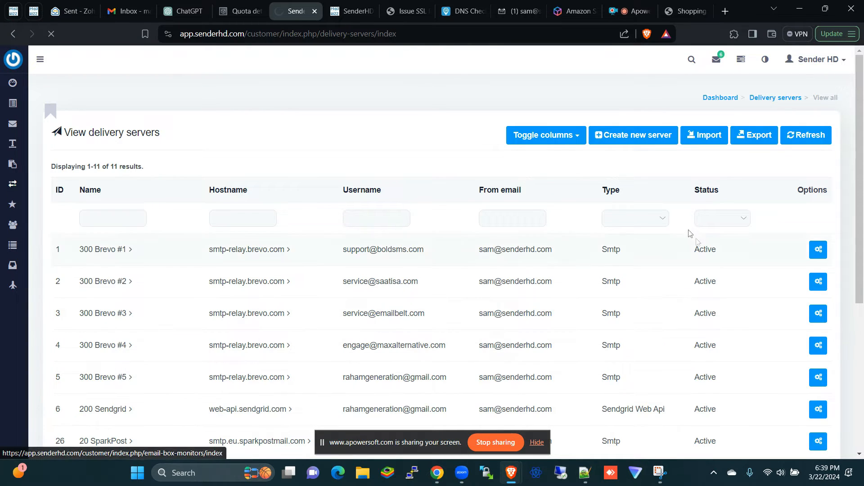
pyautogui.moveTo(633, 135)
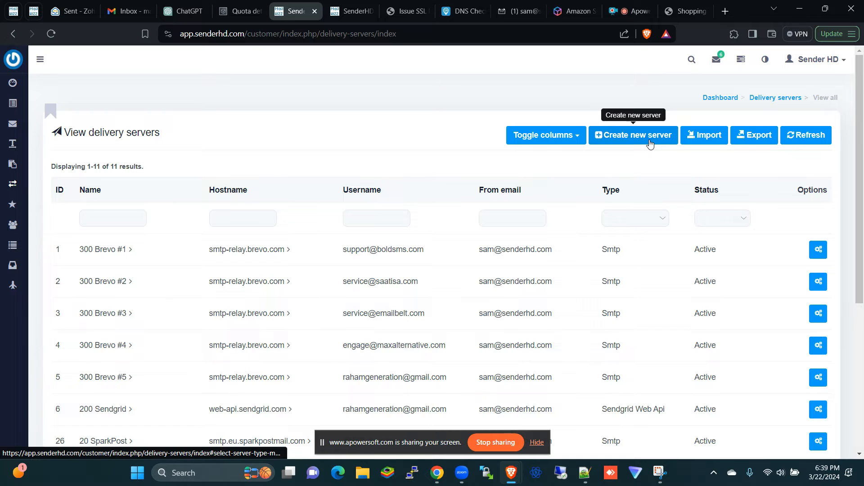
pyautogui.click(633, 135)
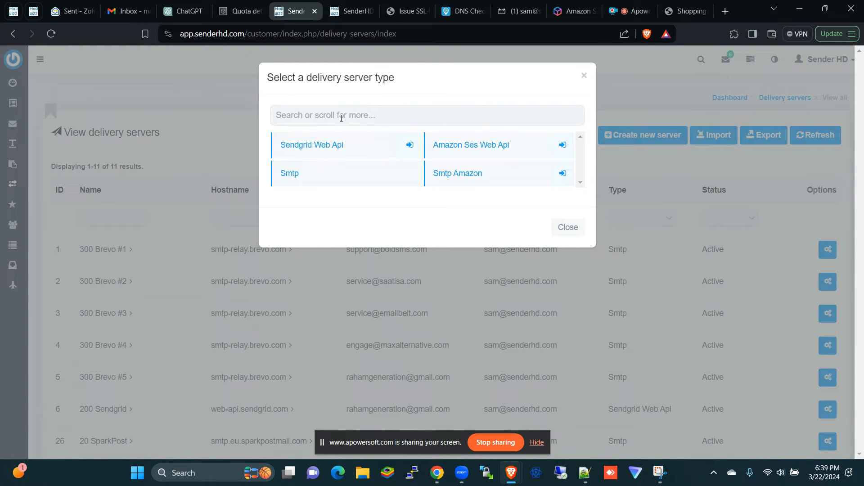
pyautogui.moveTo(484, 172)
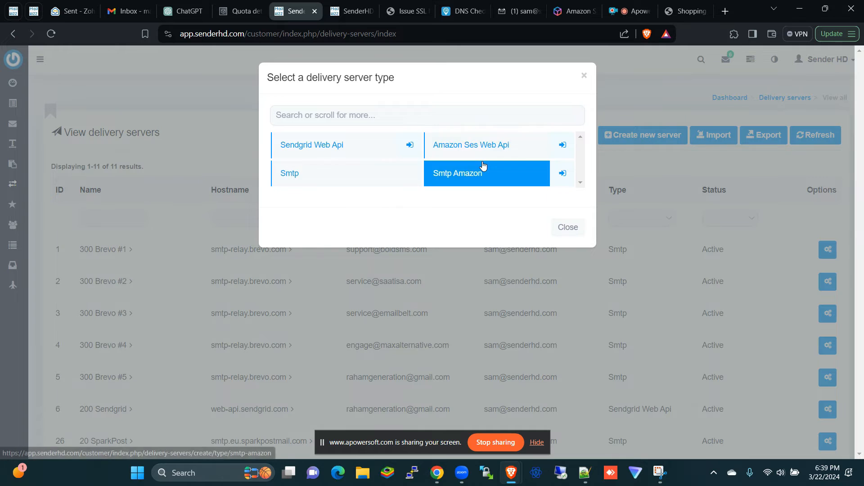
pyautogui.click(487, 144)
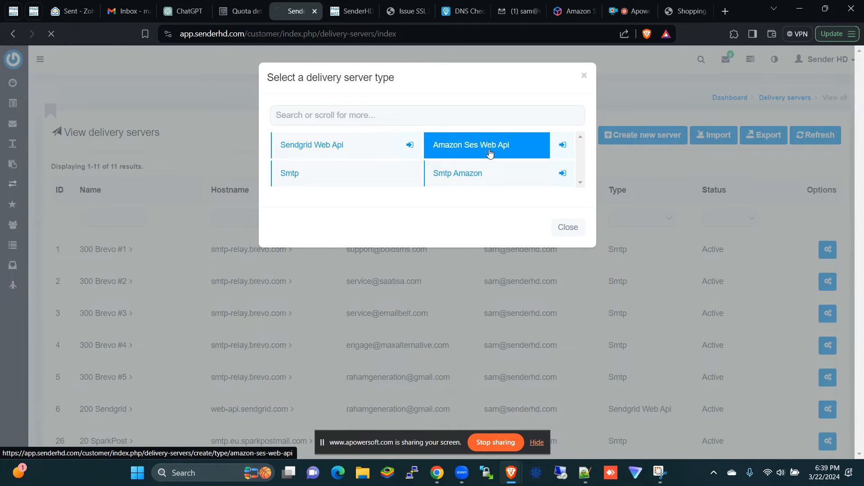
pyautogui.click(470, 144)
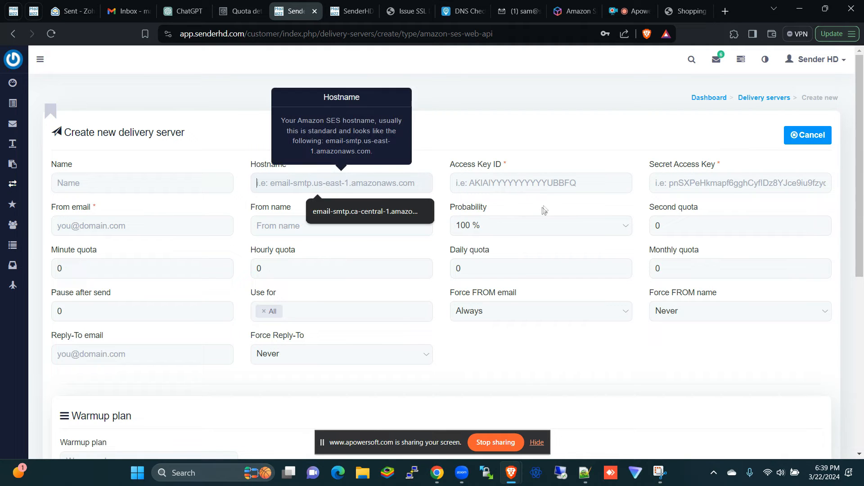
pyautogui.click(740, 183)
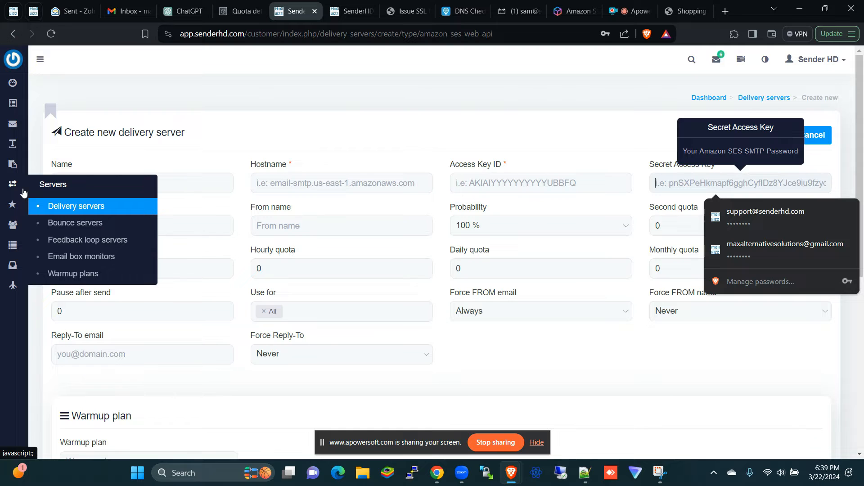
# - Abandon the Web API form and return to the delivery servers list
pyautogui.click(75, 205)
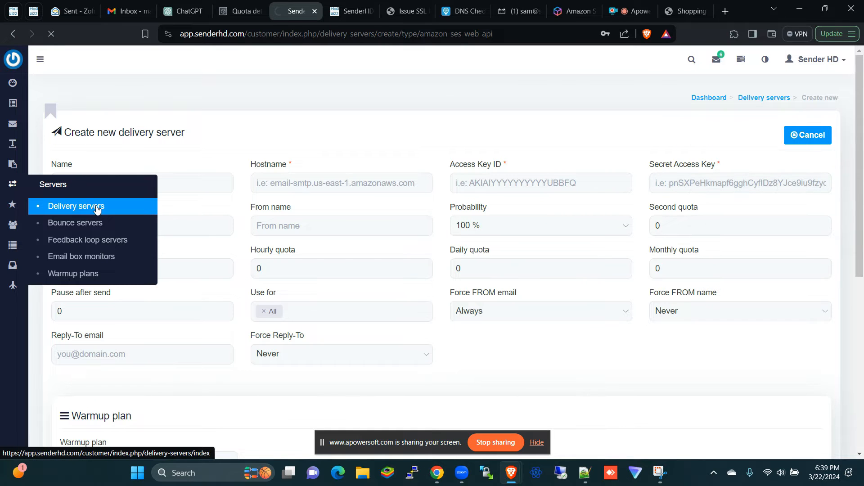
pyautogui.click(75, 205)
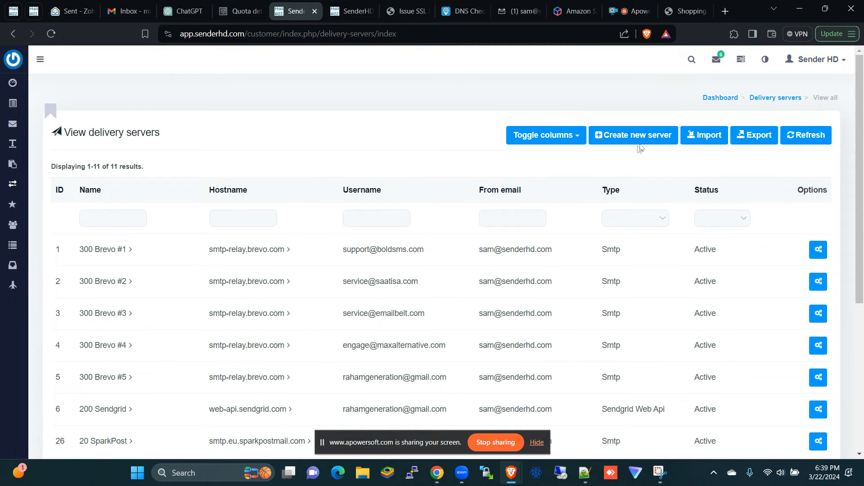
# - Create a new delivery server of the plain SMTP type
pyautogui.click(633, 136)
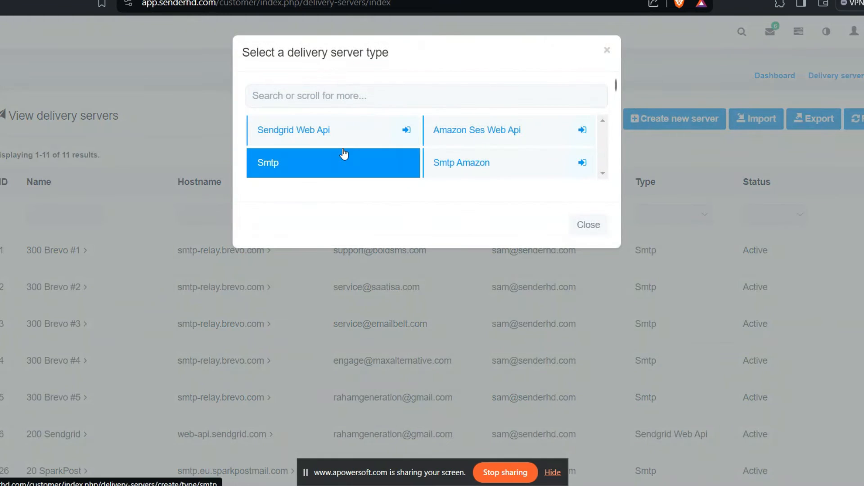
pyautogui.moveTo(329, 167)
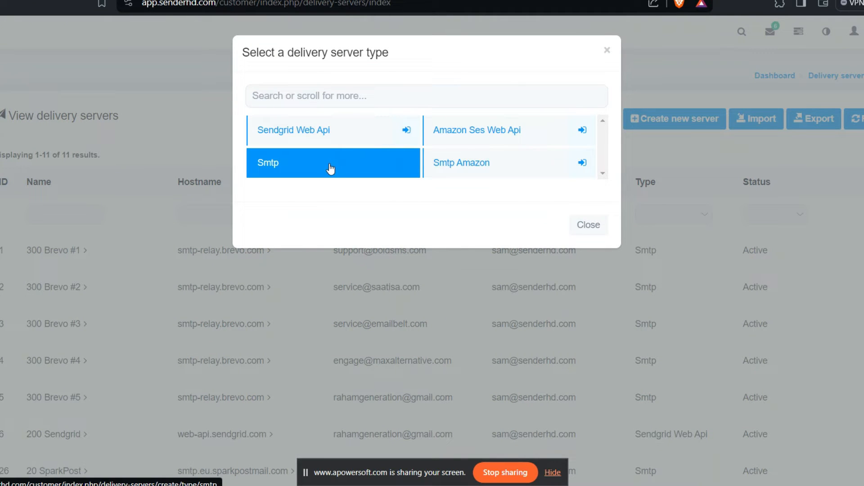
pyautogui.click(333, 163)
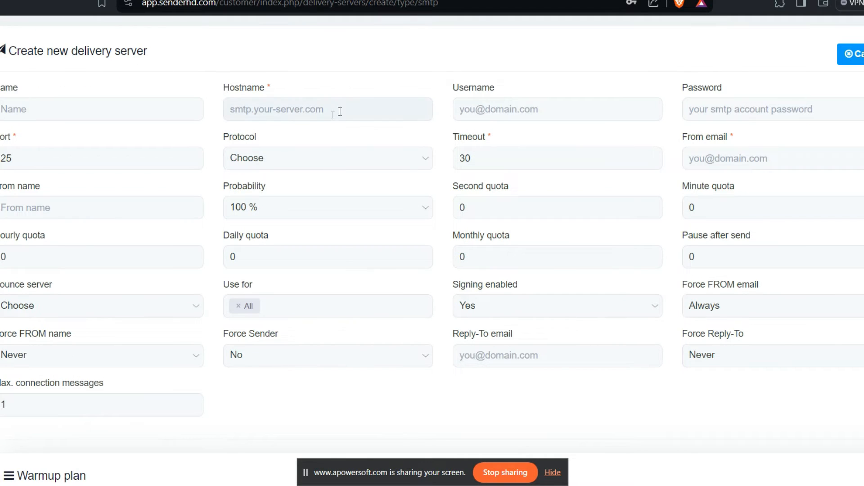
pyautogui.click(328, 109)
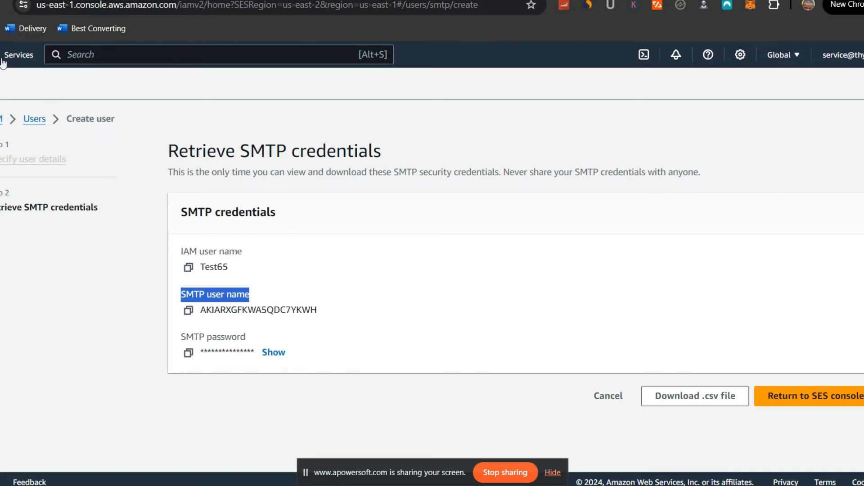
# - Copy the SES SMTP endpoint email-smtp.us-east-2.amazonaws.com for the hostname
pyautogui.click(821, 396)
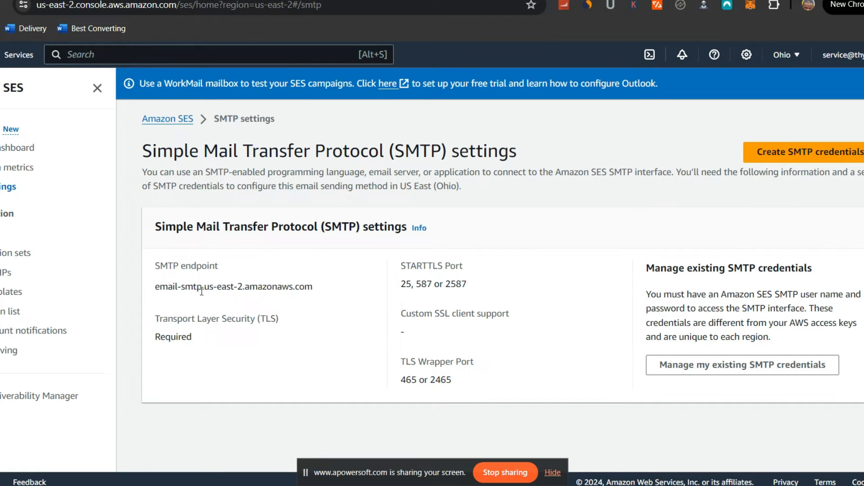
pyautogui.moveTo(325, 296)
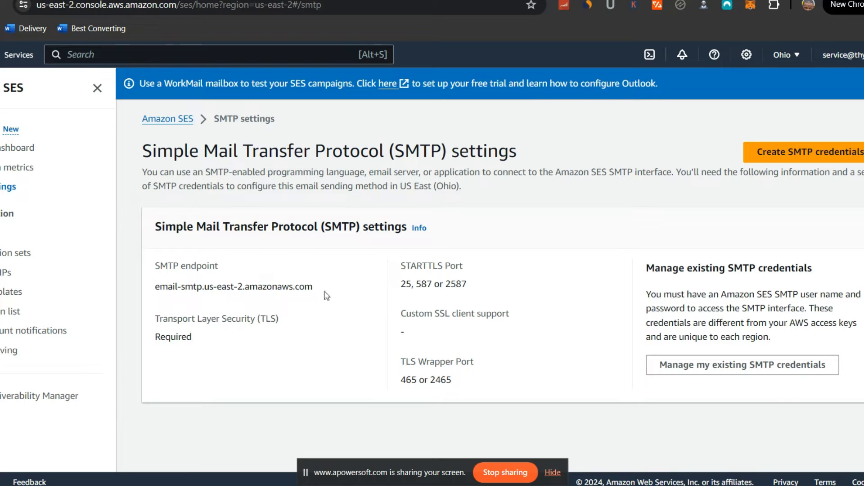
pyautogui.doubleClick(233, 286)
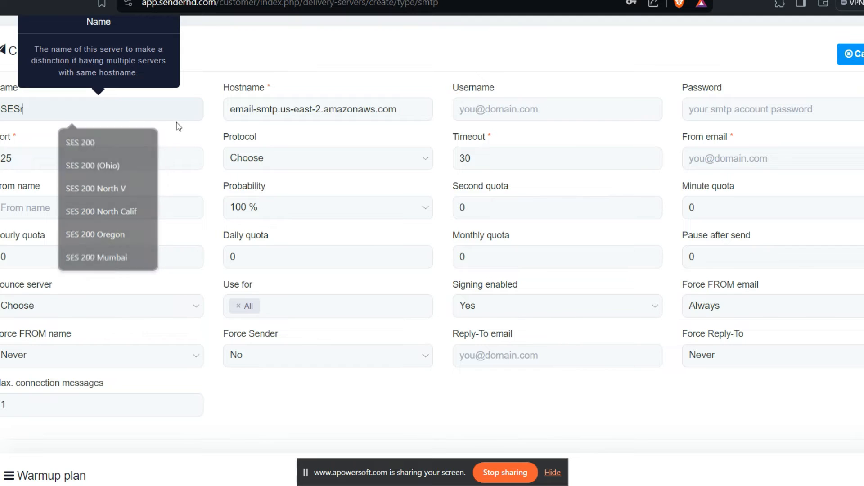
pyautogui.write('rt')
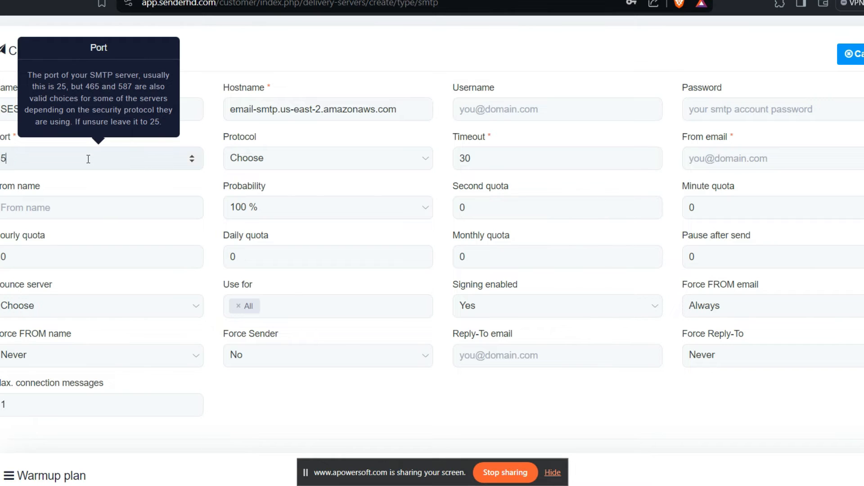
pyautogui.write('87')
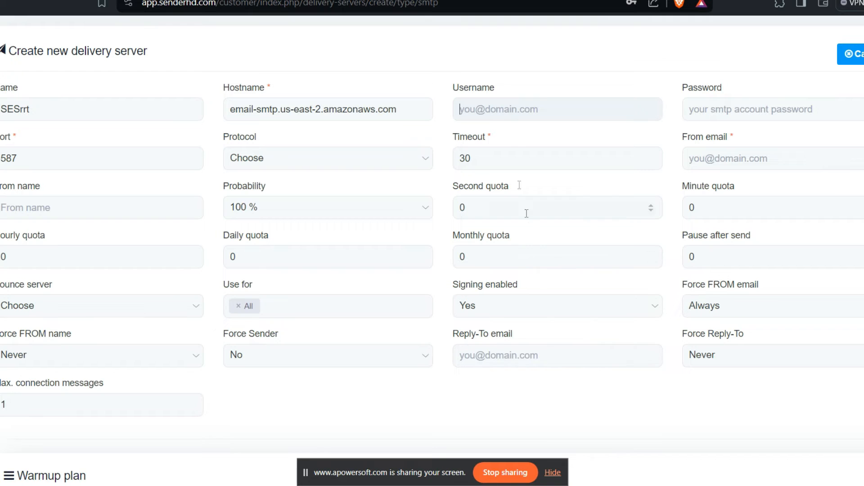
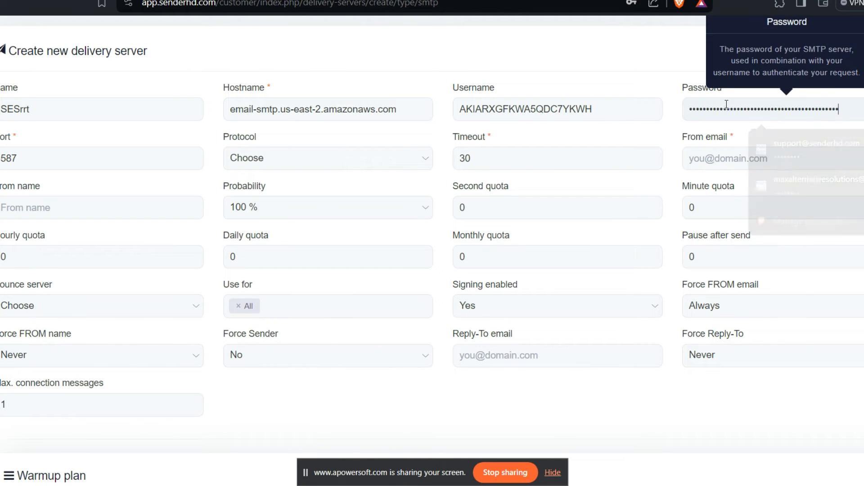
# - Set the From name to Sam
pyautogui.scroll(-3)
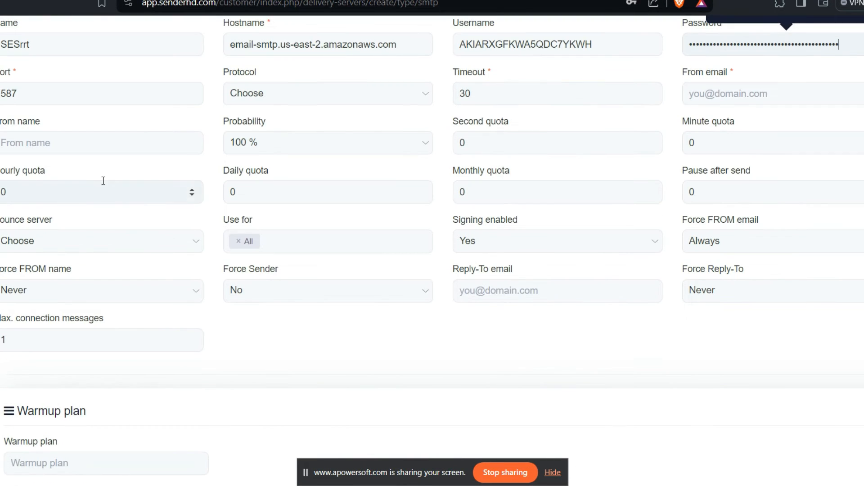
pyautogui.click(102, 143)
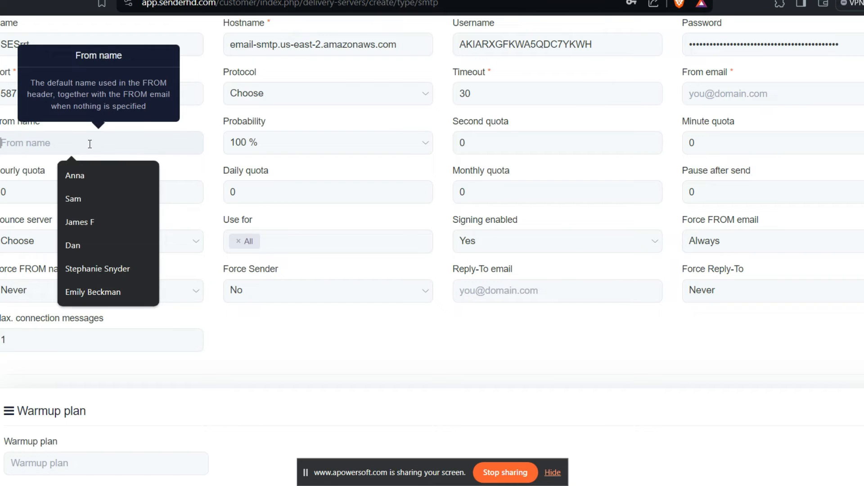
pyautogui.moveTo(77, 143)
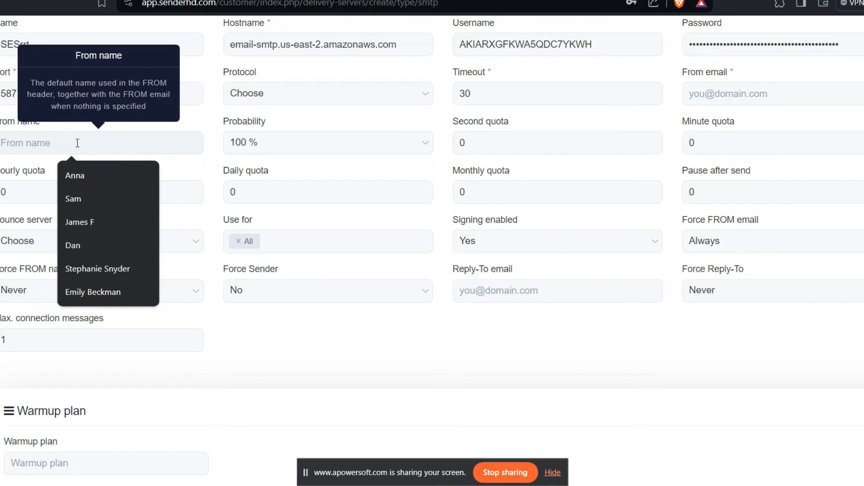
pyautogui.write('M')
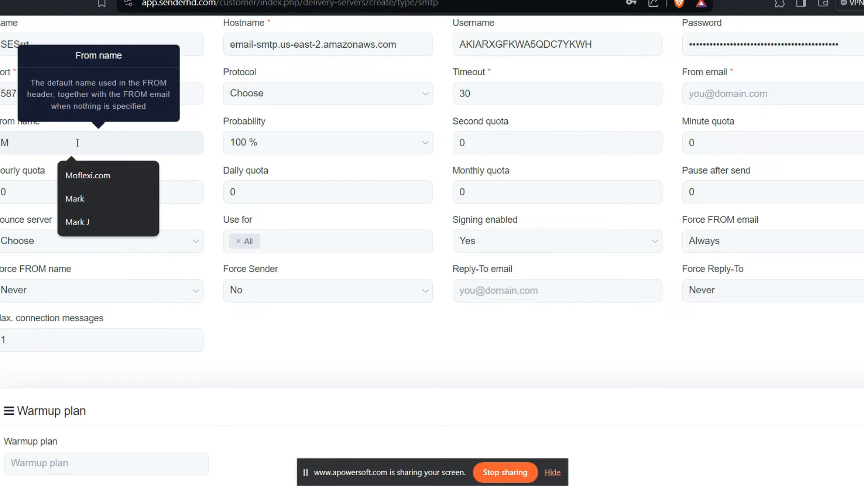
pyautogui.write('Sam')
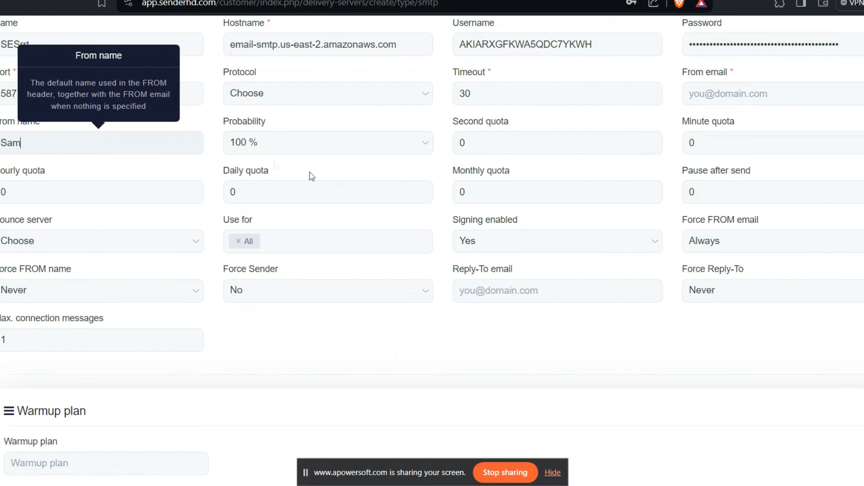
pyautogui.moveTo(419, 112)
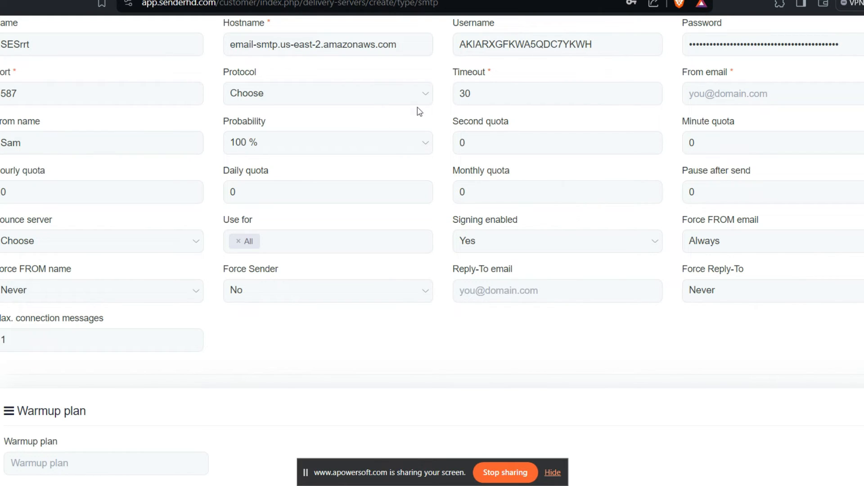
pyautogui.moveTo(327, 105)
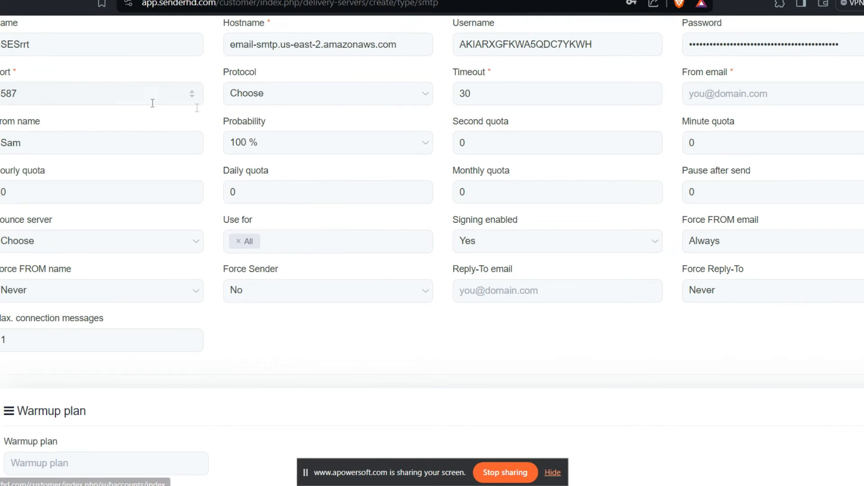
pyautogui.click(327, 93)
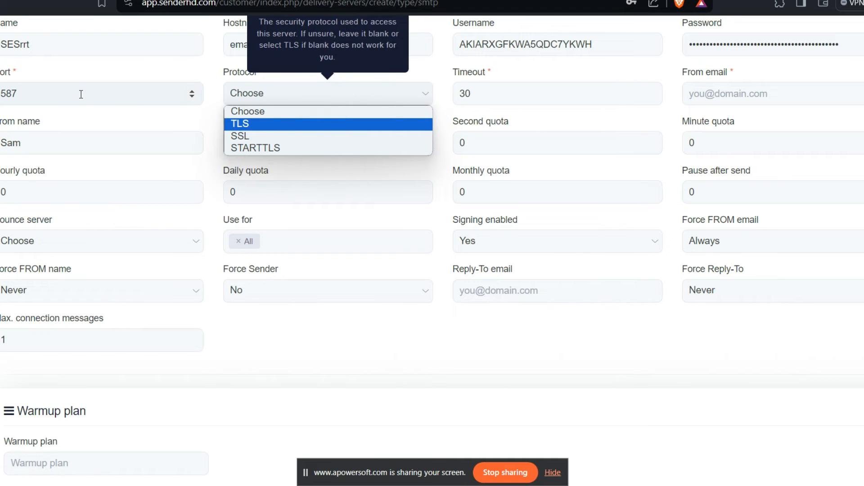
pyautogui.moveTo(267, 136)
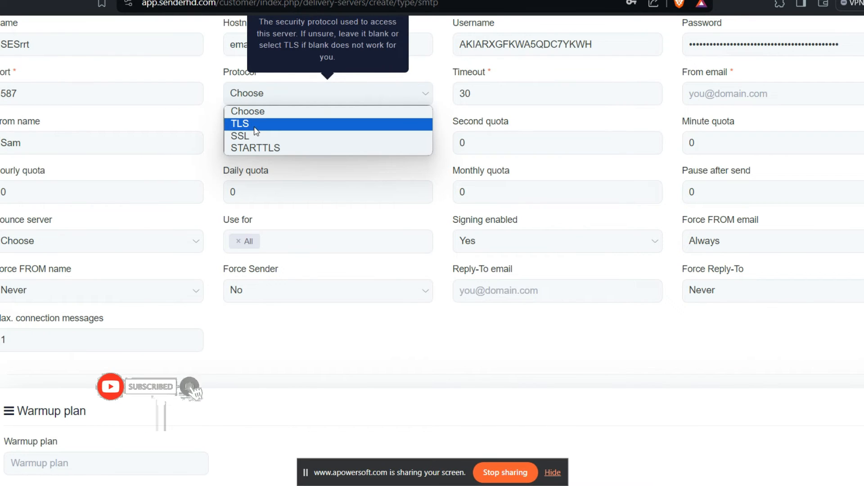
pyautogui.click(240, 123)
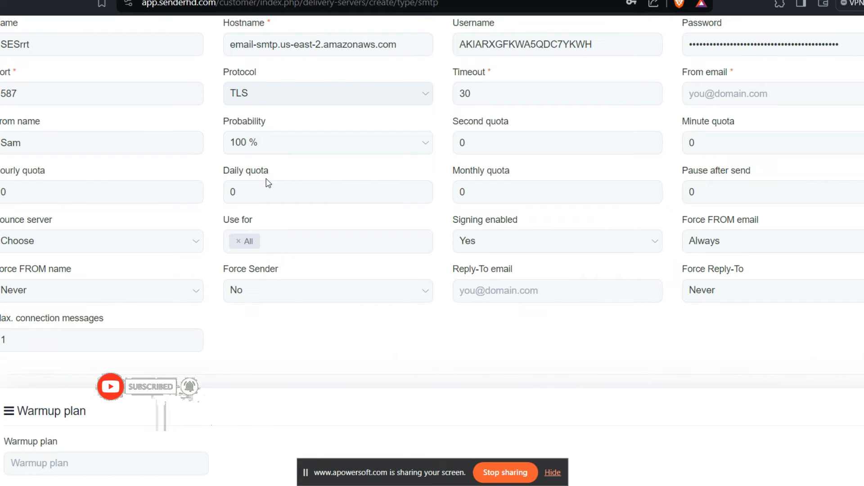
pyautogui.scroll(3)
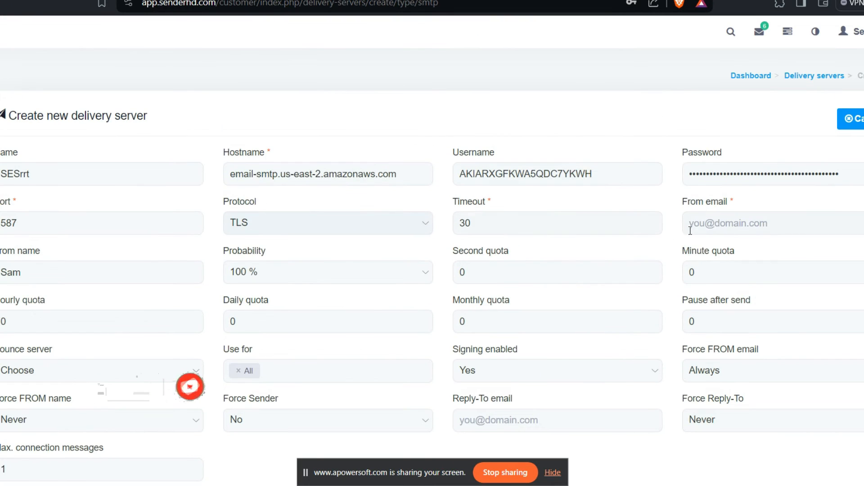
pyautogui.click(772, 223)
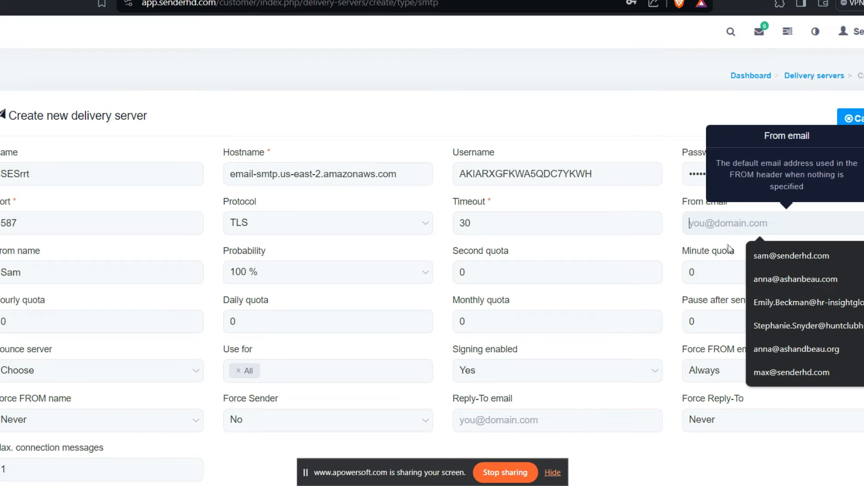
pyautogui.click(792, 256)
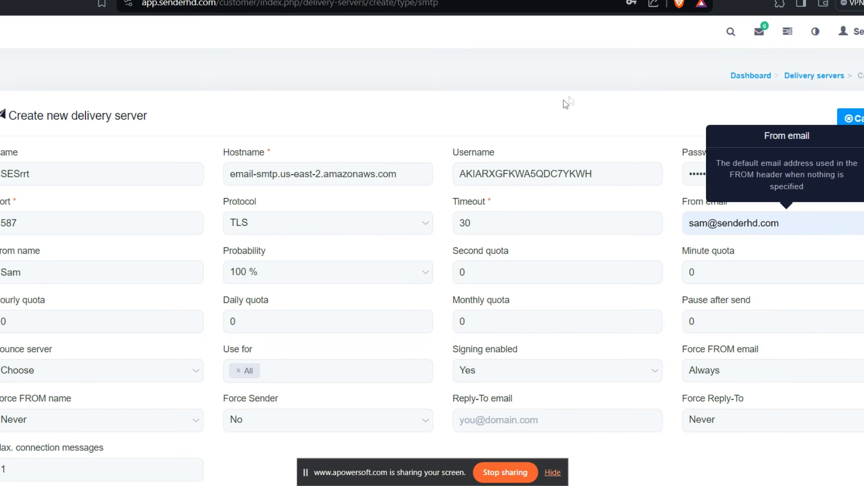
pyautogui.scroll(-3)
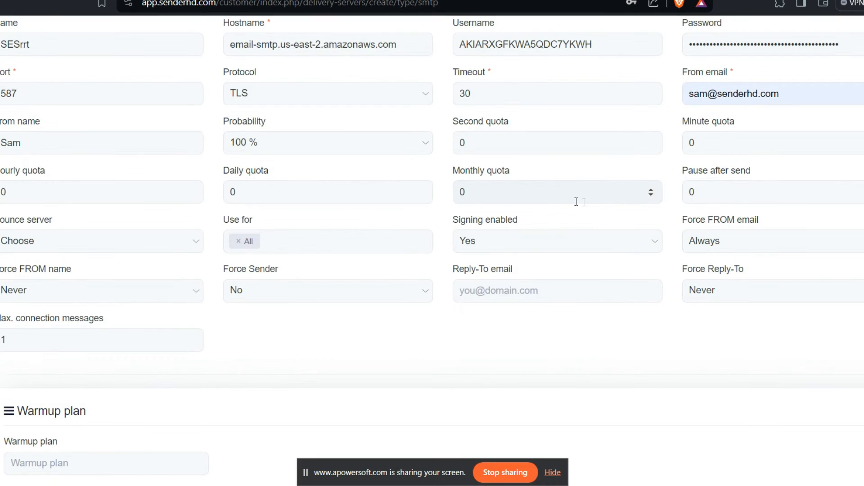
pyautogui.moveTo(231, 215)
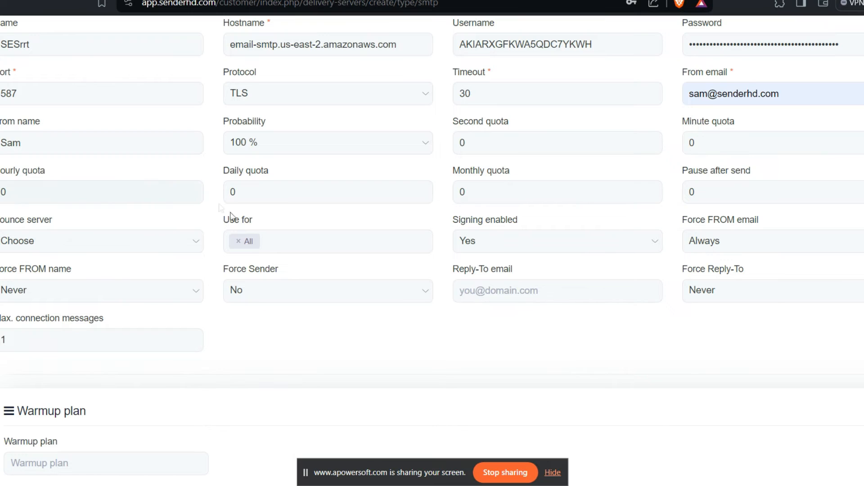
pyautogui.moveTo(48, 61)
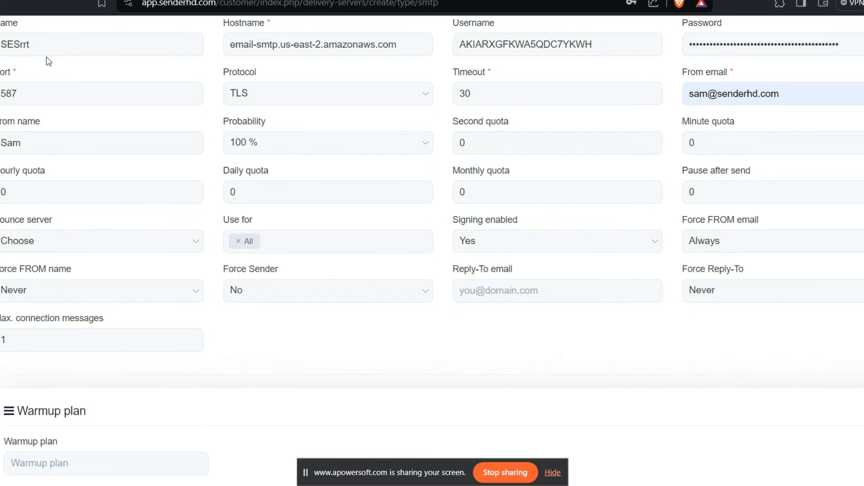
# - Save the new SMTP delivery server, reaching its update page with validation
pyautogui.click(99, 192)
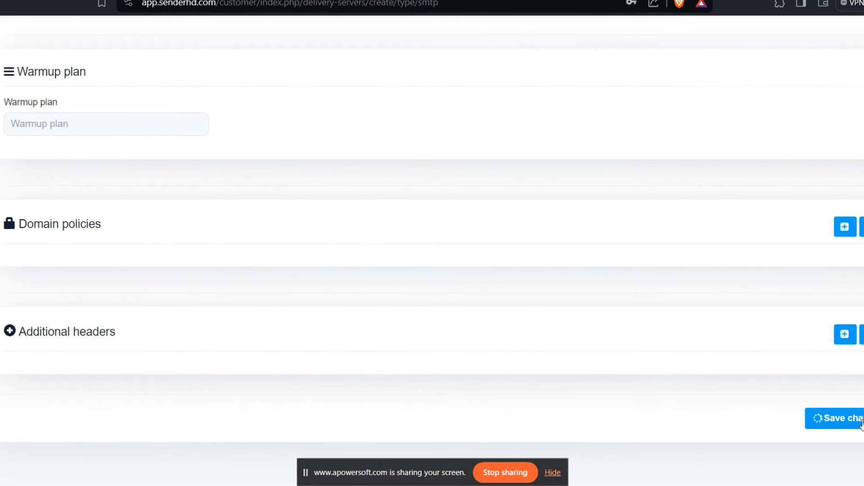
pyautogui.click(838, 419)
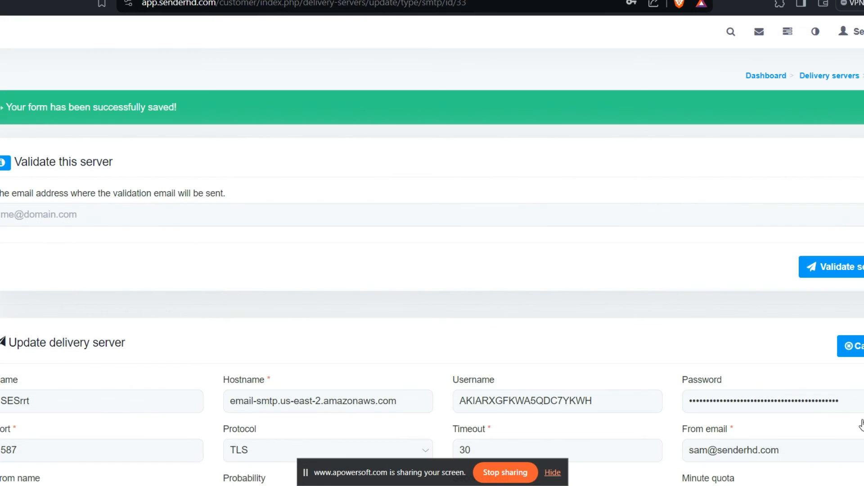
pyautogui.scroll(-3)
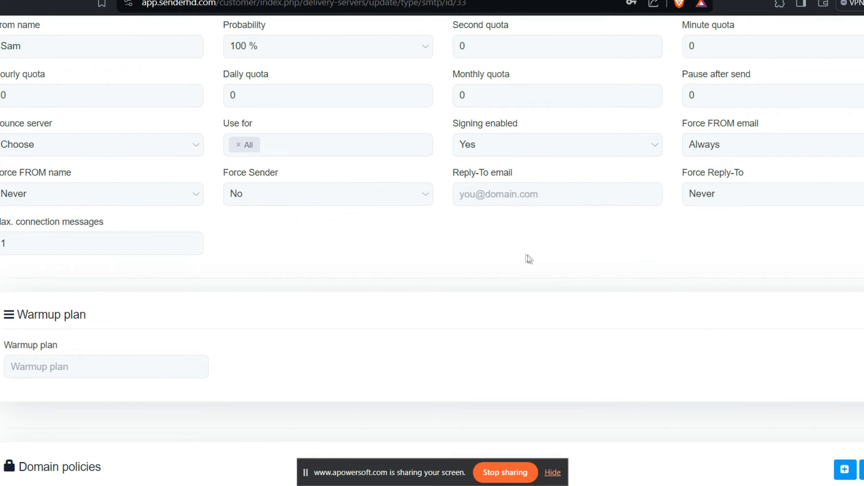
pyautogui.scroll(3)
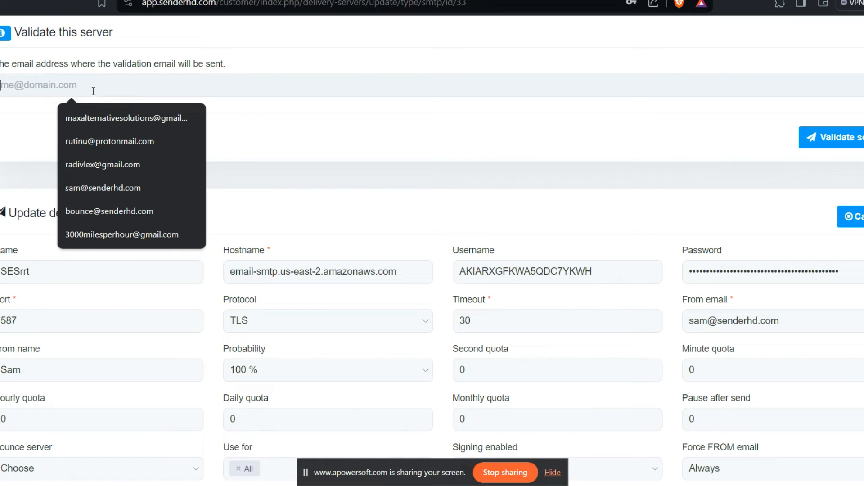
pyautogui.moveTo(174, 91)
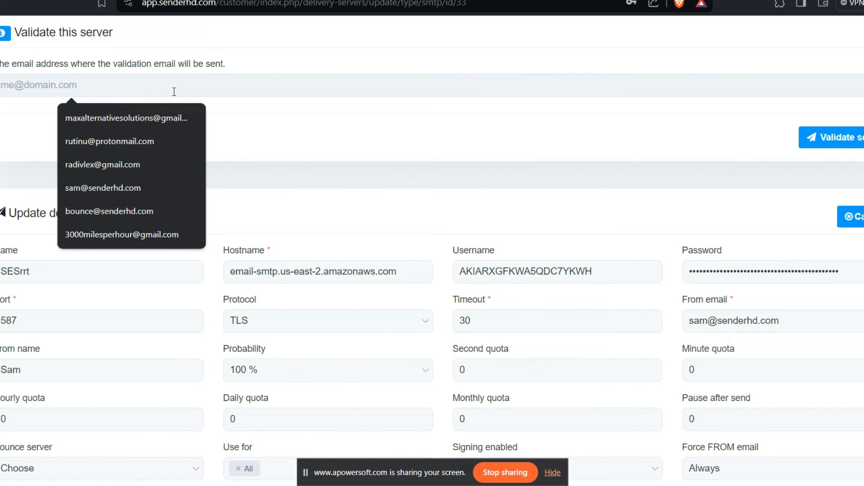
pyautogui.moveTo(167, 108)
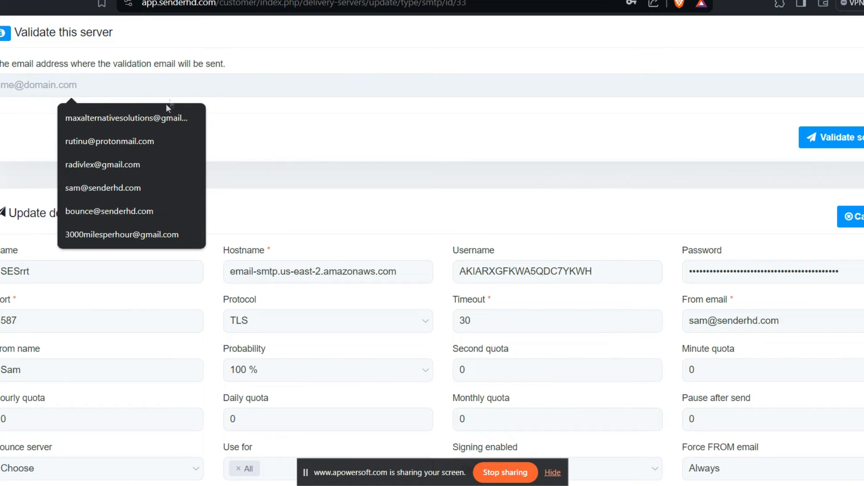
# - Validate the server by sending the validation email to the Gmail address
pyautogui.click(126, 118)
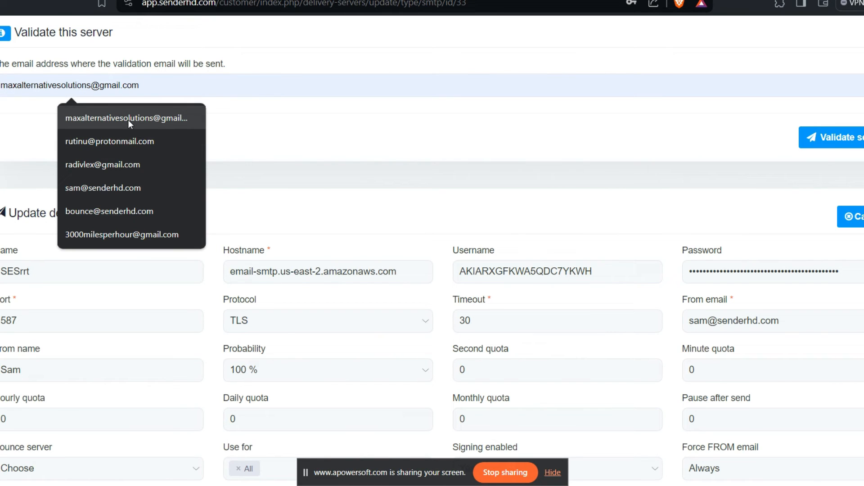
pyautogui.click(130, 118)
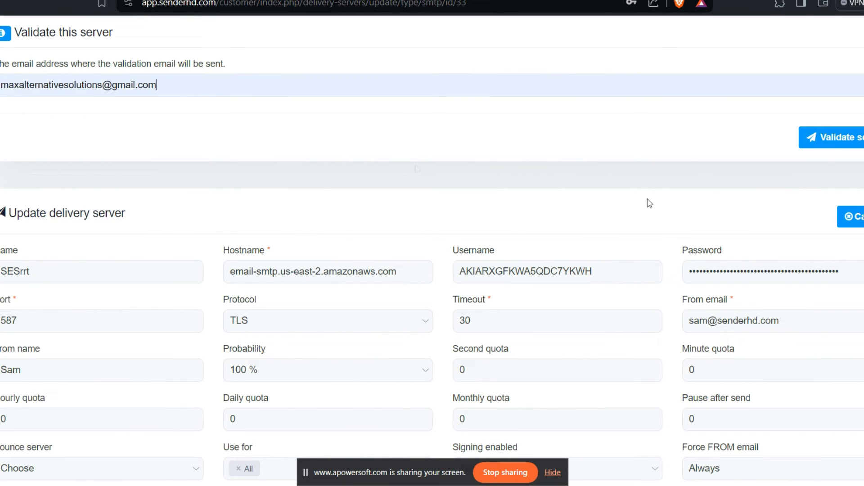
pyautogui.click(832, 137)
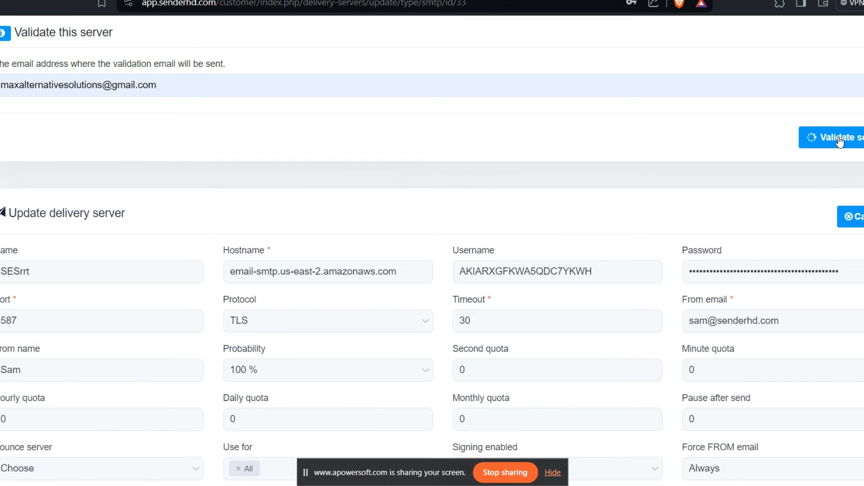
pyautogui.click(832, 137)
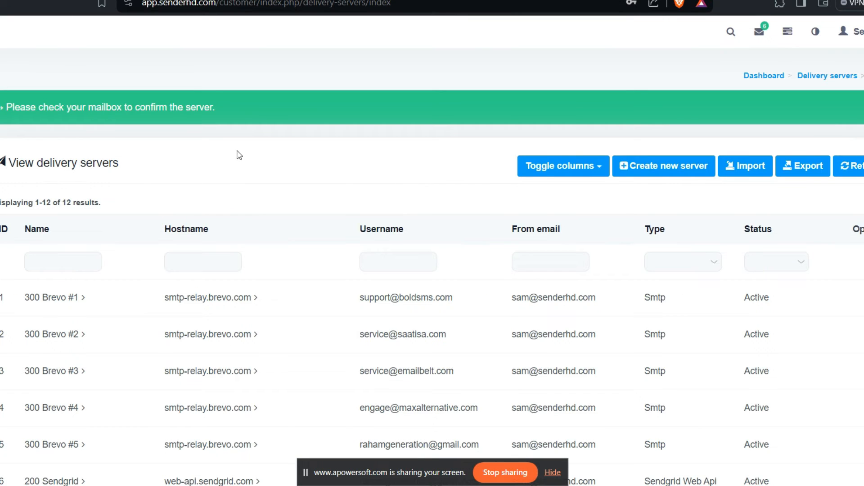
# - In Gmail's Spam folder, mark the SenderHD validation email as not spam
pyautogui.click(127, 11)
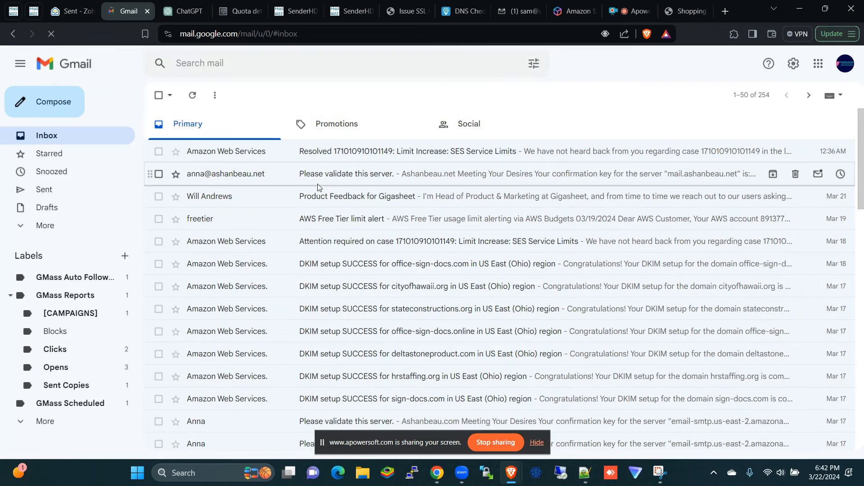
pyautogui.click(45, 225)
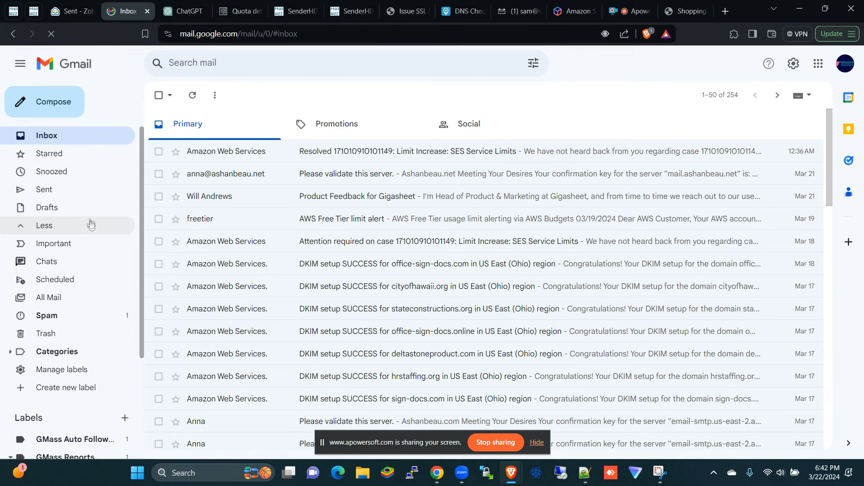
pyautogui.click(46, 315)
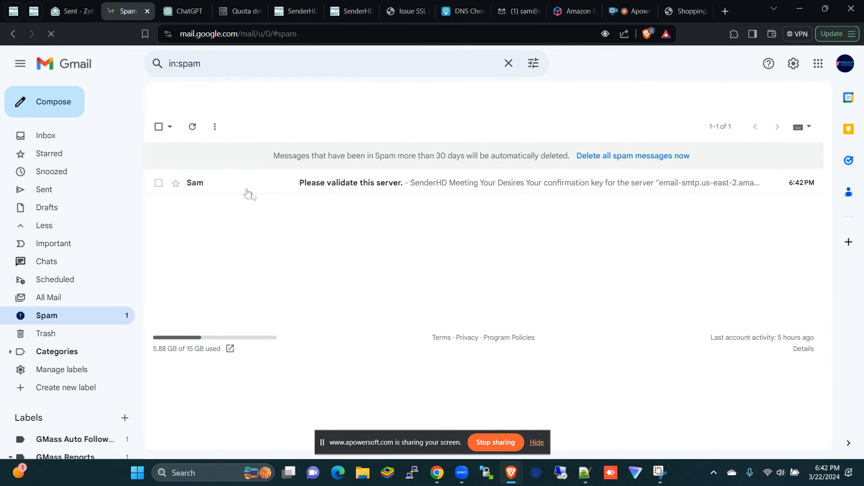
pyautogui.click(159, 183)
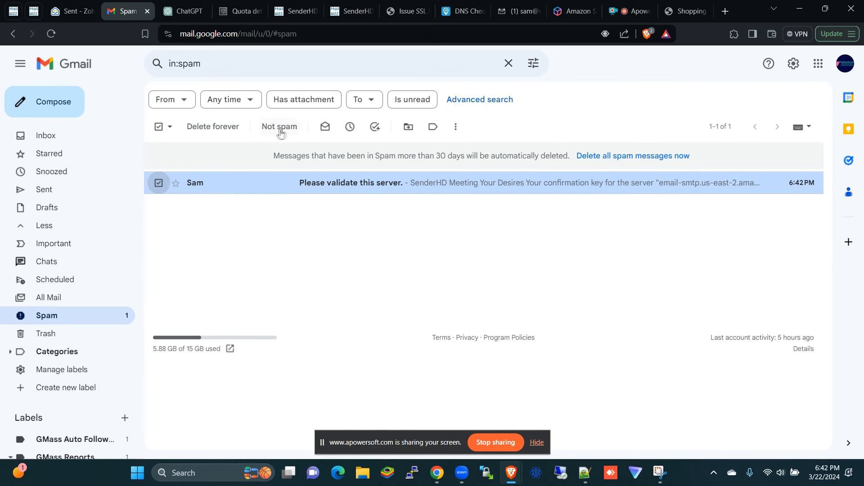
pyautogui.click(46, 135)
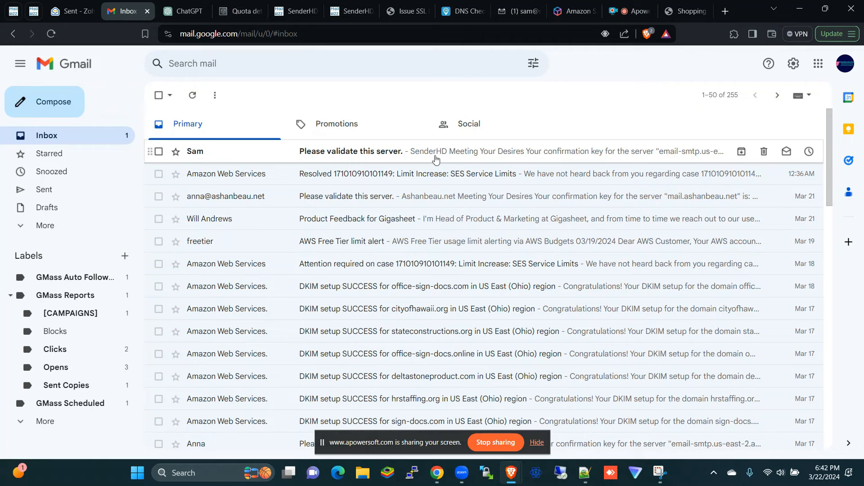
pyautogui.moveTo(451, 149)
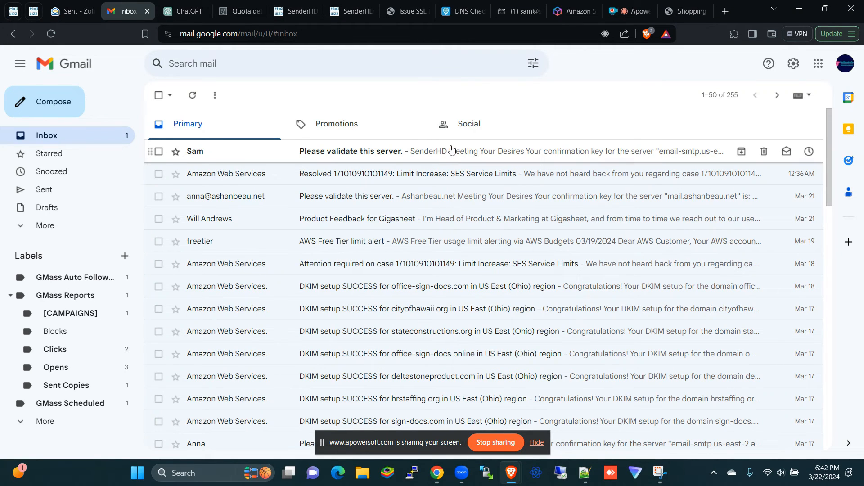
# - Open the 'Please validate this server' email and follow its confirmation key link
pyautogui.click(350, 152)
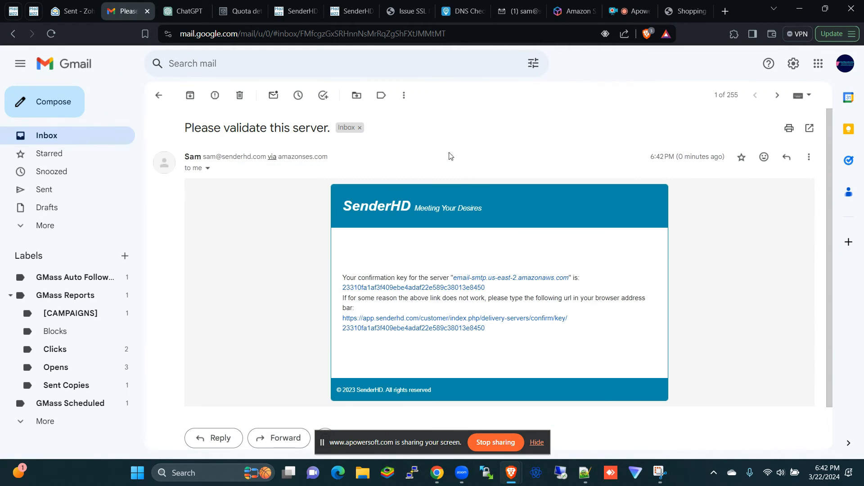
pyautogui.scroll(-3)
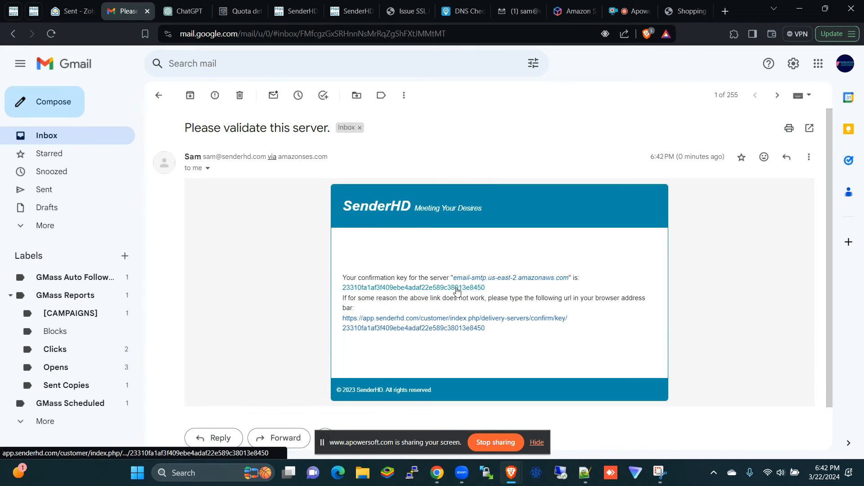
pyautogui.click(413, 287)
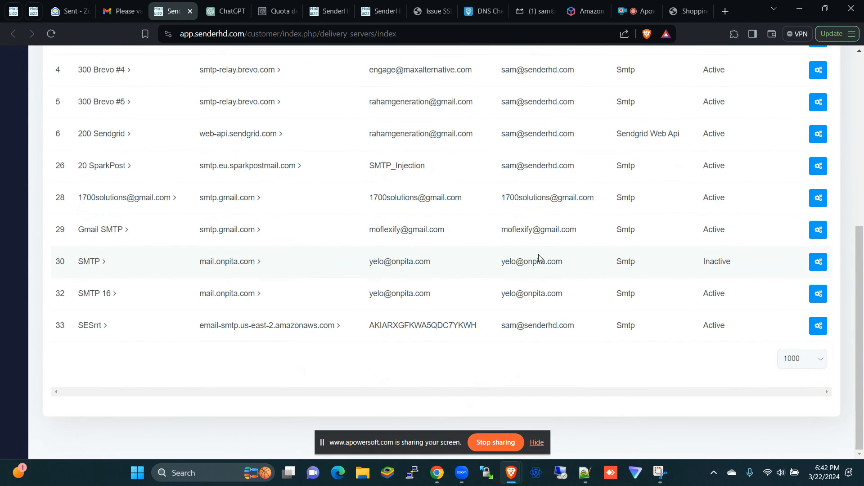
pyautogui.moveTo(70, 341)
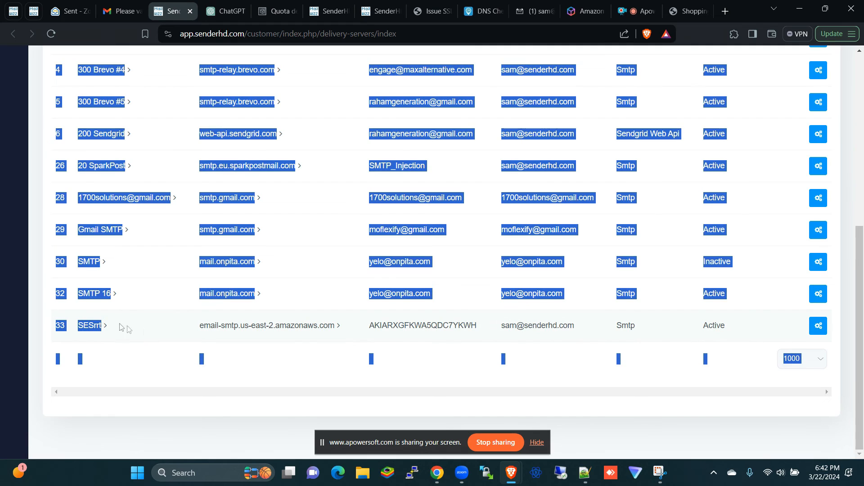
pyautogui.click(192, 325)
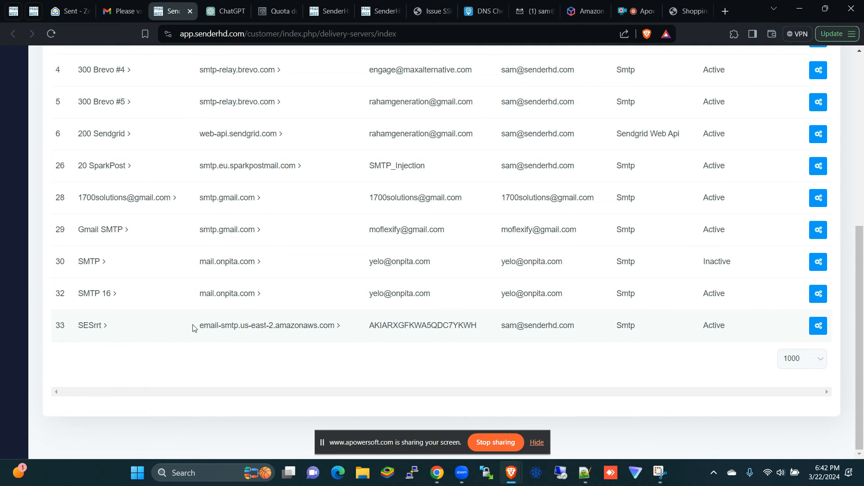
pyautogui.doubleClick(266, 325)
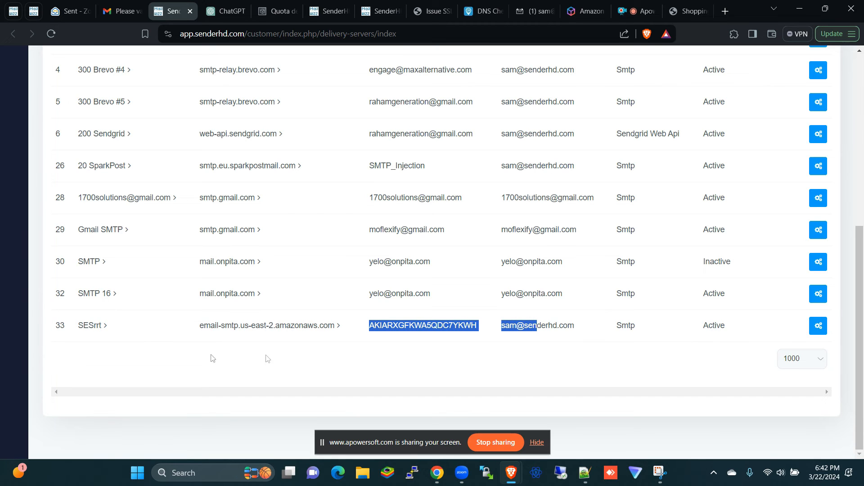
pyautogui.moveTo(120, 11)
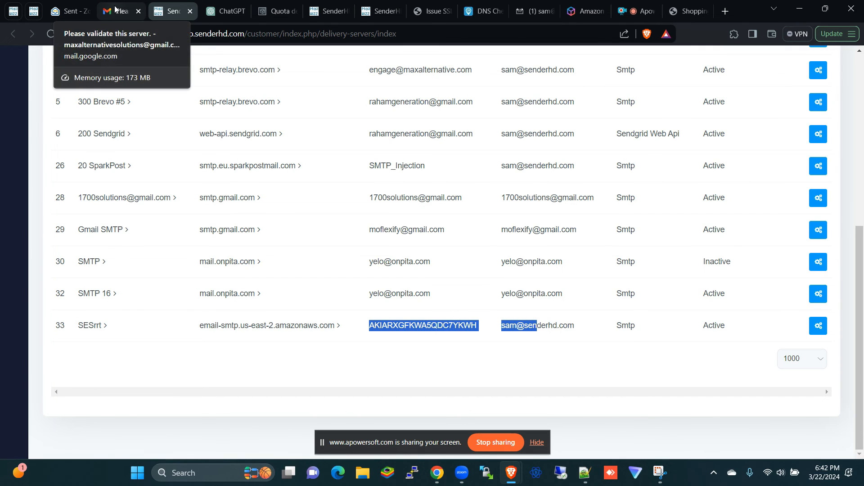
# - Check the validation email shows amazonses.com as the sending domain, then return to SenderHD
pyautogui.click(116, 11)
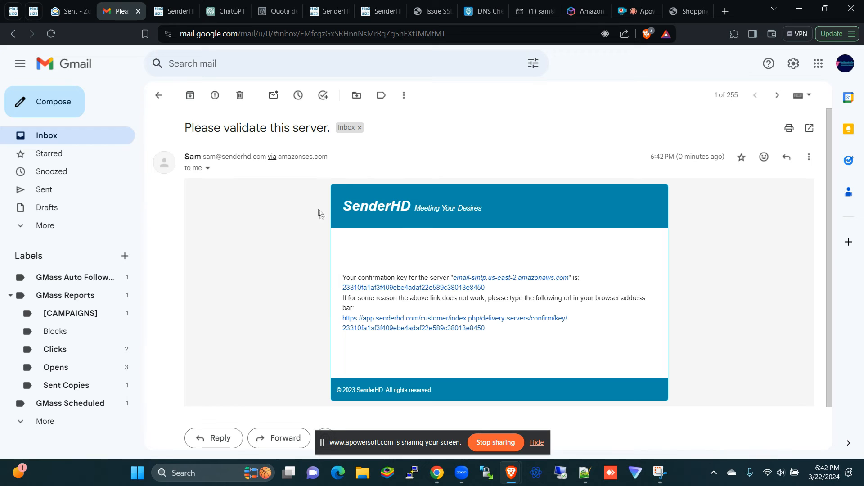
pyautogui.moveTo(340, 164)
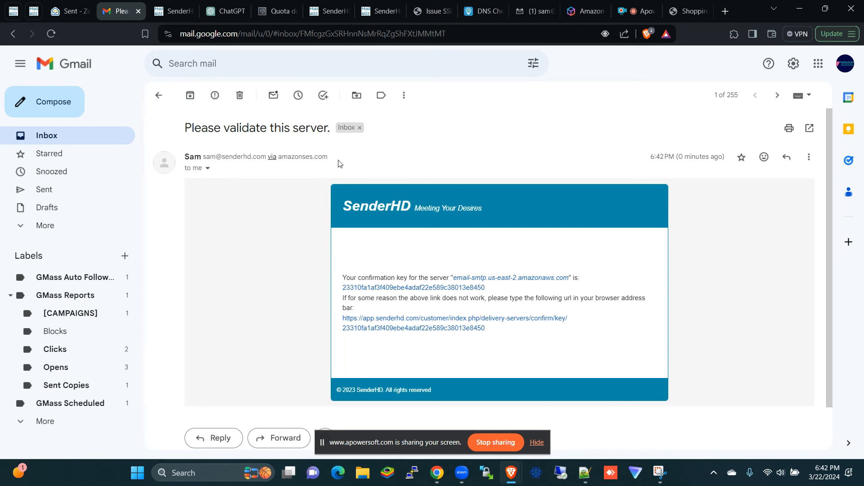
pyautogui.doubleClick(302, 157)
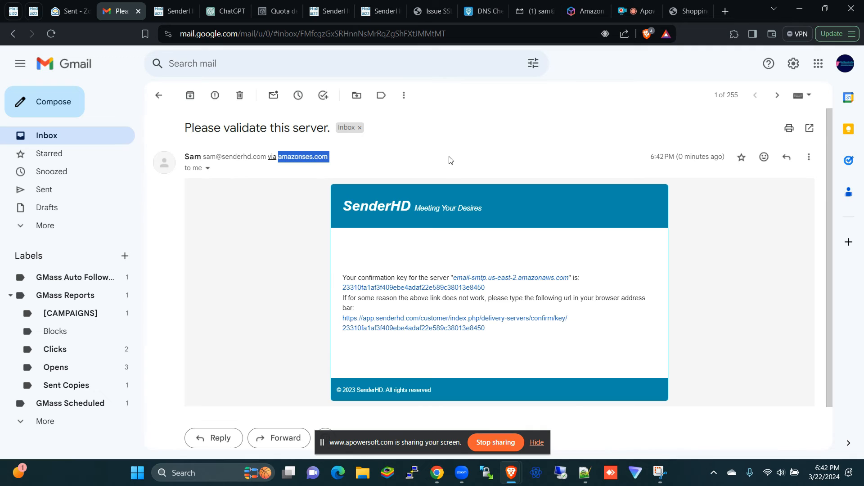
pyautogui.moveTo(433, 157)
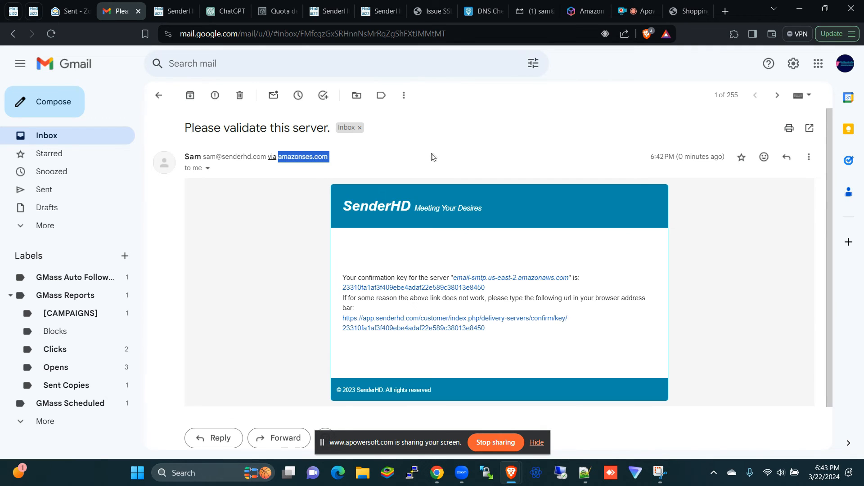
pyautogui.moveTo(274, 205)
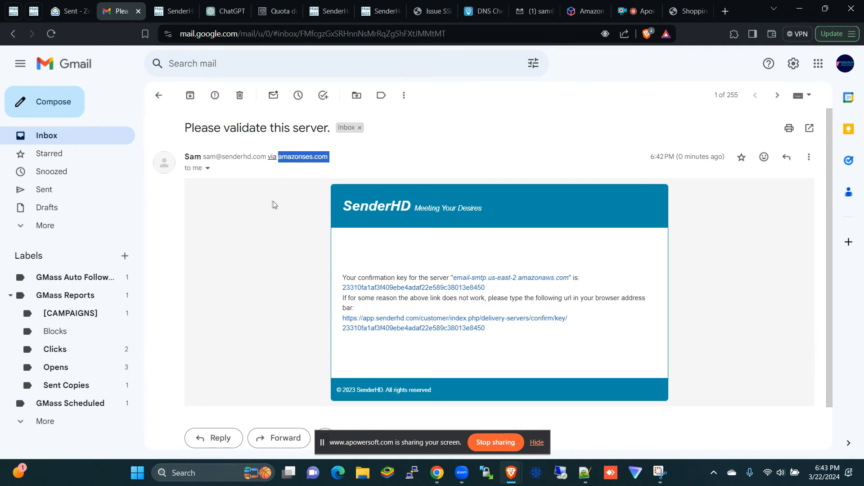
pyautogui.moveTo(281, 202)
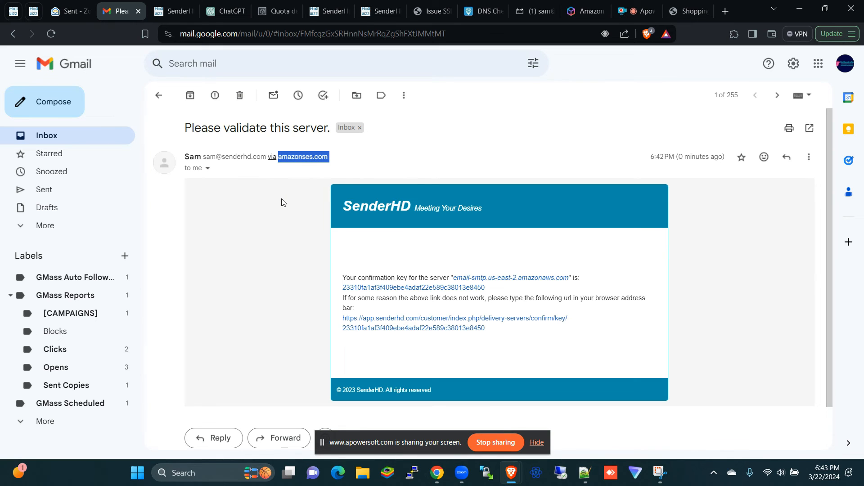
pyautogui.moveTo(265, 180)
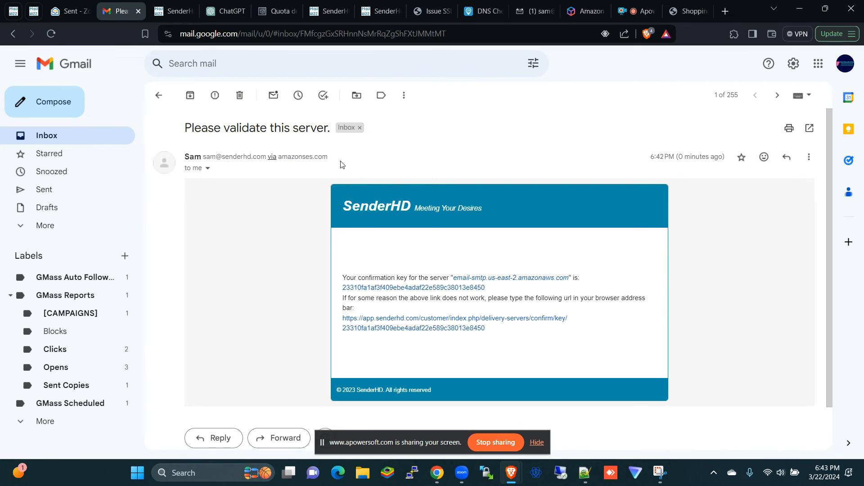
pyautogui.doubleClick(303, 157)
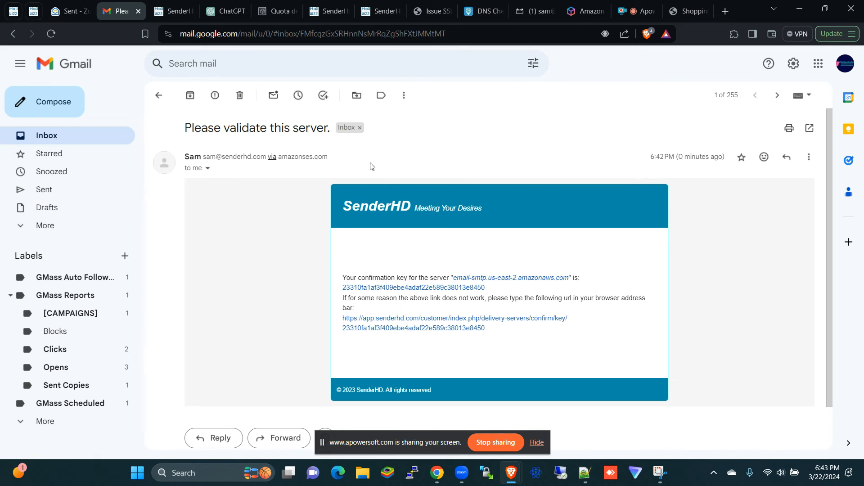
pyautogui.doubleClick(321, 157)
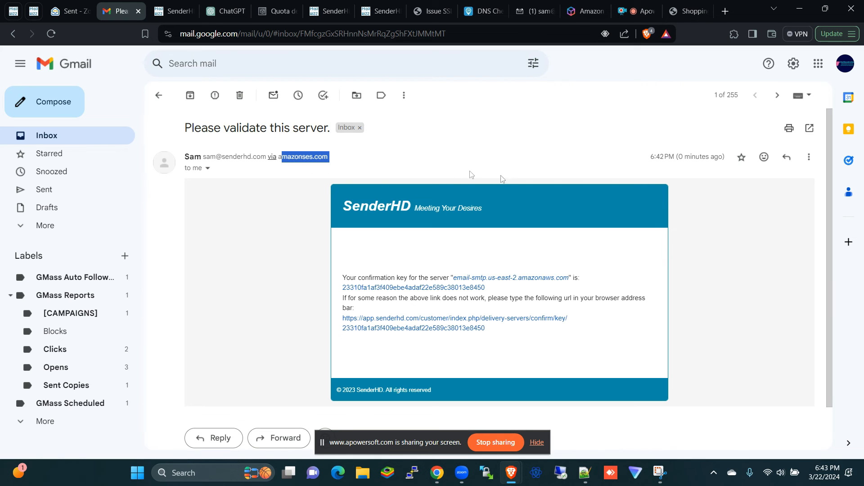
pyautogui.click(173, 11)
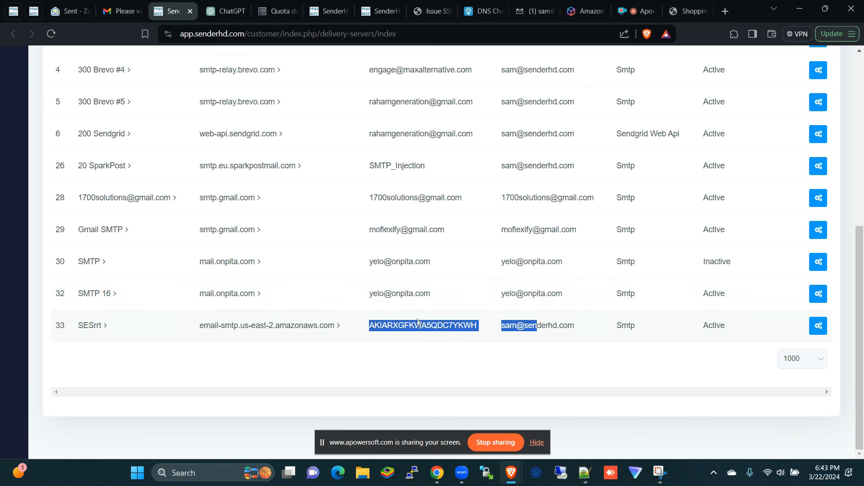
# - Clear the highlight on the SMTP username in the delivery servers list
pyautogui.click(361, 332)
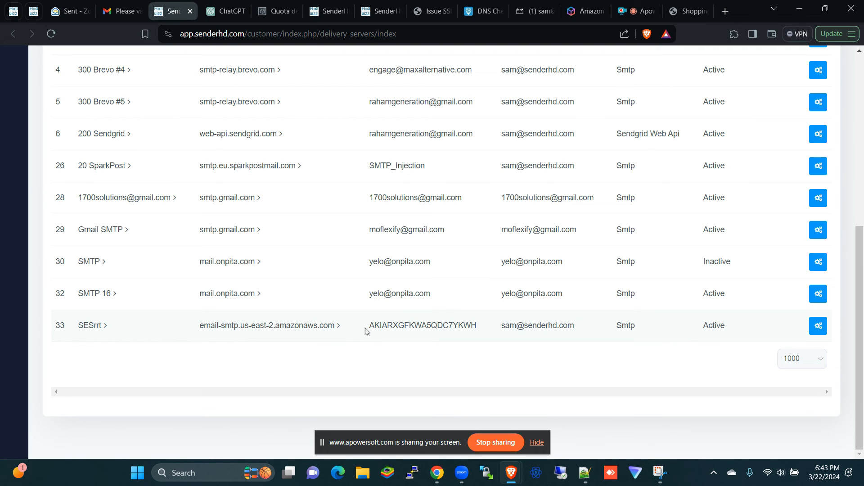
pyautogui.moveTo(450, 384)
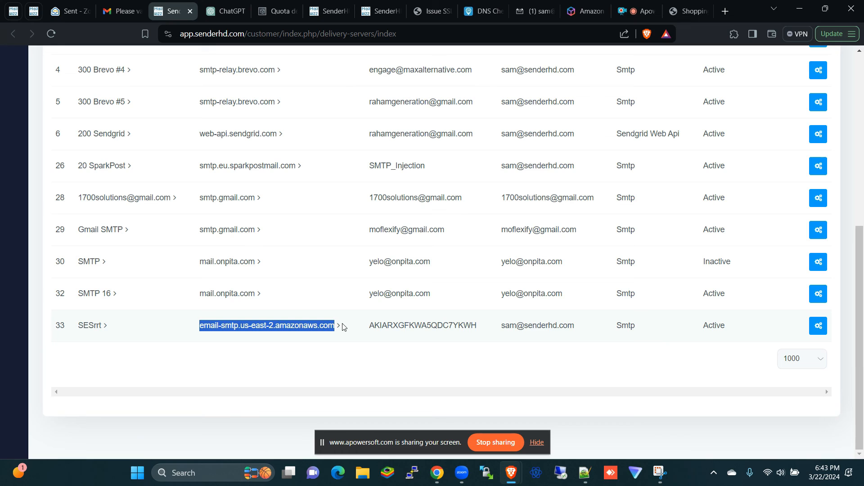
pyautogui.moveTo(339, 324)
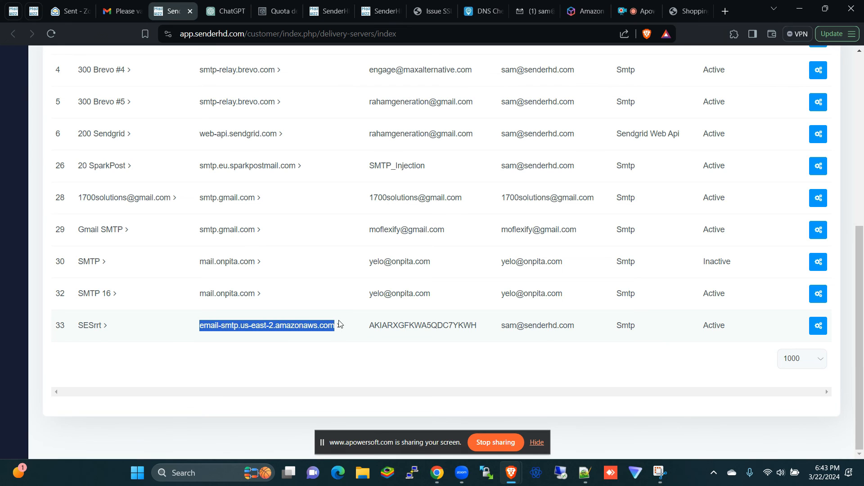
pyautogui.moveTo(339, 318)
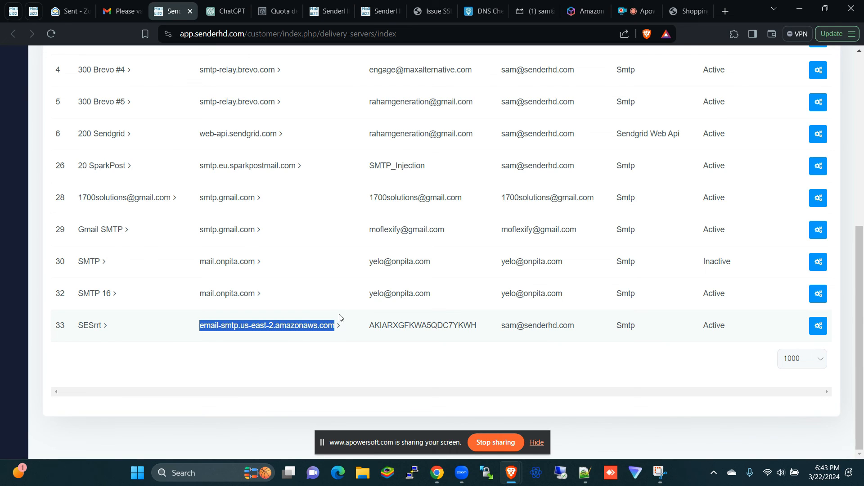
pyautogui.moveTo(337, 313)
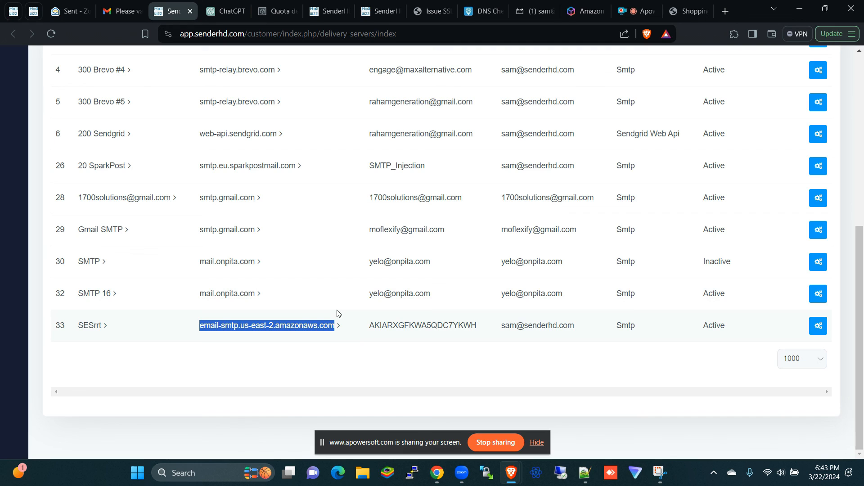
pyautogui.moveTo(336, 316)
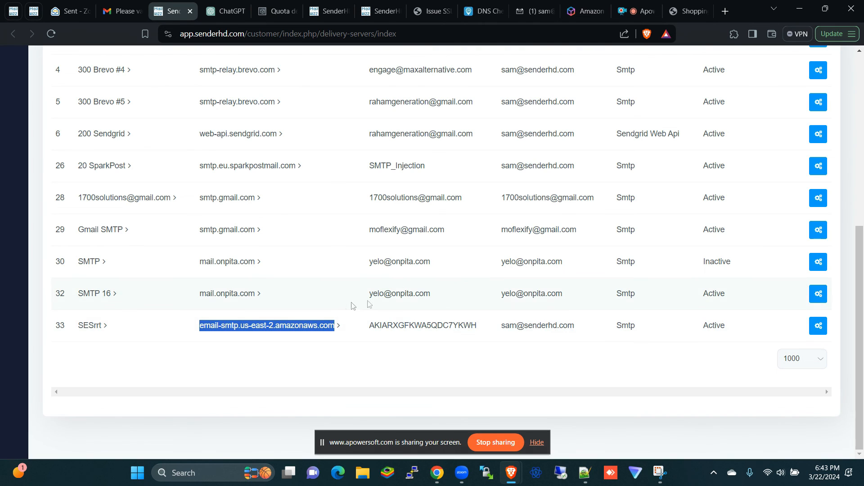
pyautogui.moveTo(458, 408)
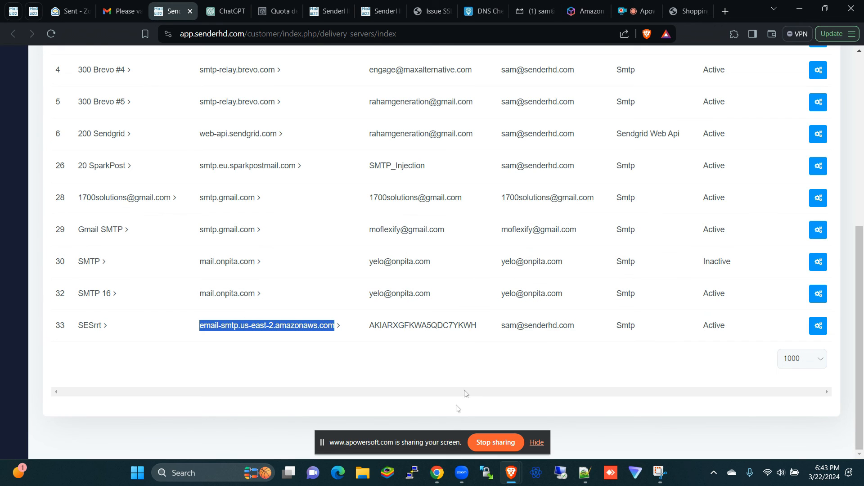
pyautogui.moveTo(437, 473)
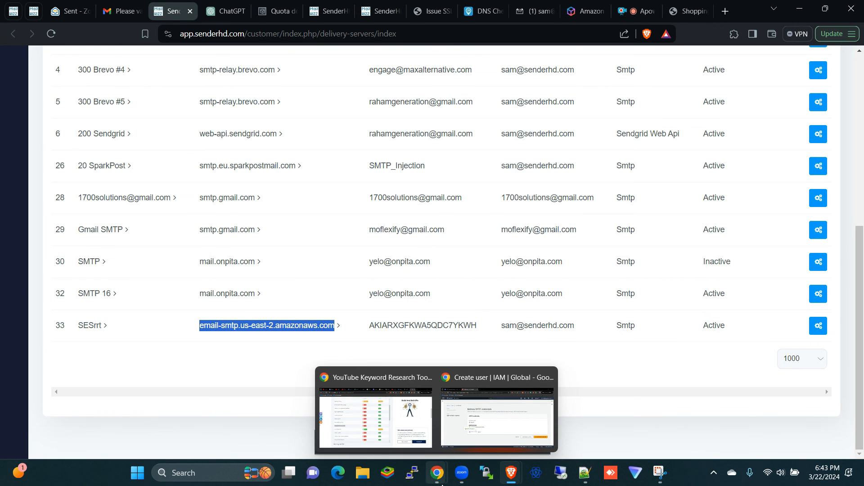
# - Switch to the browser window holding the AWS console
pyautogui.click(496, 416)
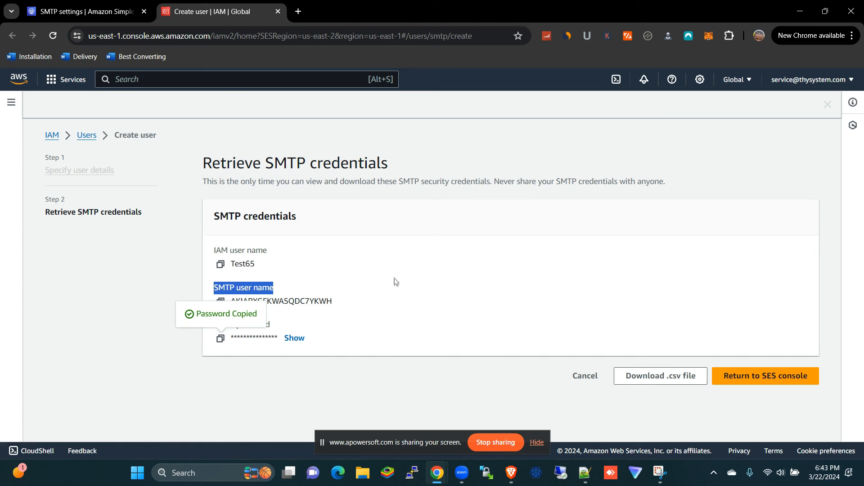
pyautogui.moveTo(116, 141)
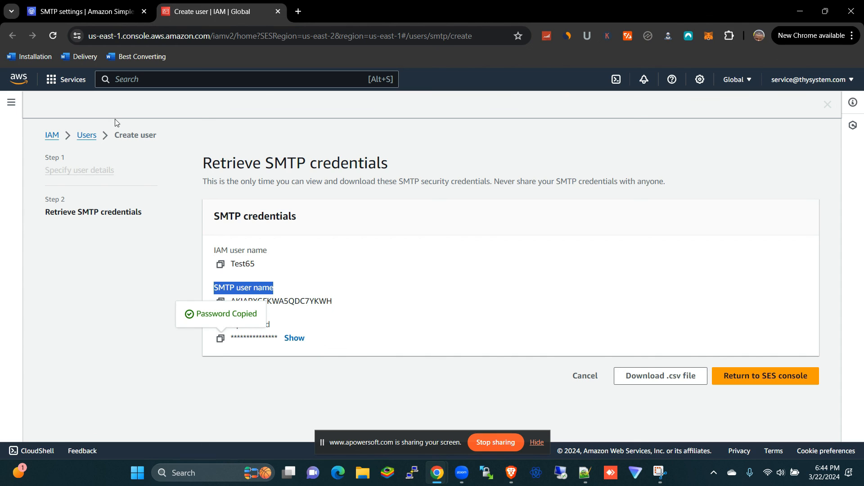
pyautogui.moveTo(67, 90)
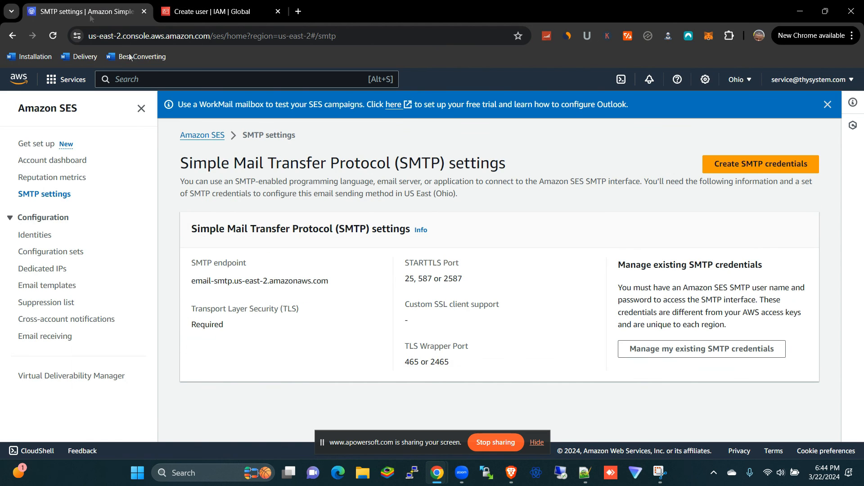
pyautogui.moveTo(390, 208)
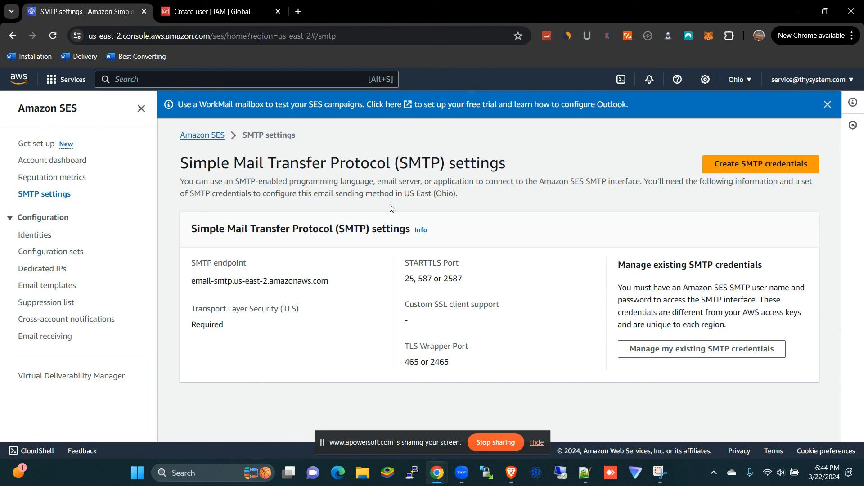